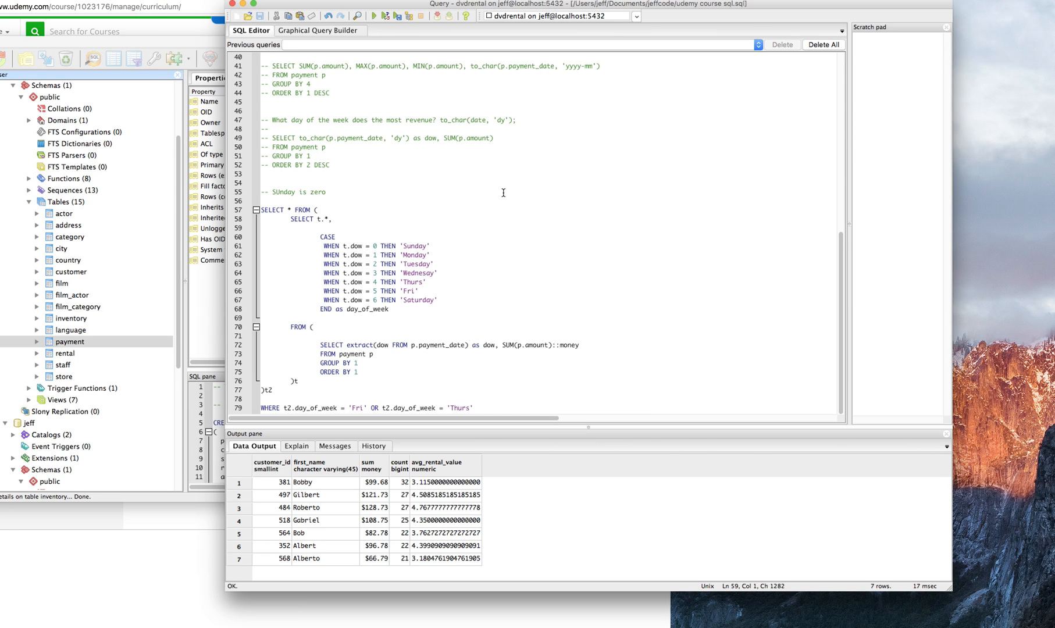
pyautogui.moveTo(409, 246)
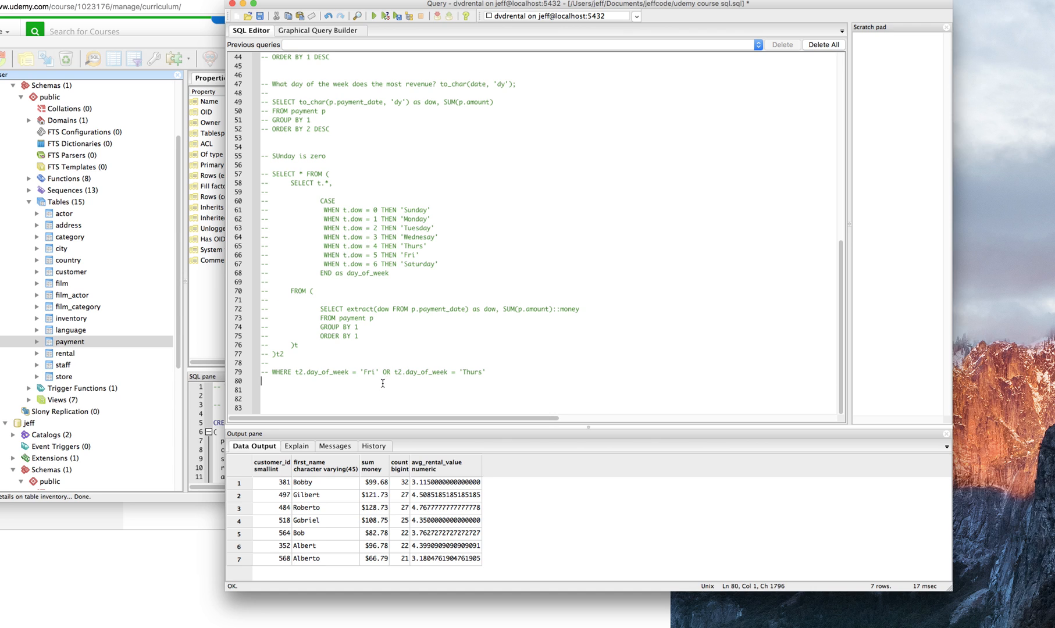
# - Comment out the day-of-week query on lines 57–79 and type SELECT * FROM payment on line 82
pyautogui.write('SELECT * FROM payment')
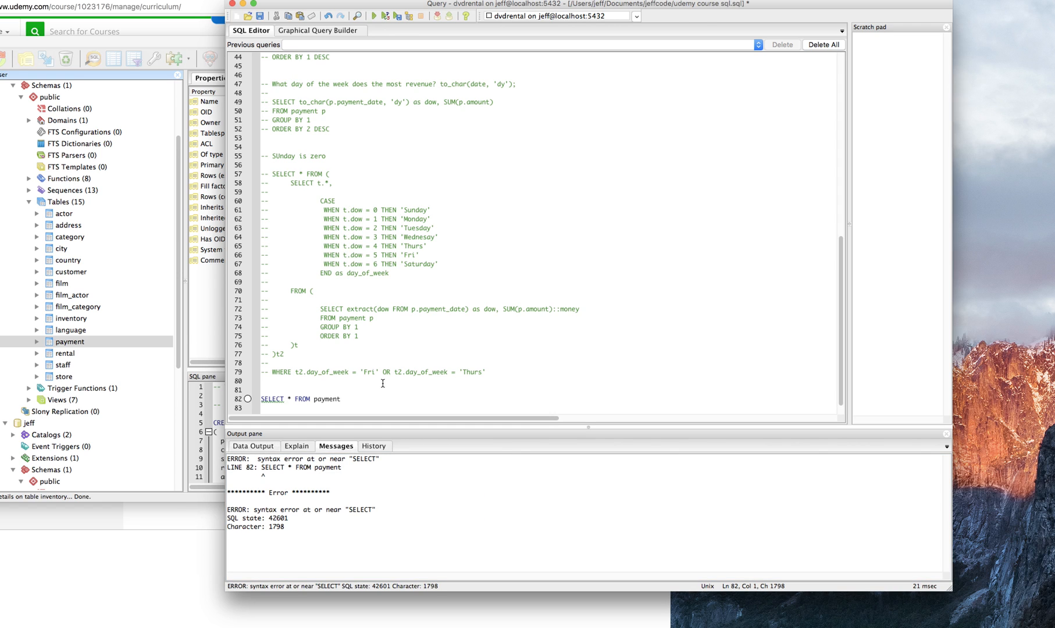
pyautogui.doubleClick(272, 399)
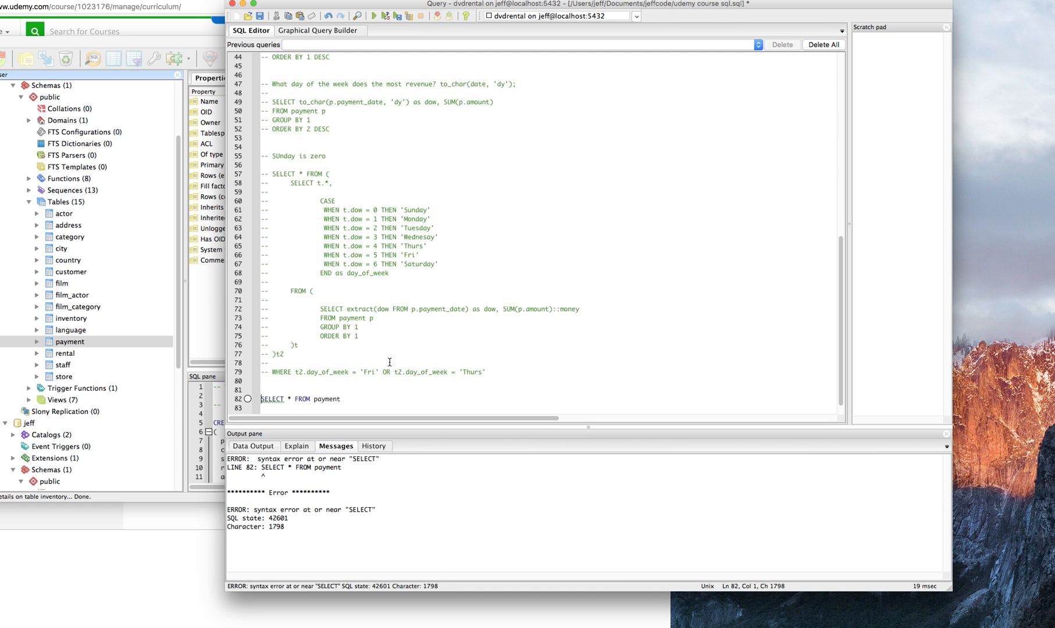
# - Run SELECT * FROM payment by itself, listing 14,596 payment rows
pyautogui.click(271, 399)
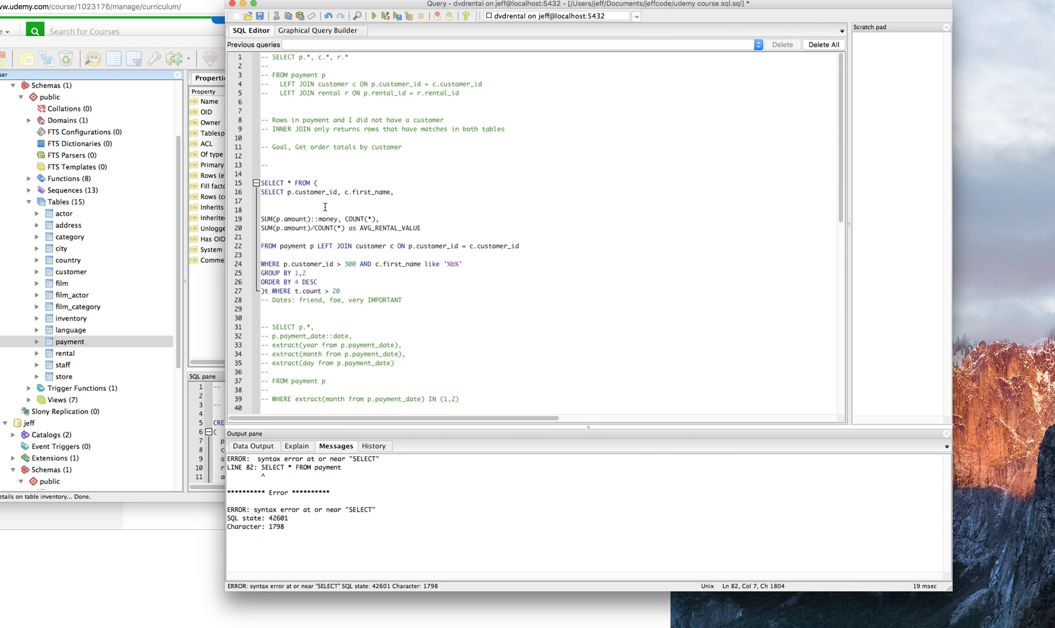
pyautogui.moveTo(263, 146); pyautogui.dragTo(340, 290)
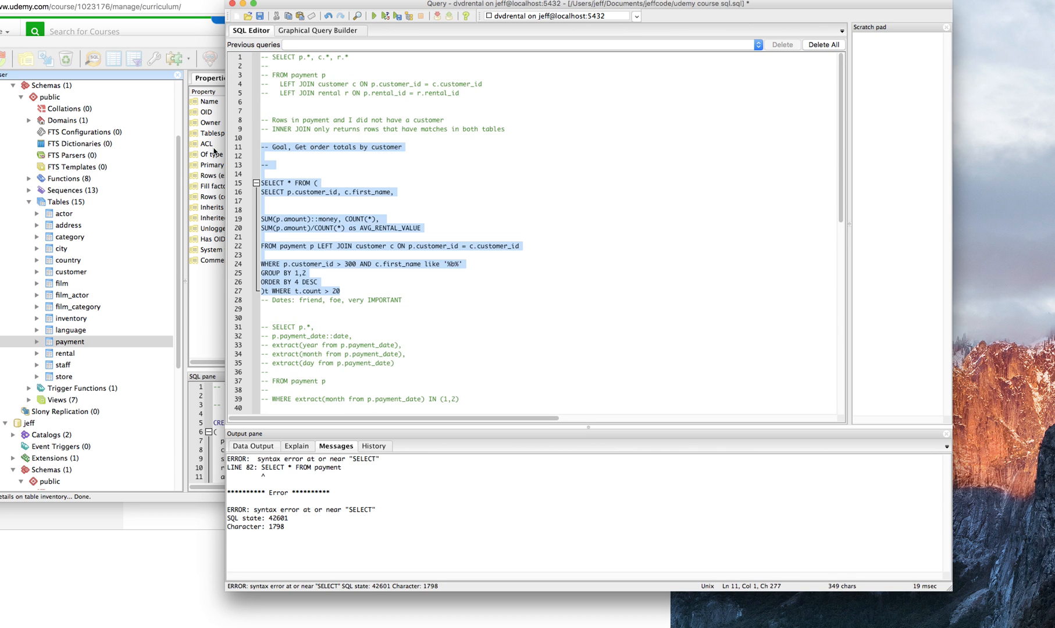
pyautogui.scroll(-3)
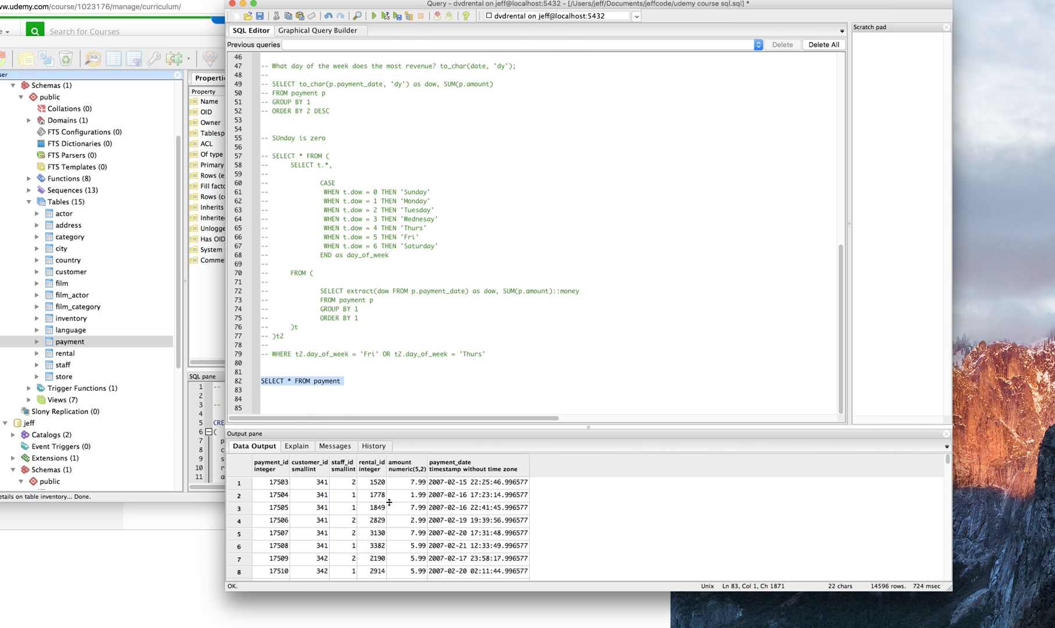
pyautogui.click(272, 483)
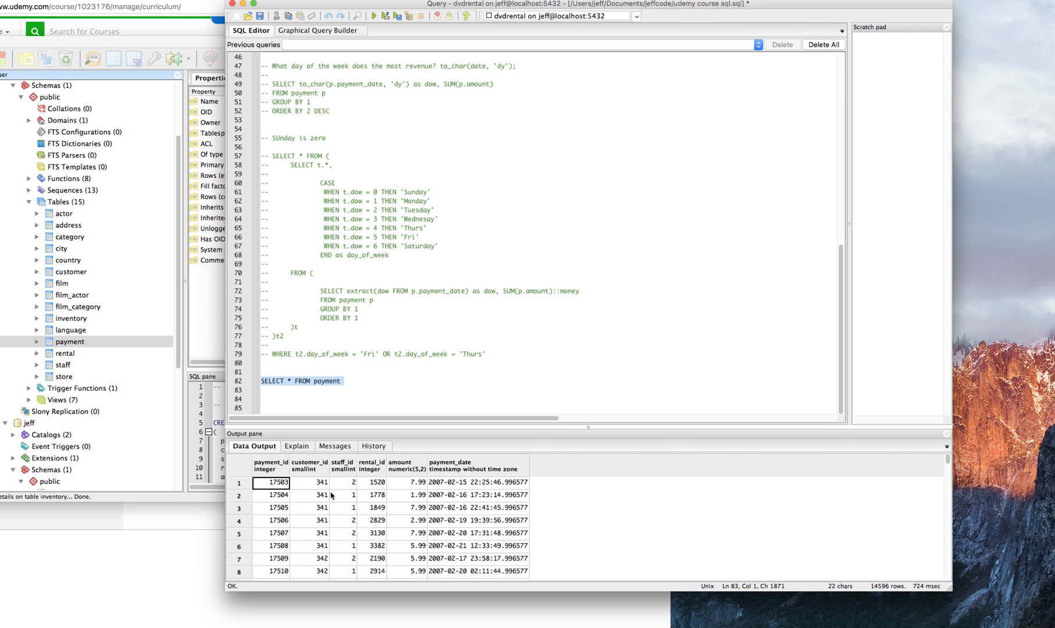
pyautogui.click(309, 482)
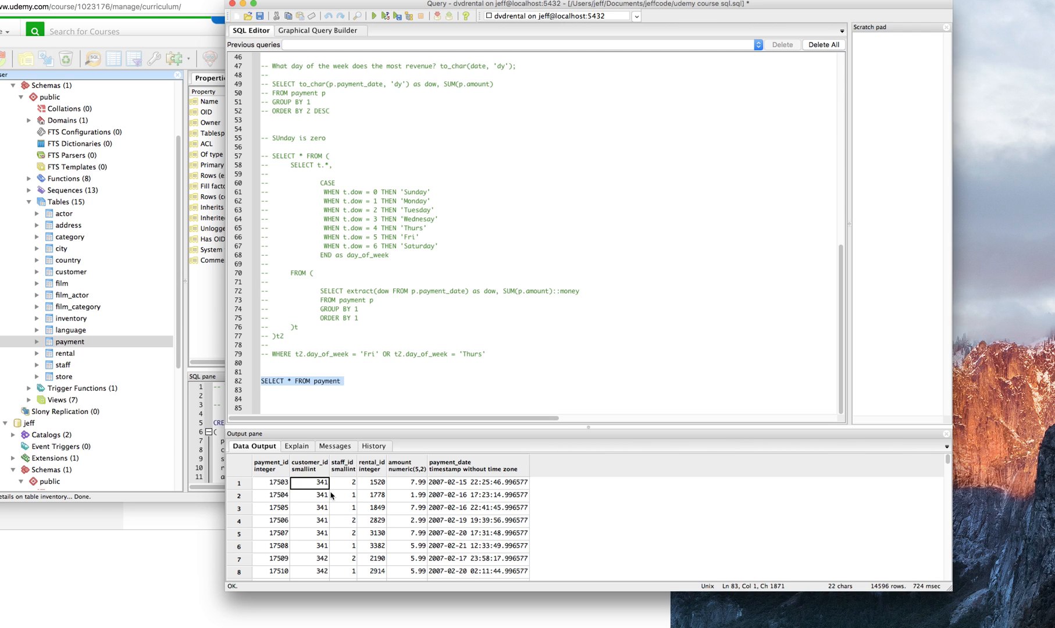
pyautogui.click(343, 482)
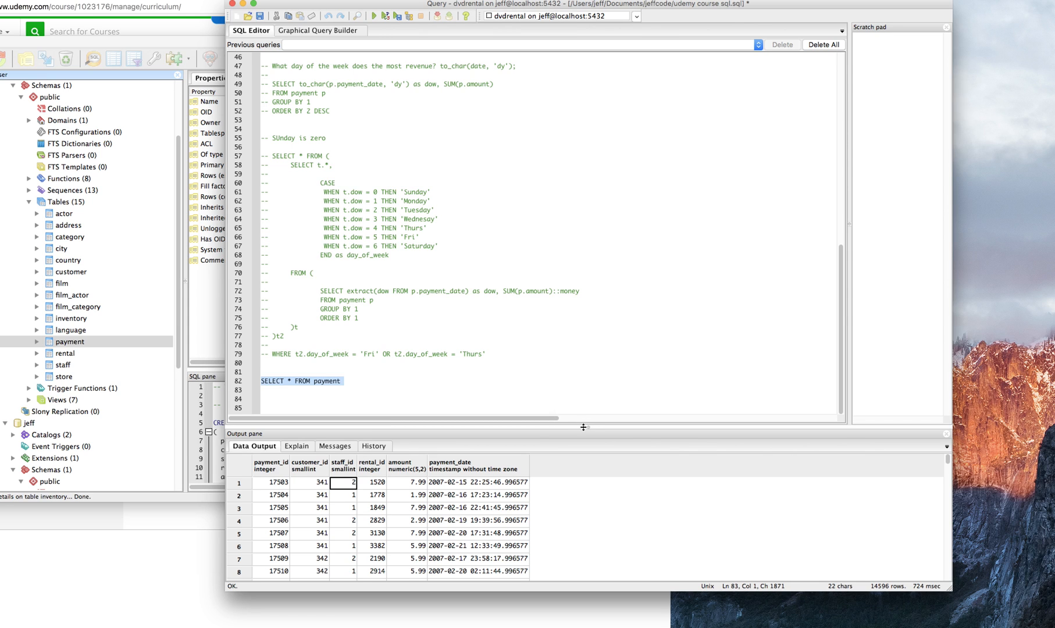
pyautogui.scroll(-3)
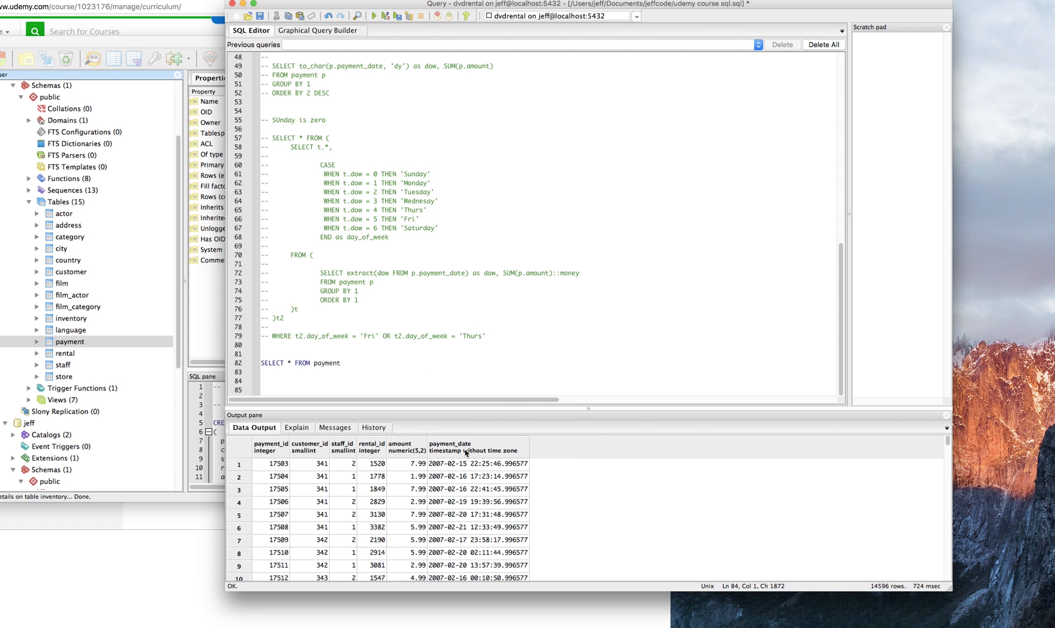
pyautogui.moveTo(275, 470)
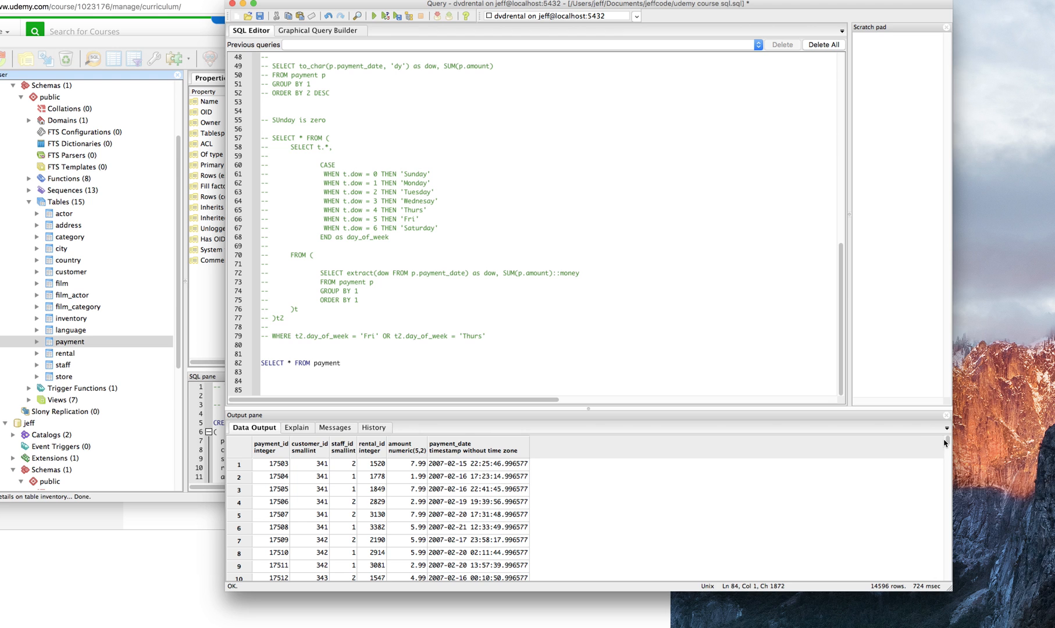
pyautogui.scroll(-3)
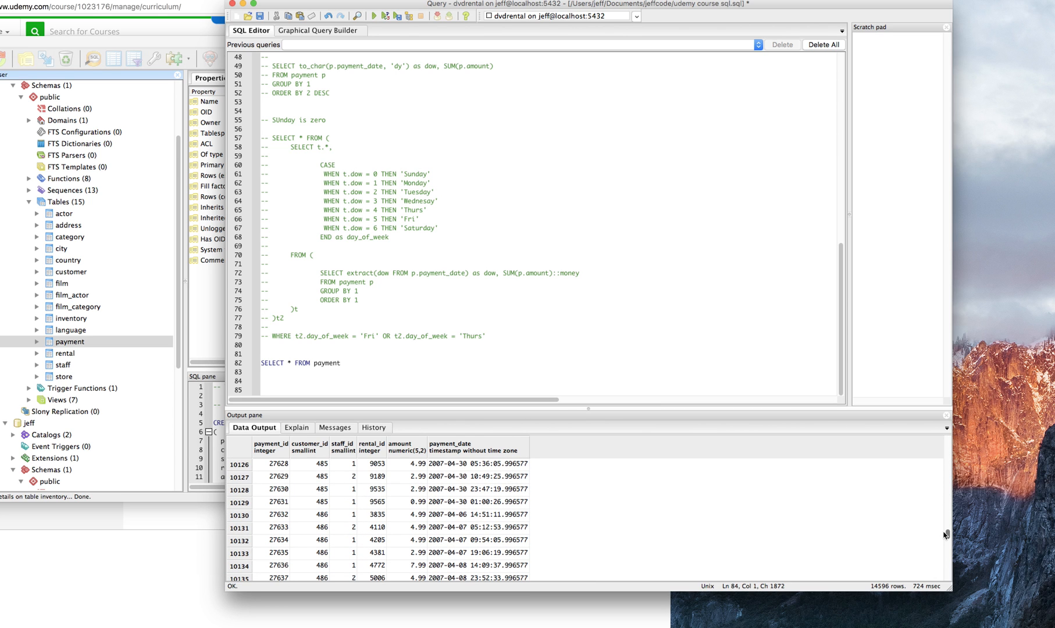
pyautogui.scroll(-3)
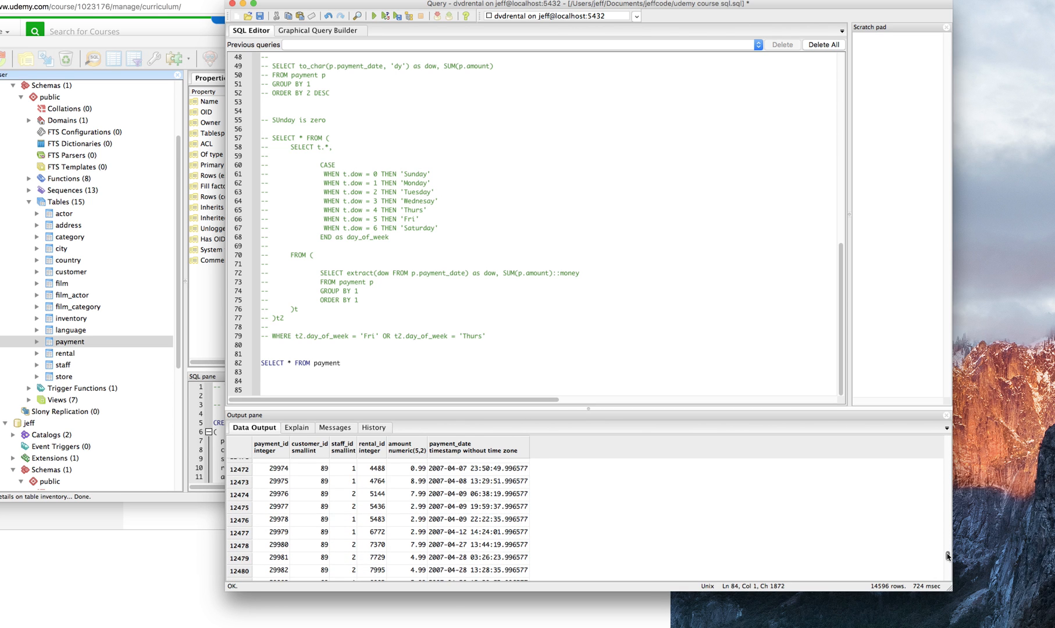
pyautogui.scroll(-3)
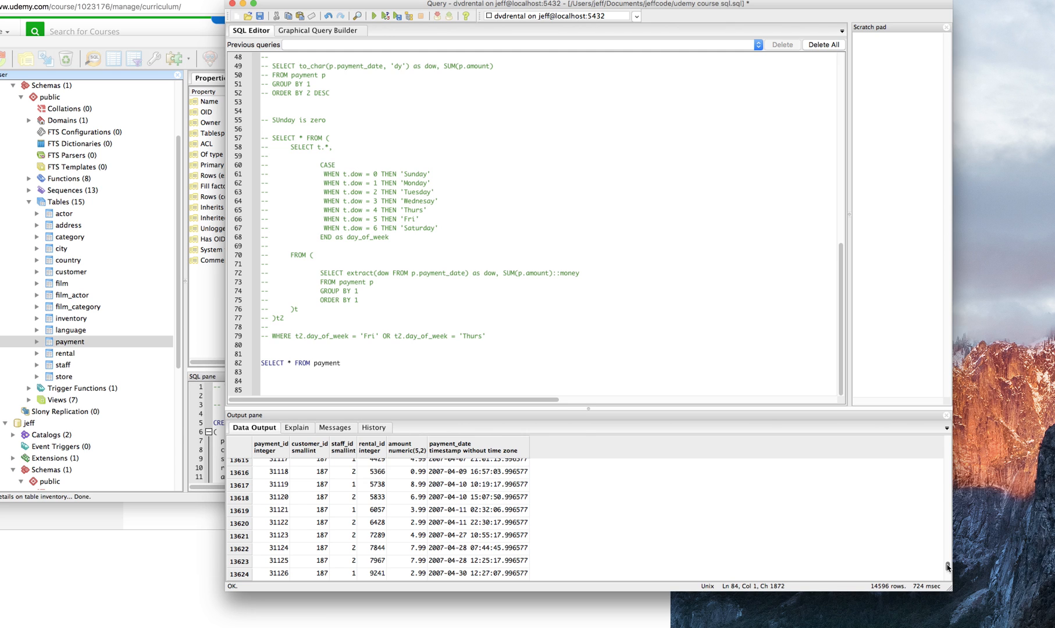
pyautogui.scroll(-3)
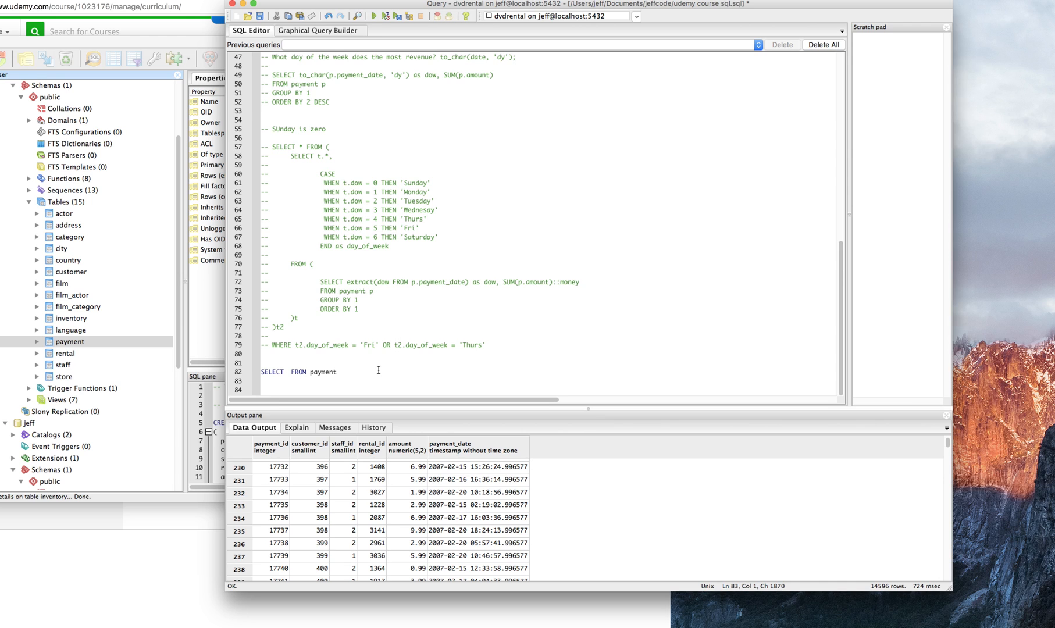
# - Change line 82 to SELECT p.*, min(p.payment_date) FROM payment p GROUP BY 1,2,3,4 and run it
pyautogui.write('p')
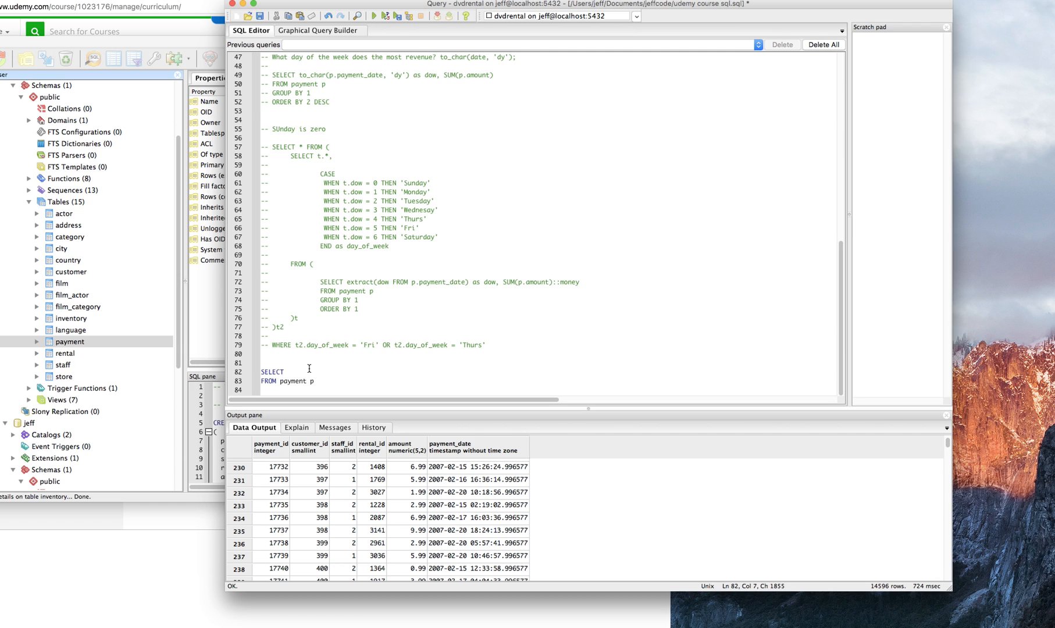
pyautogui.write('p.*')
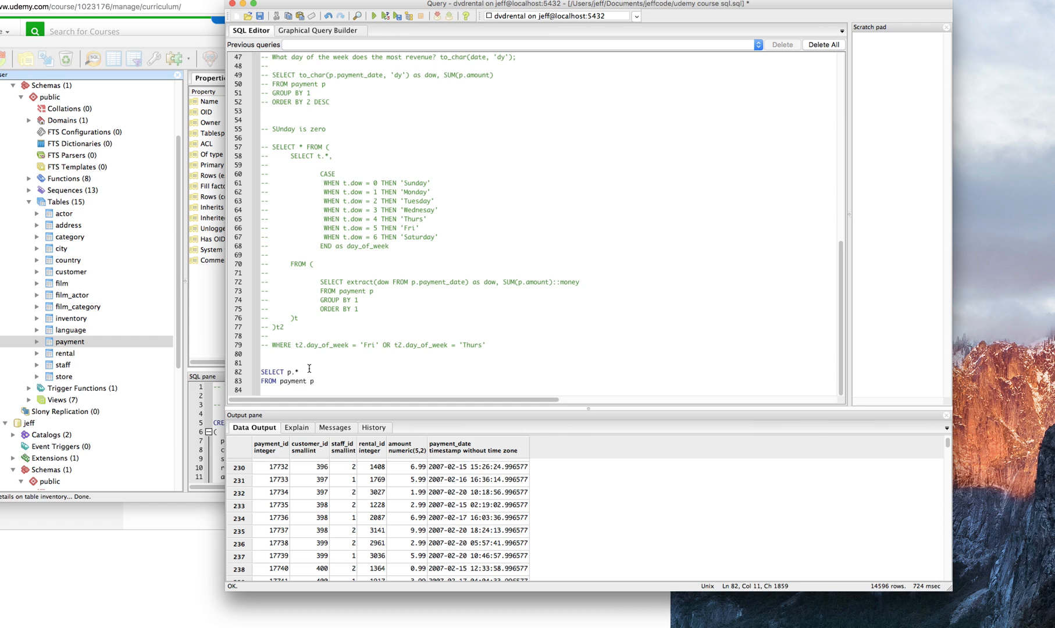
pyautogui.write(',')
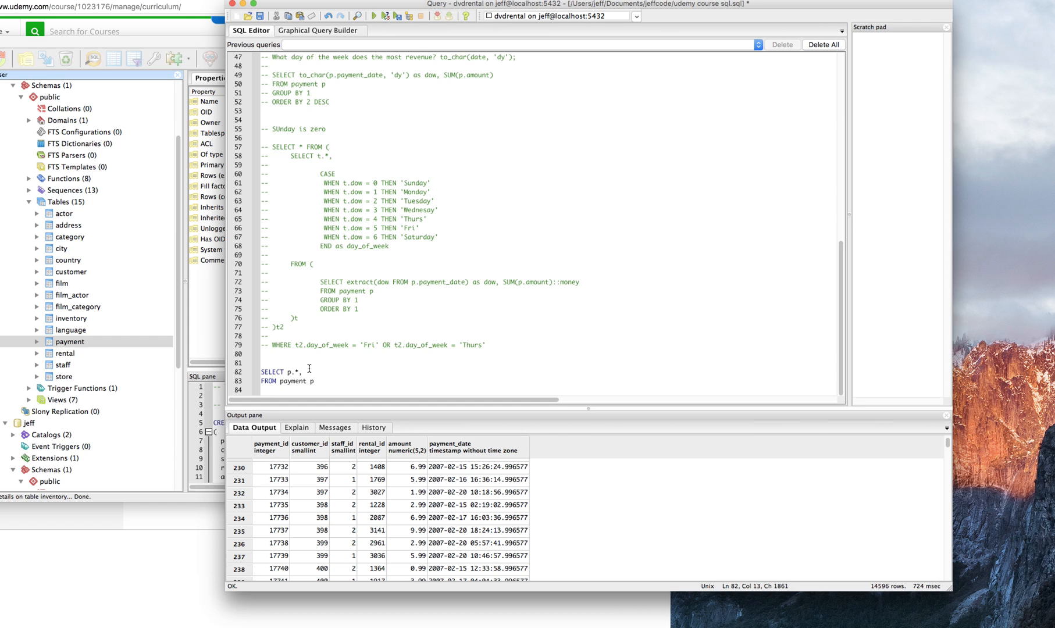
pyautogui.write('min(')
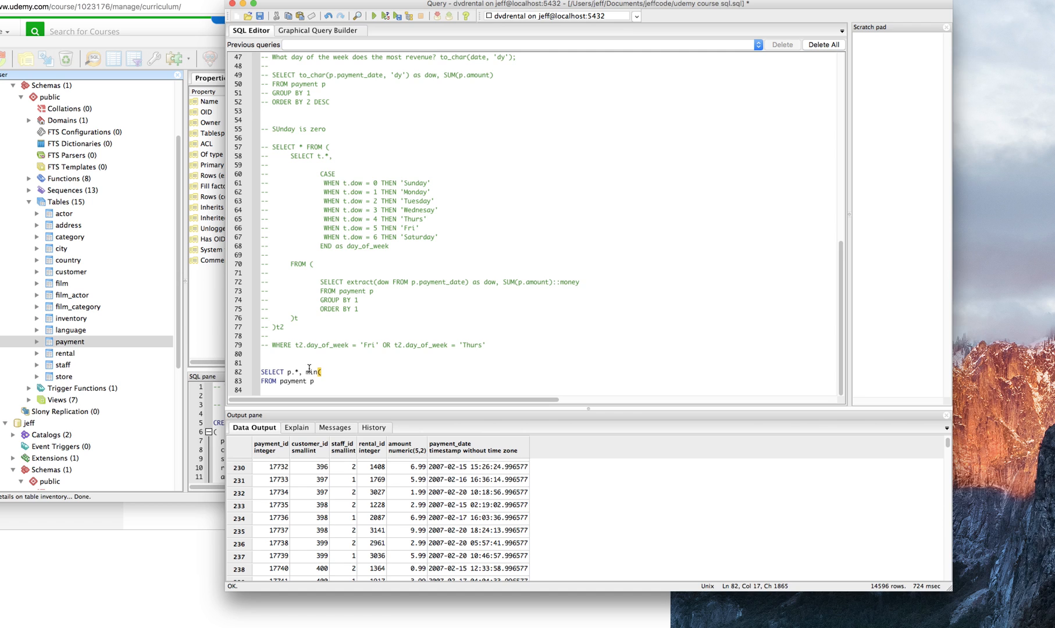
pyautogui.write('p.pyament_da')
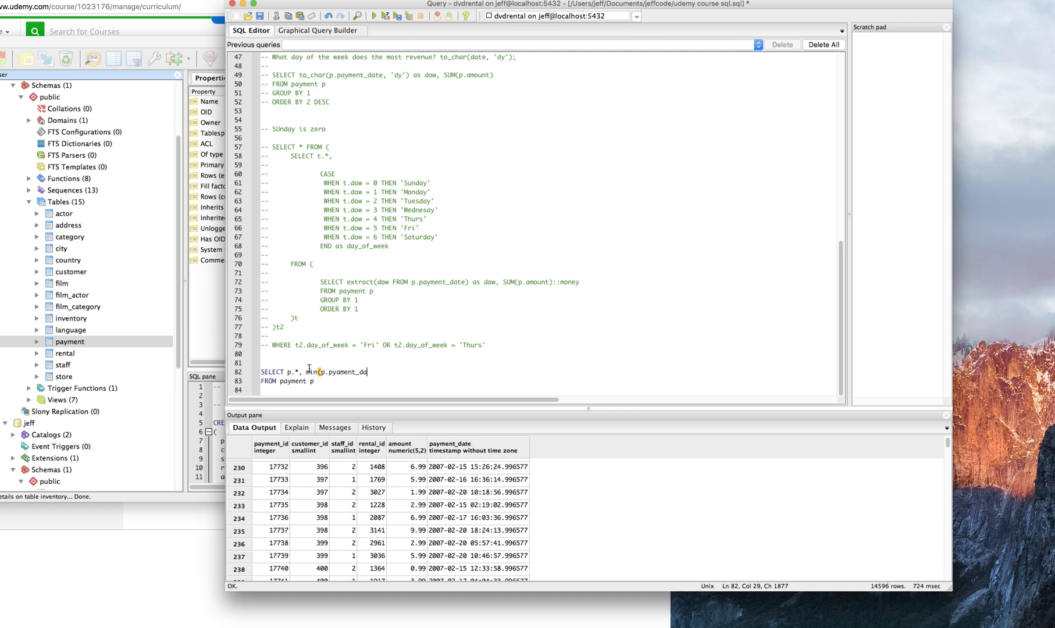
pyautogui.press('BackSpace')
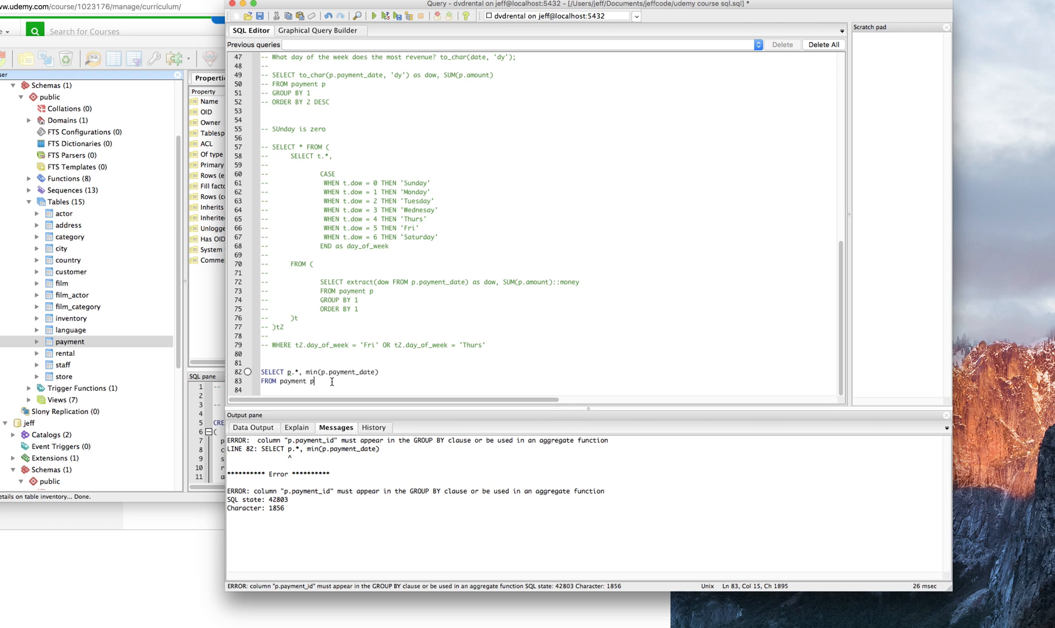
pyautogui.write('GROUP BY')
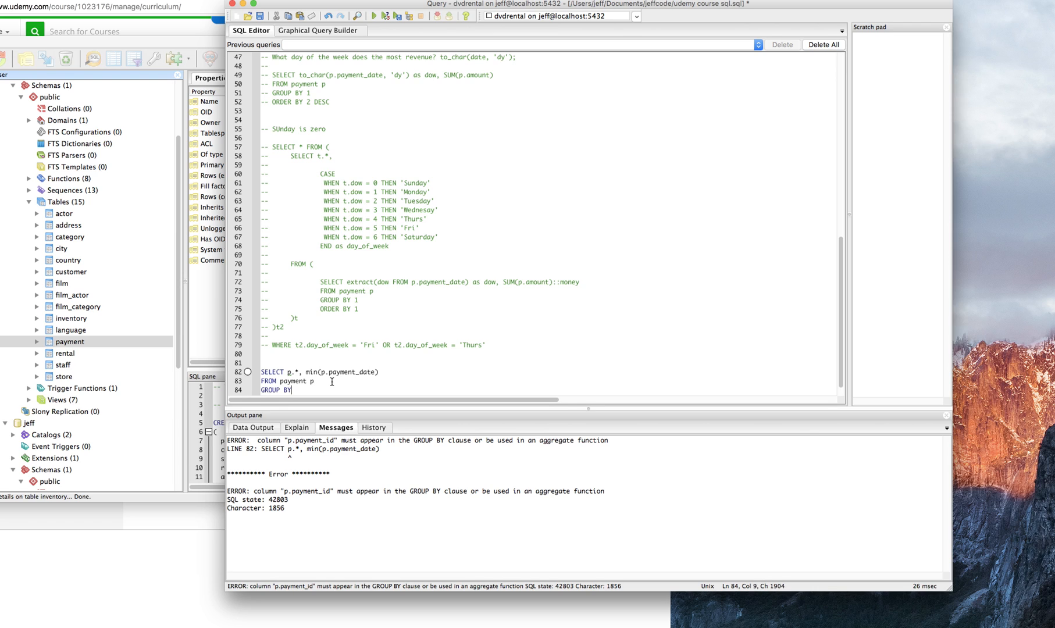
pyautogui.write('1,2,3,4')
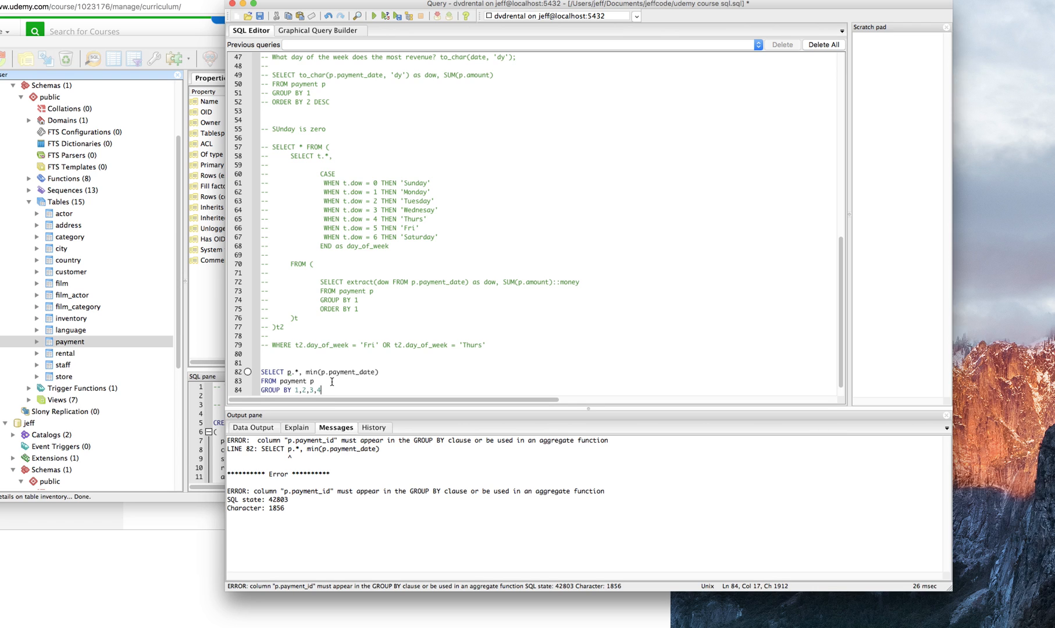
pyautogui.click(357, 16)
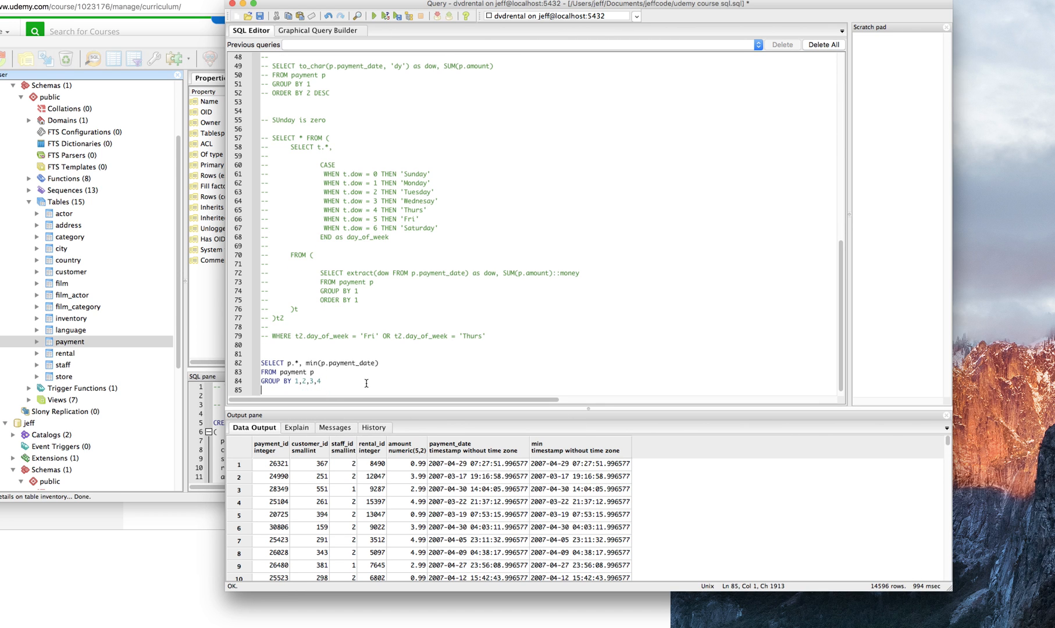
# - Add ORDER BY 2, 1 to sort the grouped payments by customer_id, then payment_id
pyautogui.write('ORDER')
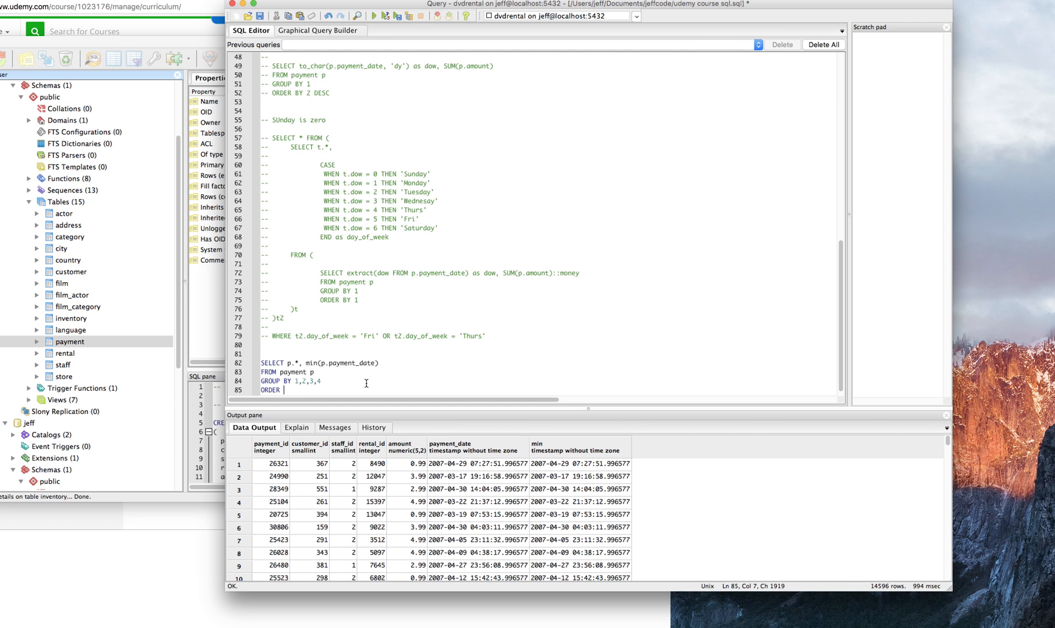
pyautogui.write('BY')
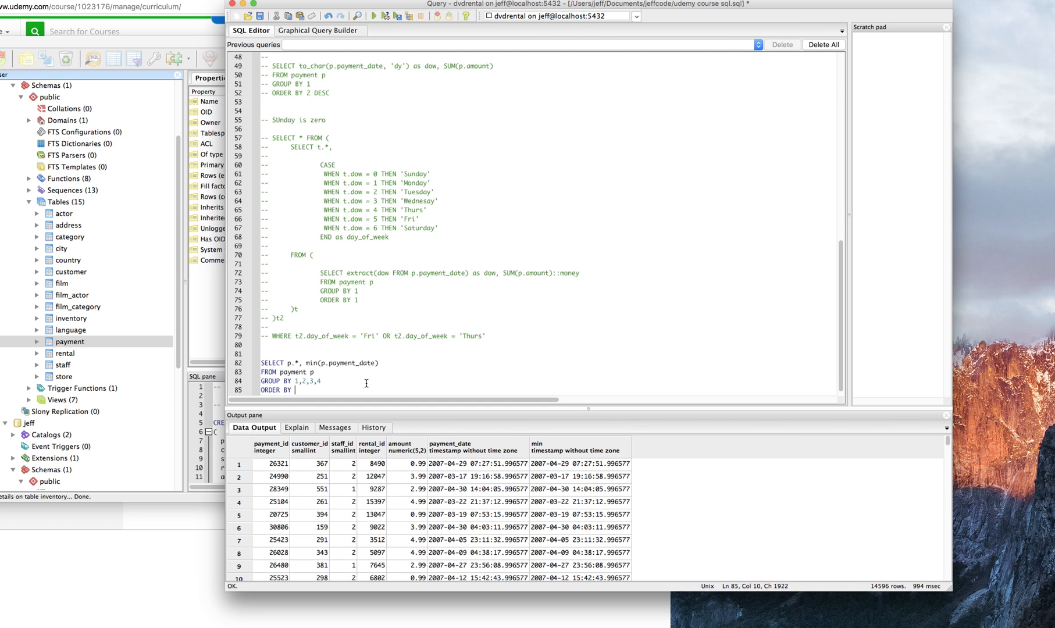
pyautogui.write('2')
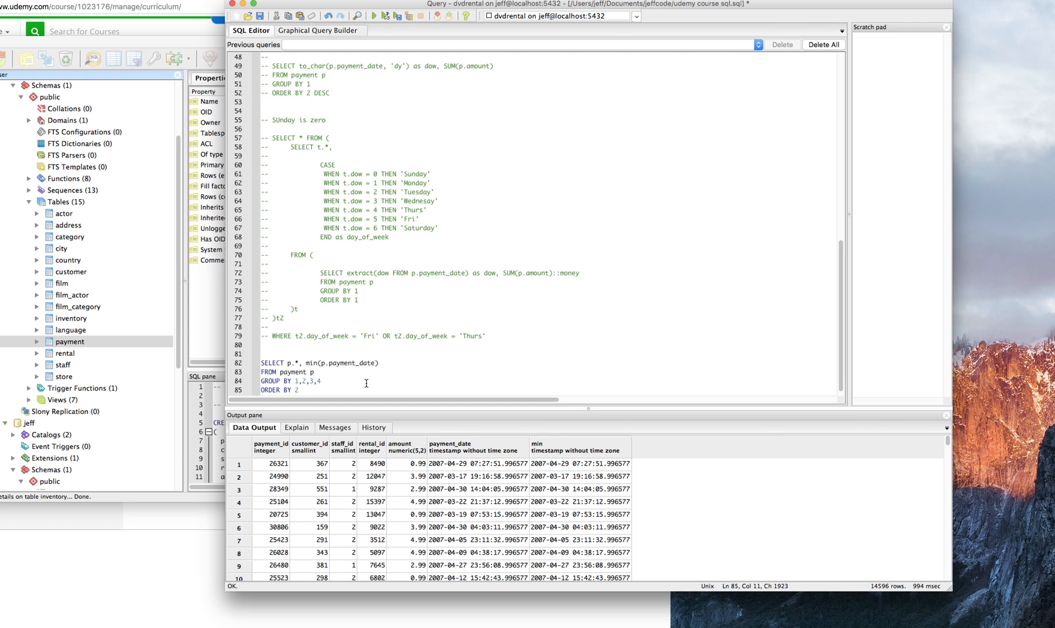
pyautogui.write(', 1')
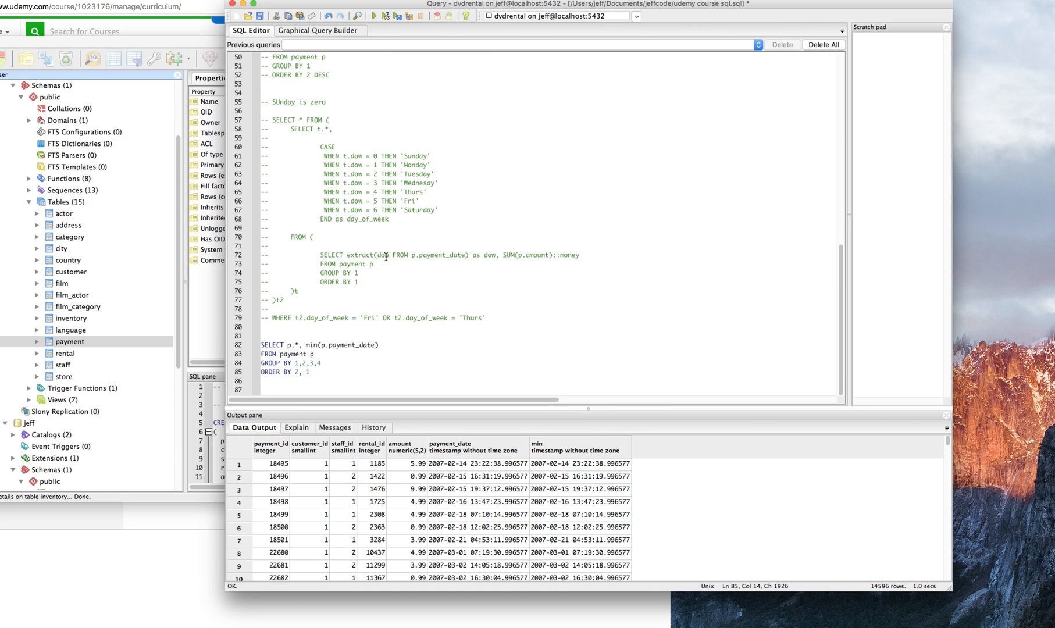
pyautogui.moveTo(302, 464)
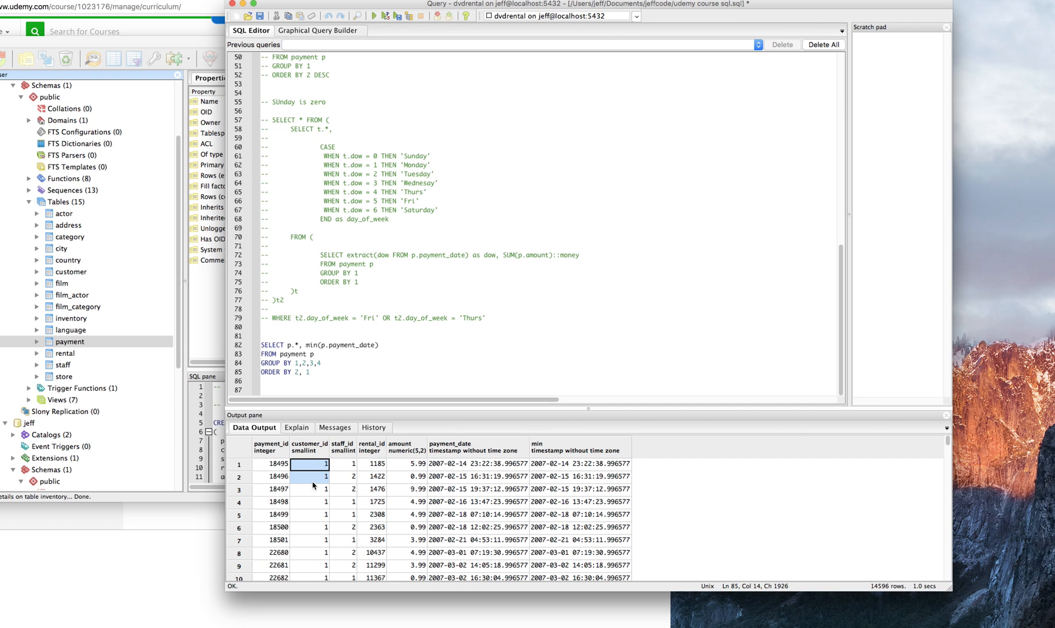
pyautogui.moveTo(279, 465)
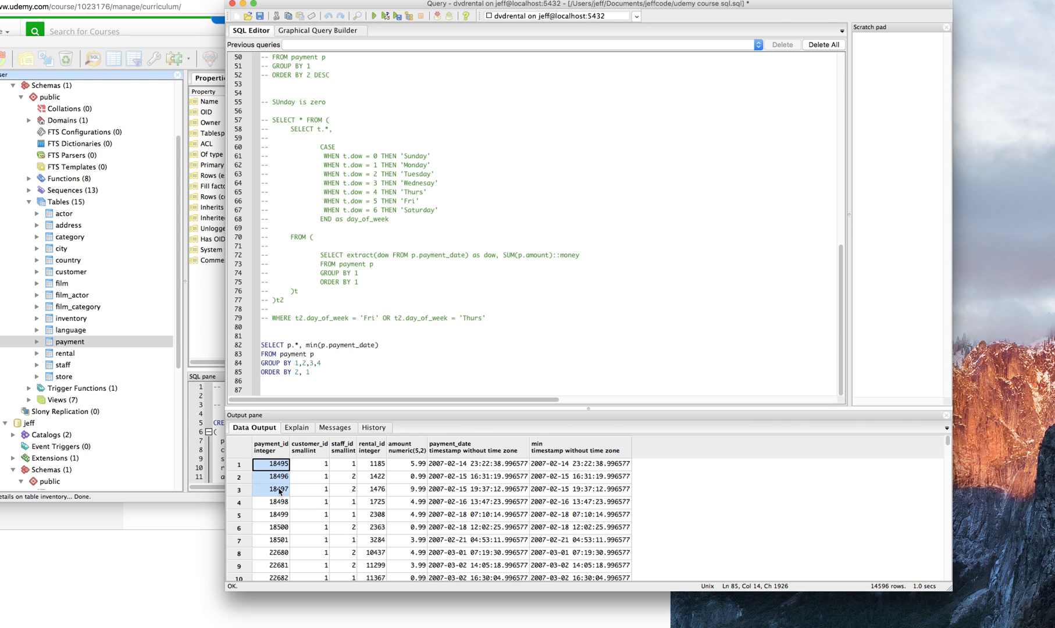
pyautogui.moveTo(279, 498)
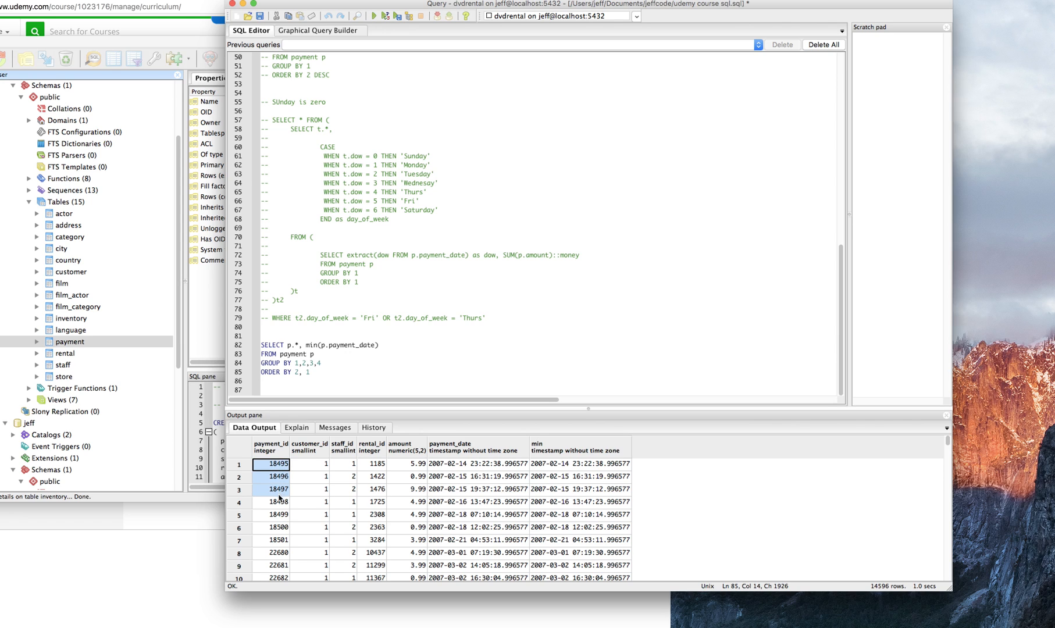
# - Inspect payment_id and minimum payment date cells in the Data Output grid
pyautogui.click(272, 502)
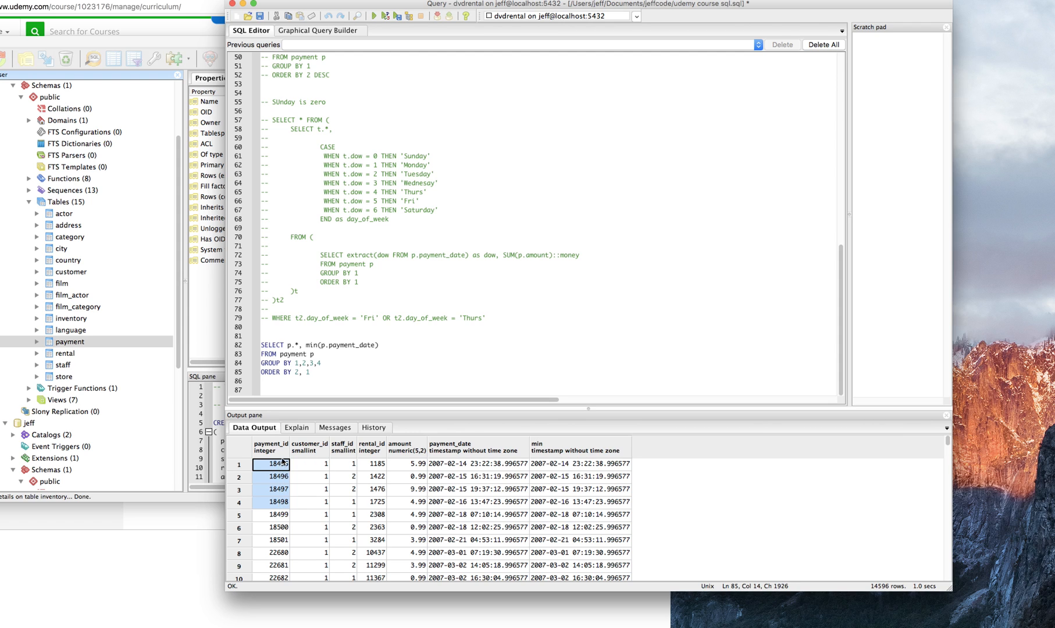
pyautogui.moveTo(282, 465)
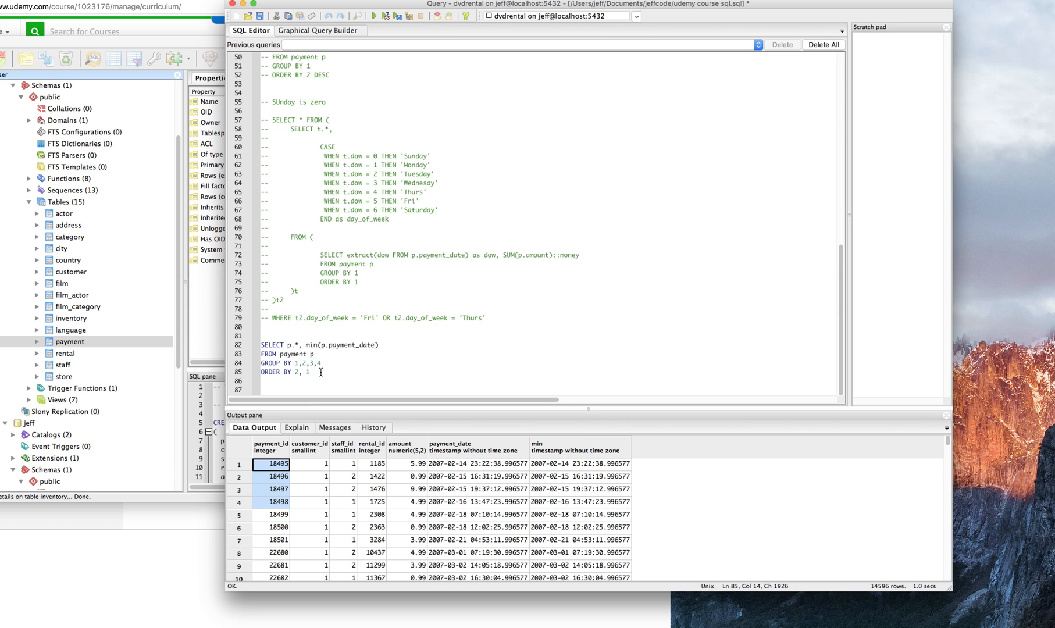
pyautogui.moveTo(340, 414)
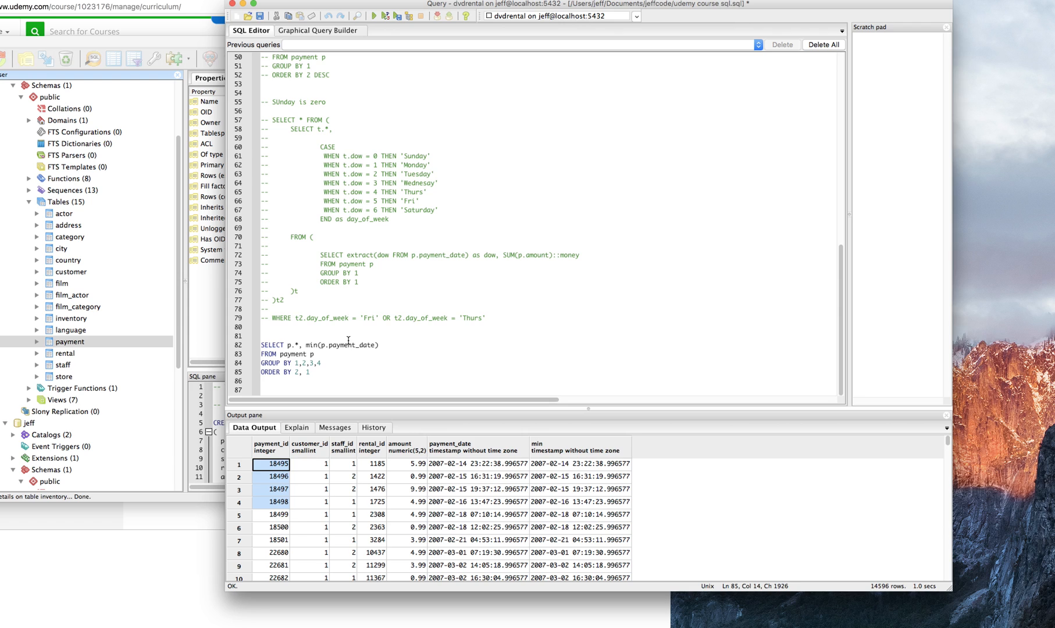
pyautogui.moveTo(434, 384)
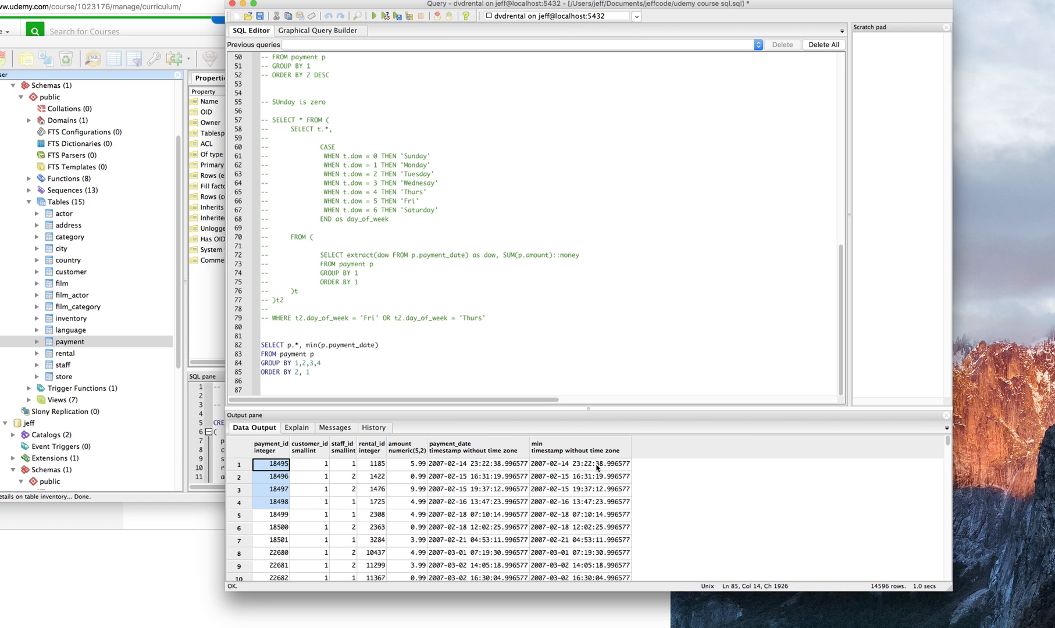
pyautogui.click(478, 465)
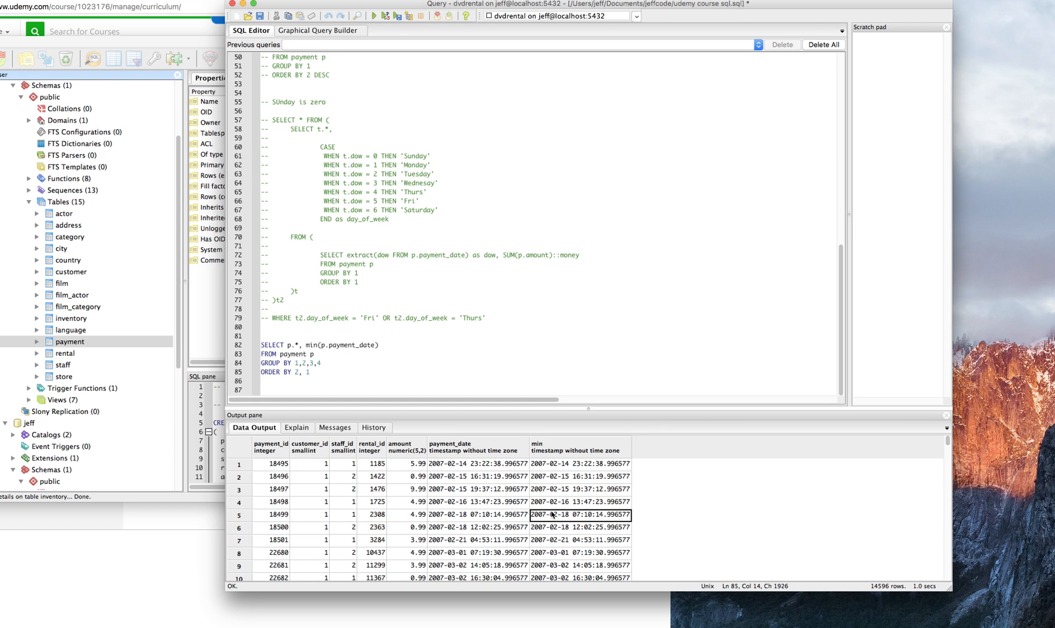
pyautogui.moveTo(300, 343)
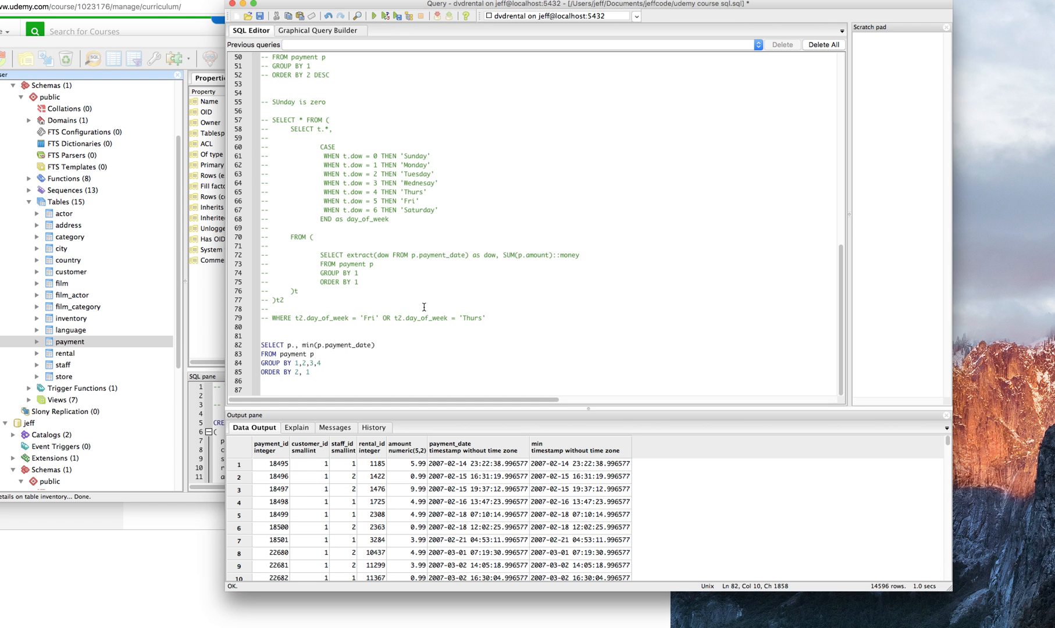
# - Select customer_id with min(payment_date), fix grouping to GROUP BY 1, and rerun for 599 rows
pyautogui.write('customer_id')
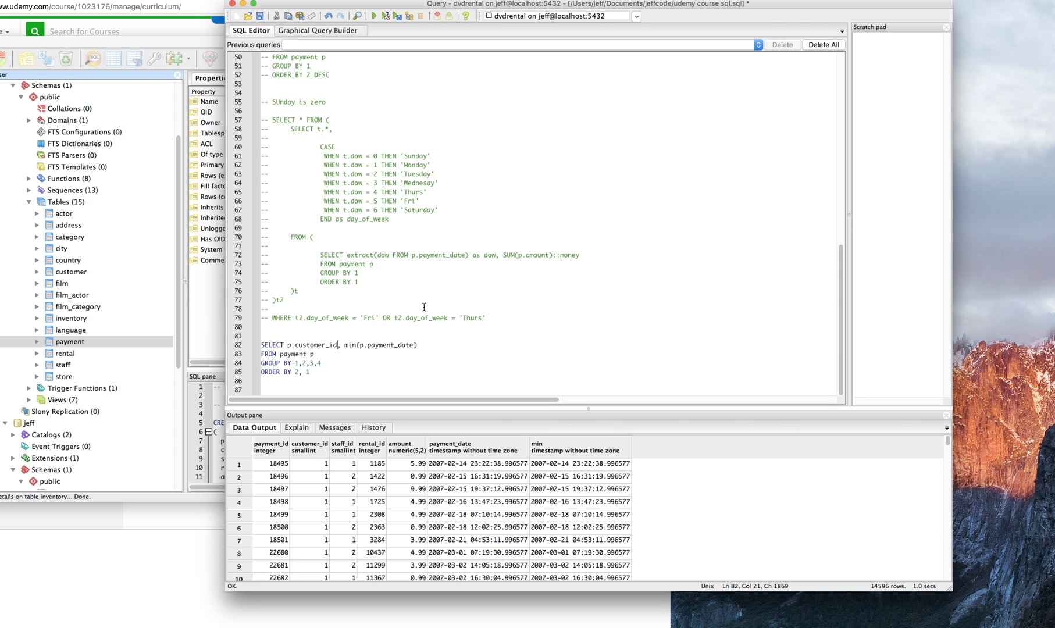
pyautogui.click(372, 15)
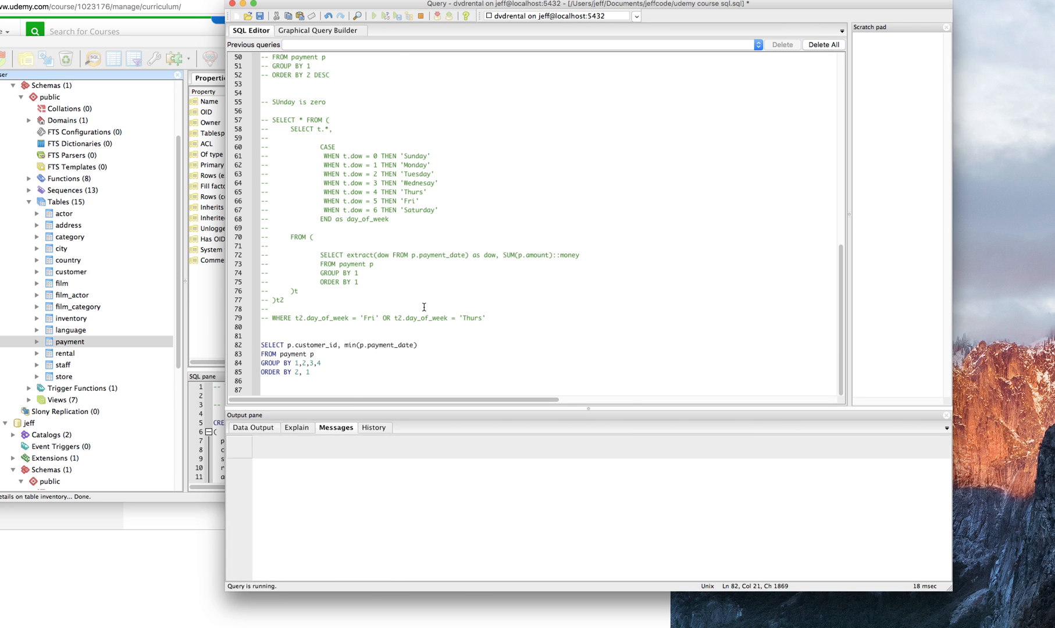
pyautogui.click(357, 16)
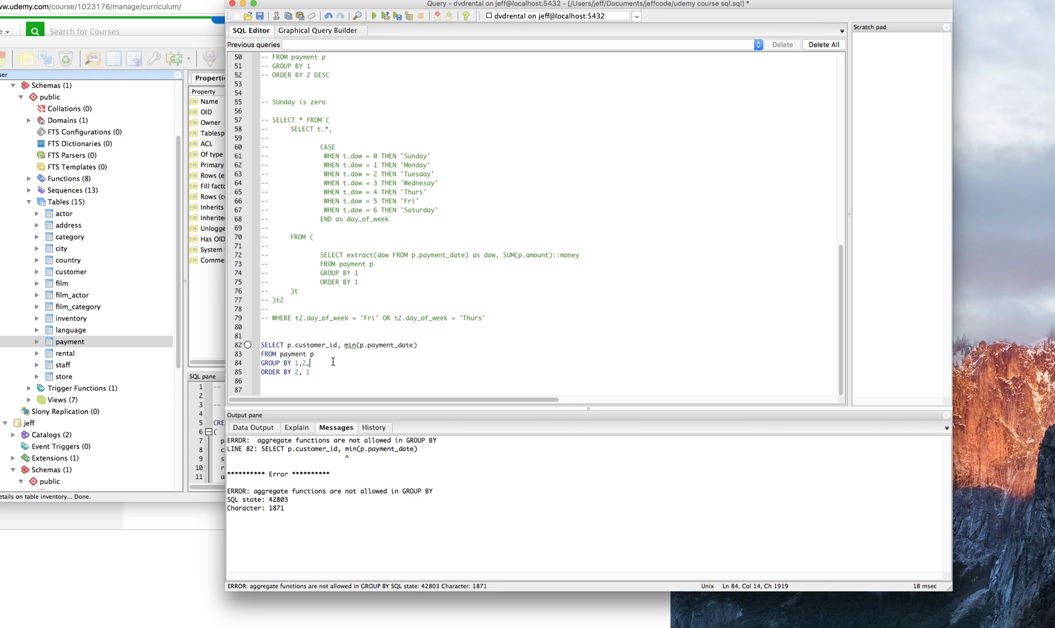
pyautogui.press('Backspace')
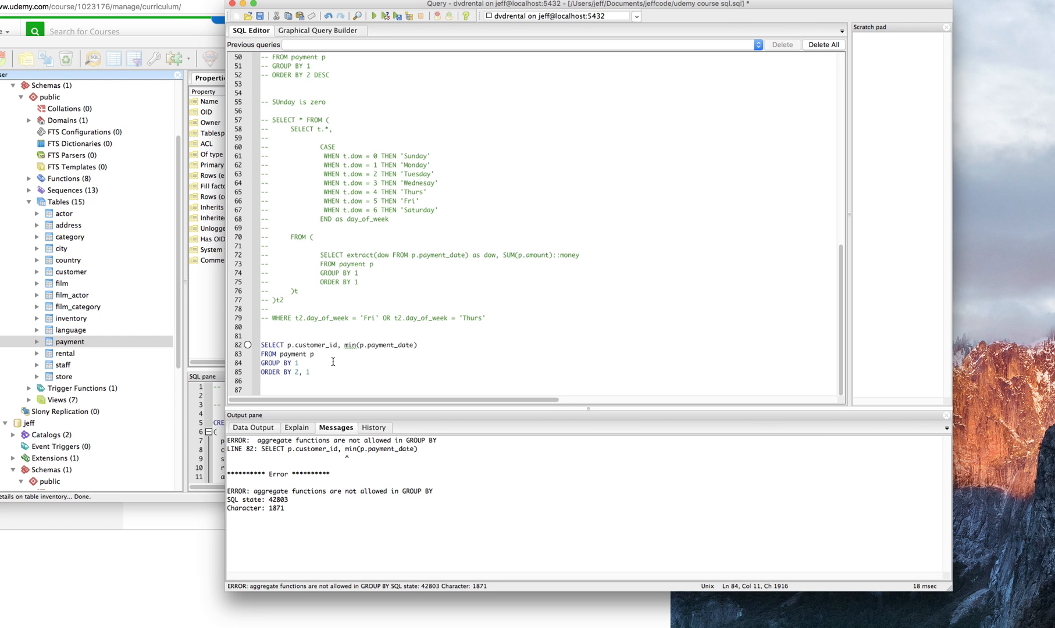
pyautogui.click(357, 16)
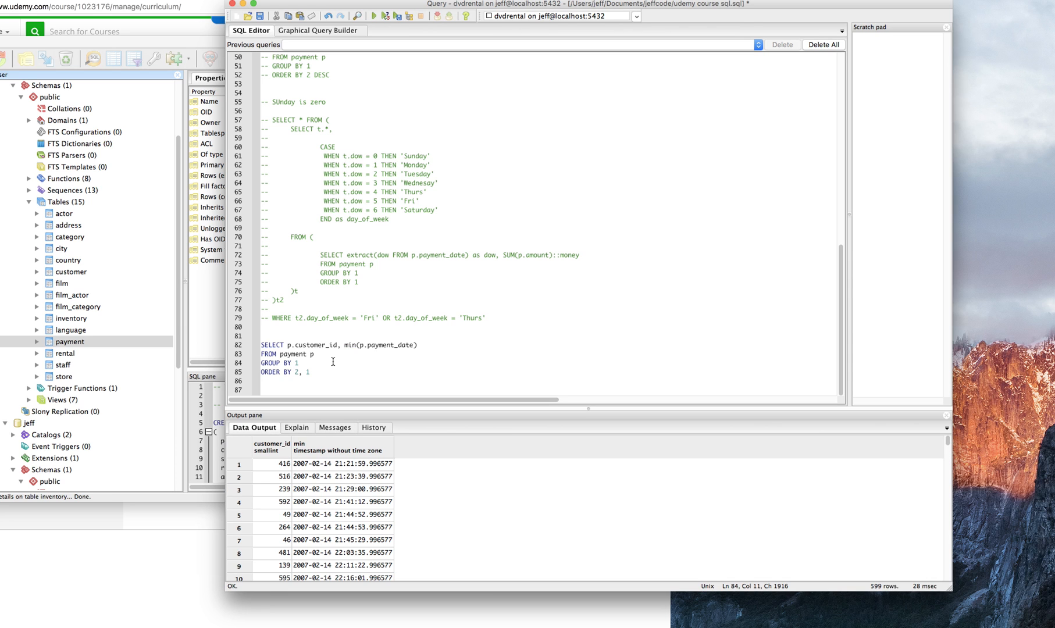
pyautogui.moveTo(351, 486)
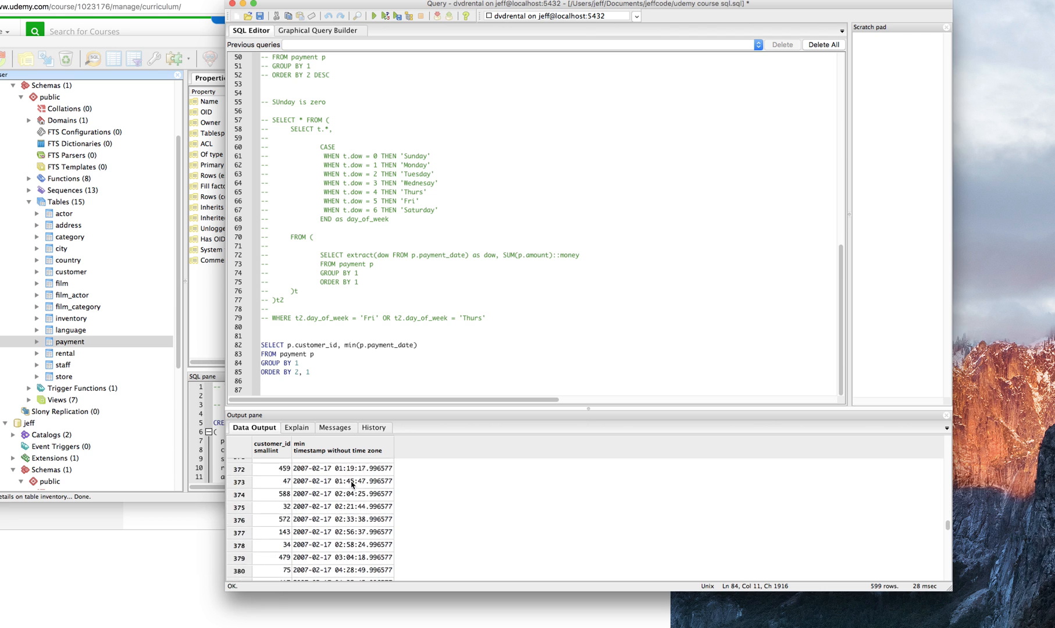
pyautogui.scroll(-3)
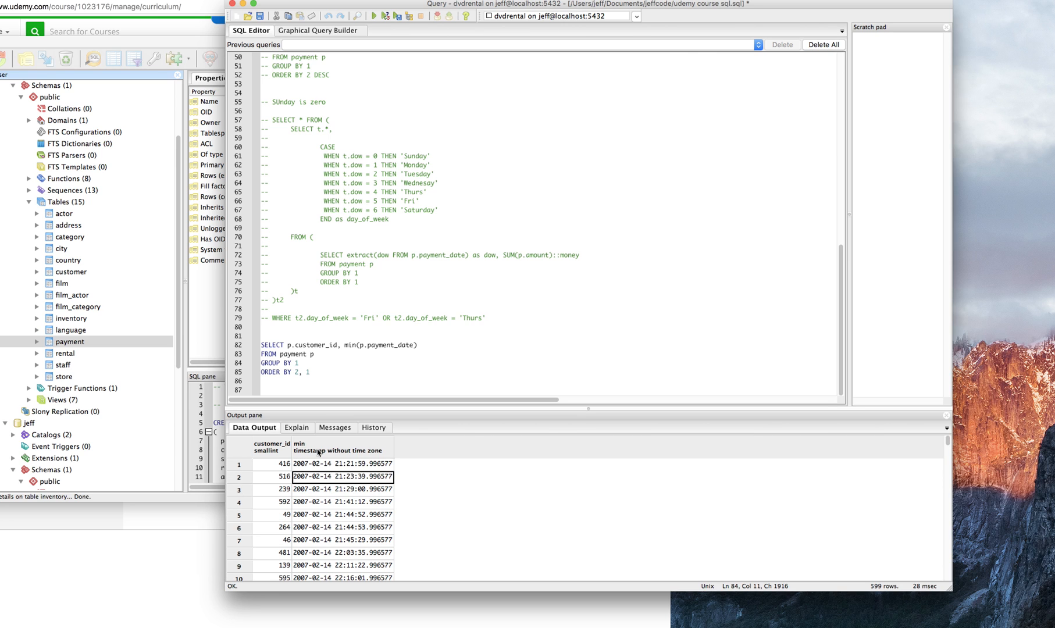
pyautogui.click(263, 381)
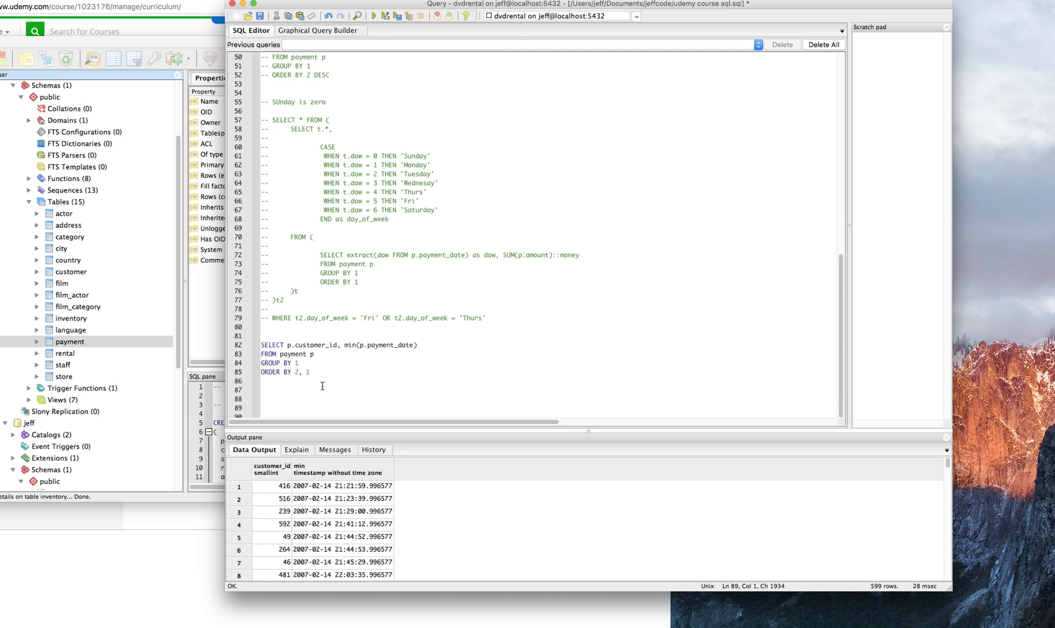
# - Query payments WHERE customer_id = 416 and compare them with its copied earliest payment date
pyautogui.write('SELEC')
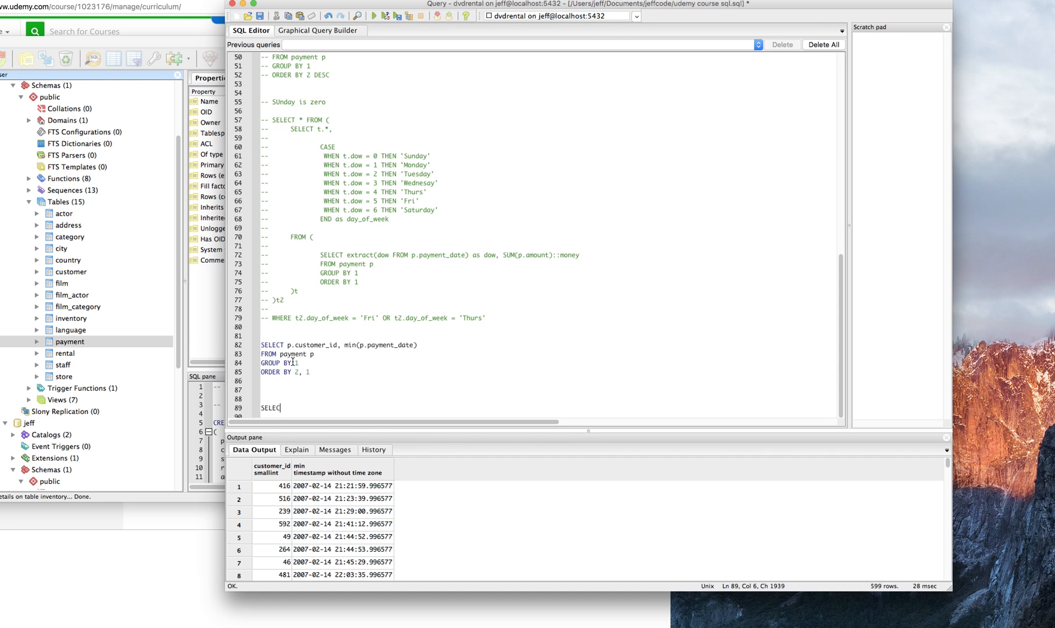
pyautogui.write('* FROM')
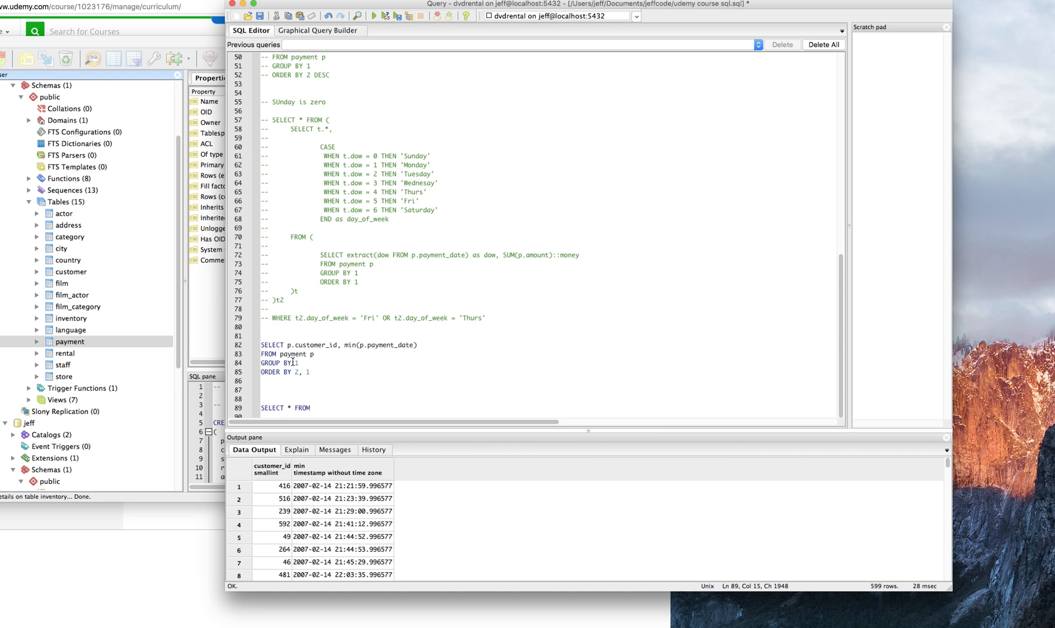
pyautogui.write('payment p')
pyautogui.click(548, 416)
pyautogui.write('WHERE p.cus')
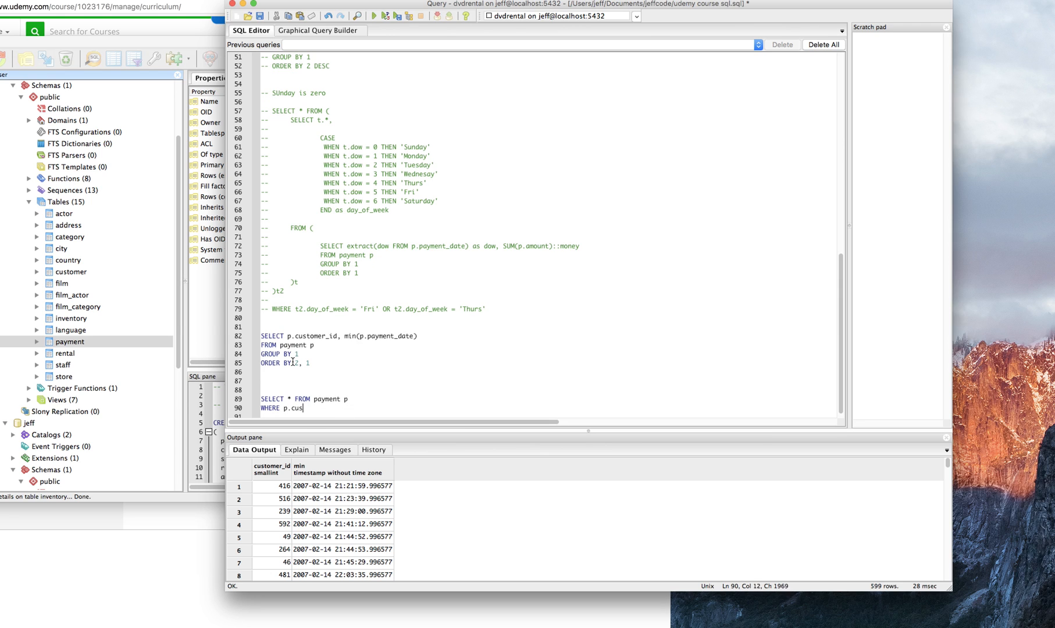
pyautogui.write('tomer_id =')
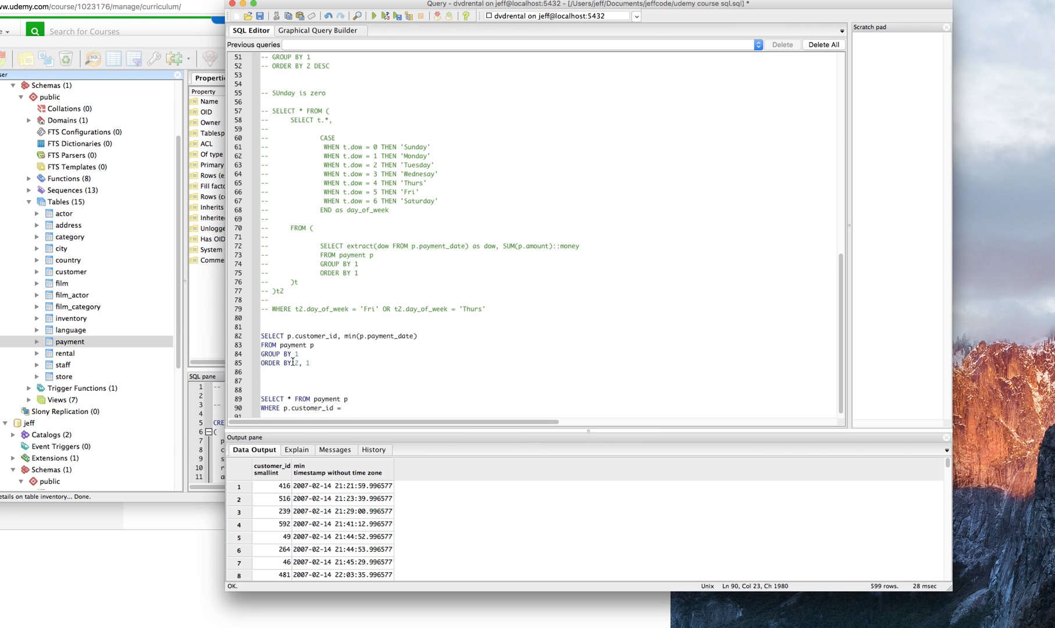
pyautogui.click(343, 486)
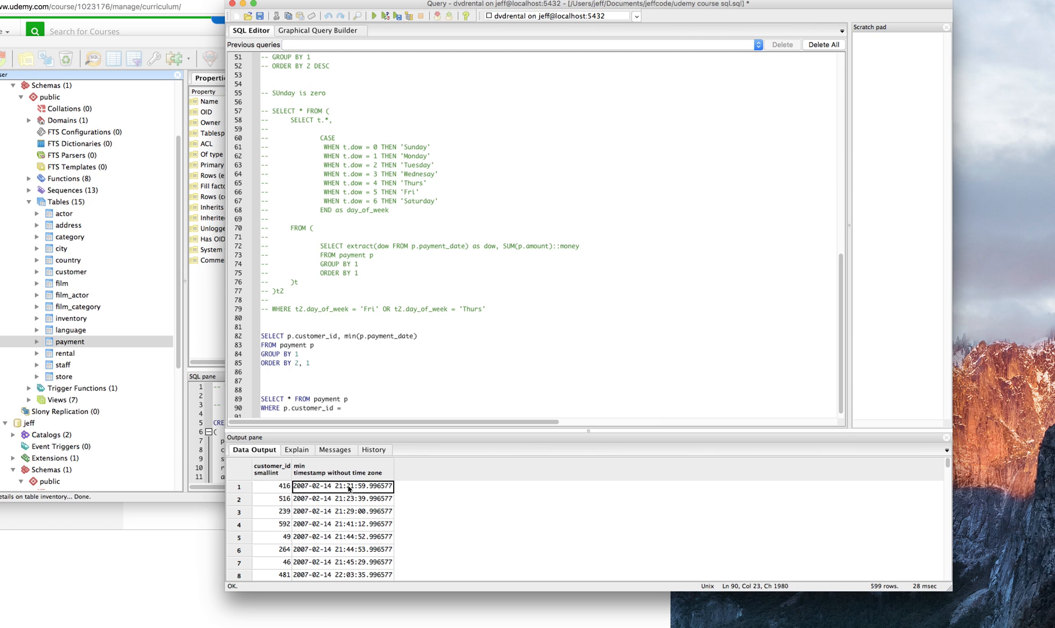
pyautogui.write('1:59.996577"')
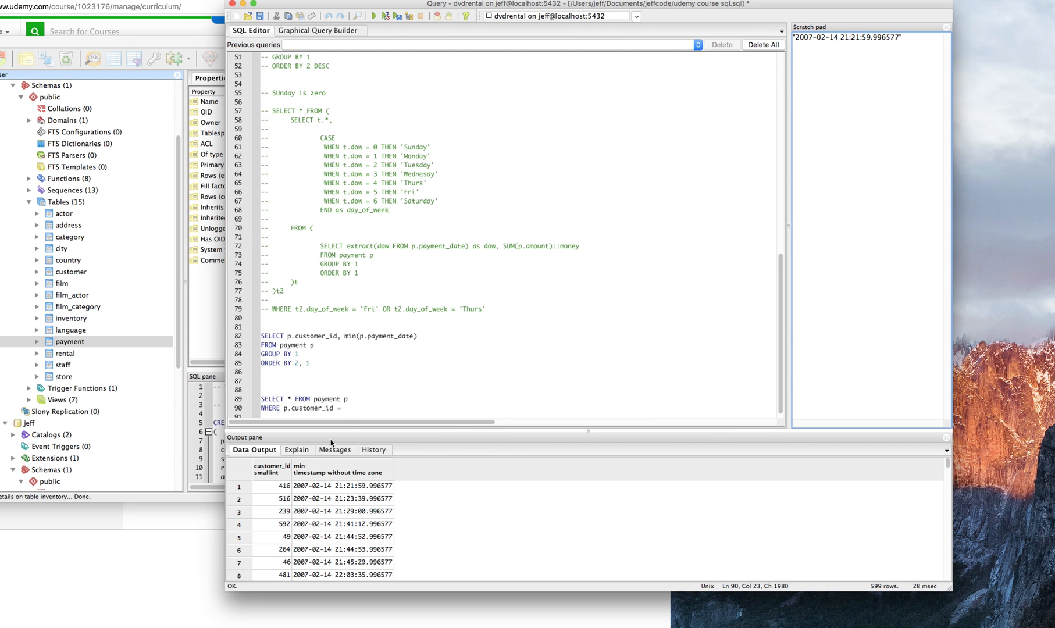
pyautogui.write('3')
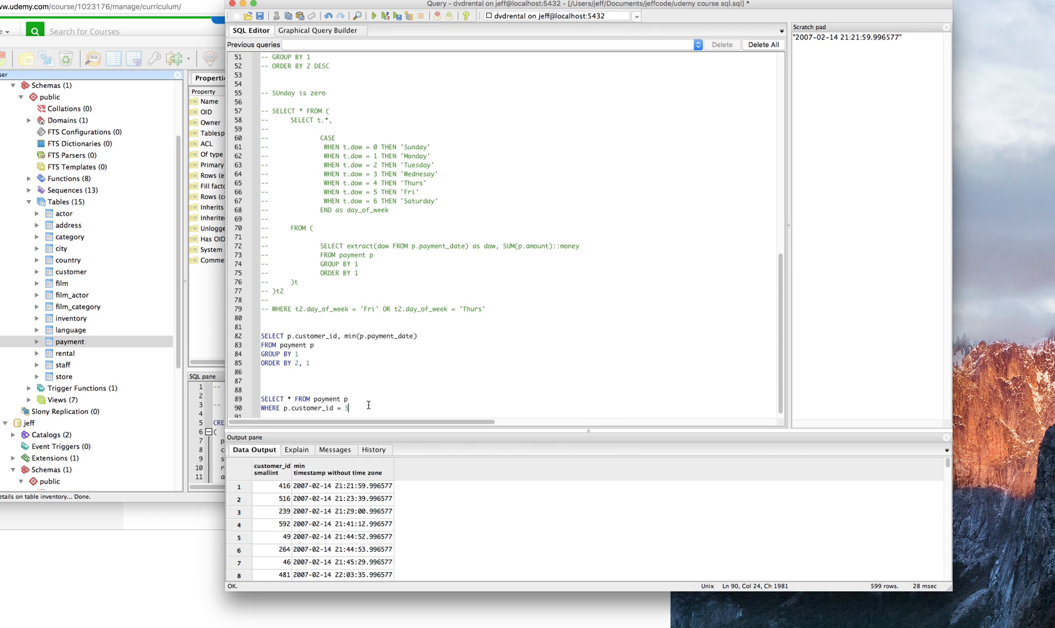
pyautogui.write('16')
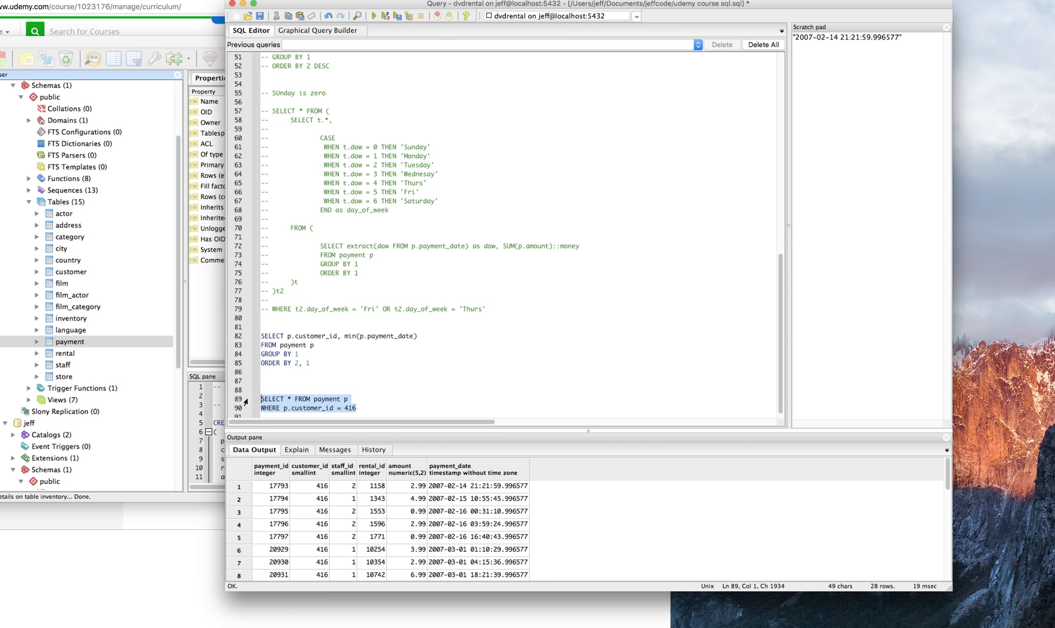
pyautogui.scroll(-3)
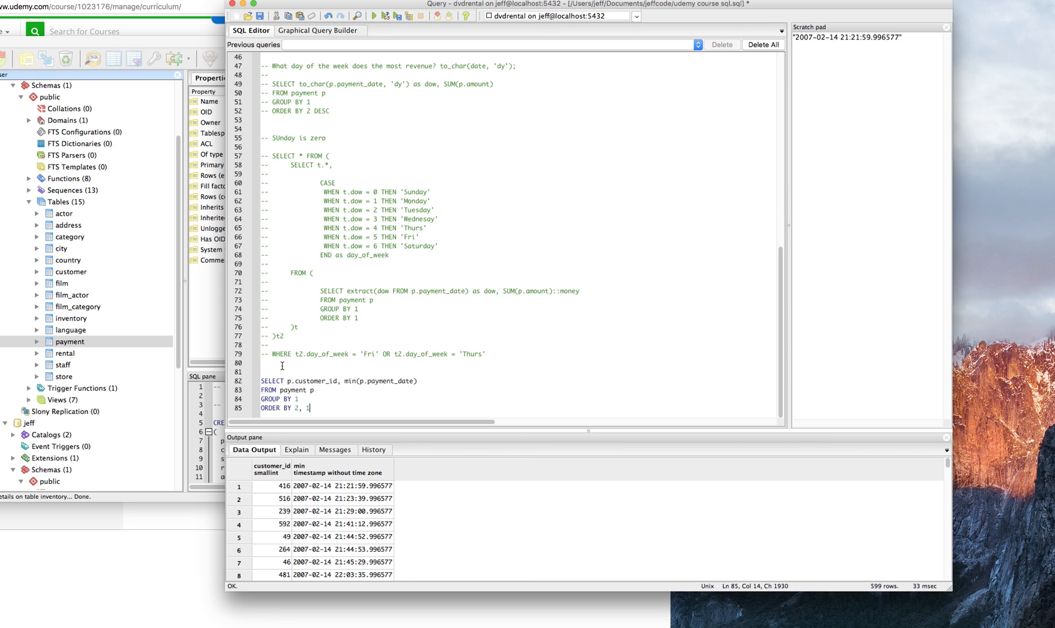
pyautogui.moveTo(309, 398)
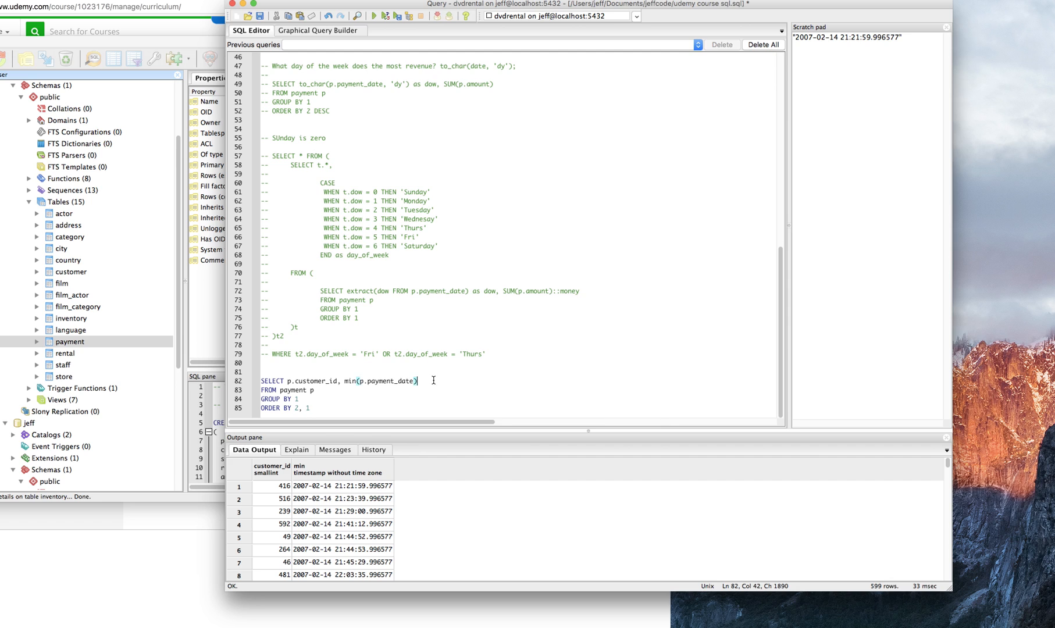
# - Cast the earliest payment to ::date and begin a '-- new' comment line
pyautogui.write('::date')
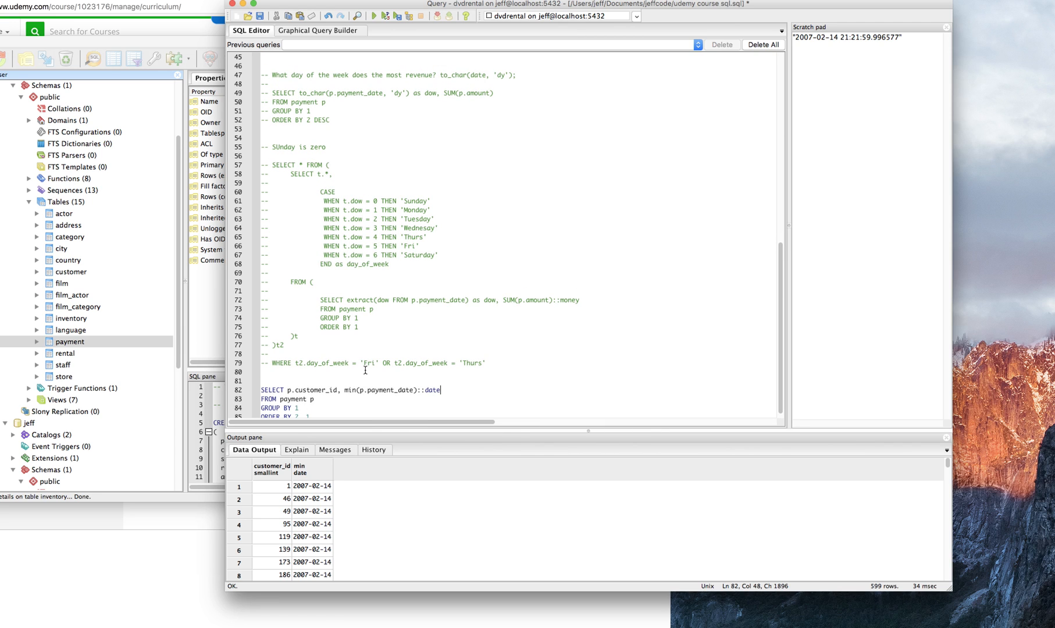
pyautogui.moveTo(328, 373)
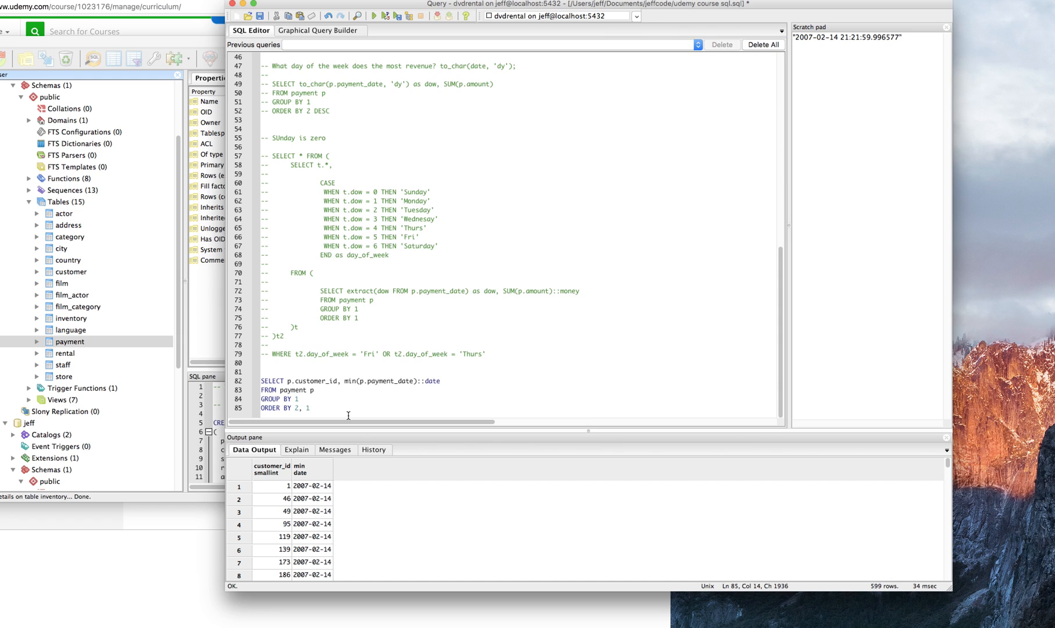
pyautogui.write('-- new customers by date')
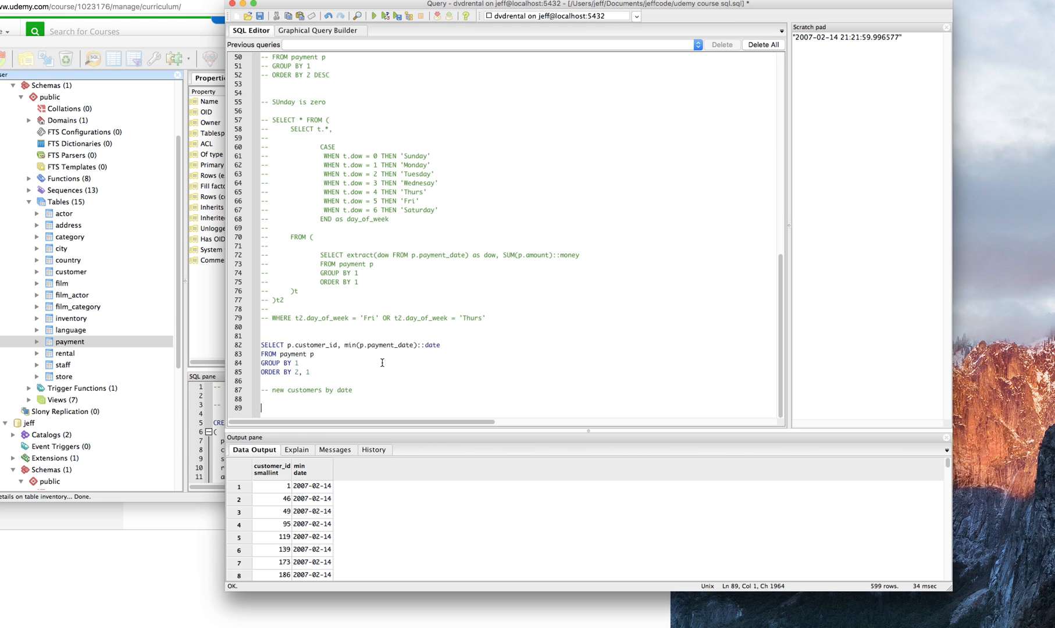
pyautogui.moveTo(322, 333)
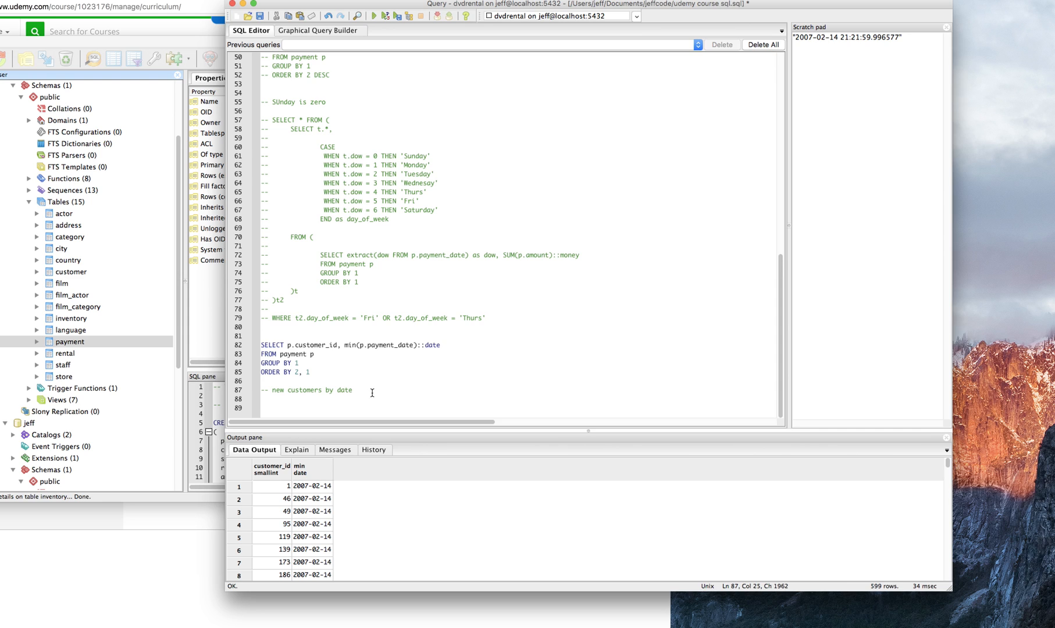
# - Finish the comment '-- new customers by date (common table expression)' and type WITH first_ above the query
pyautogui.write('(common table')
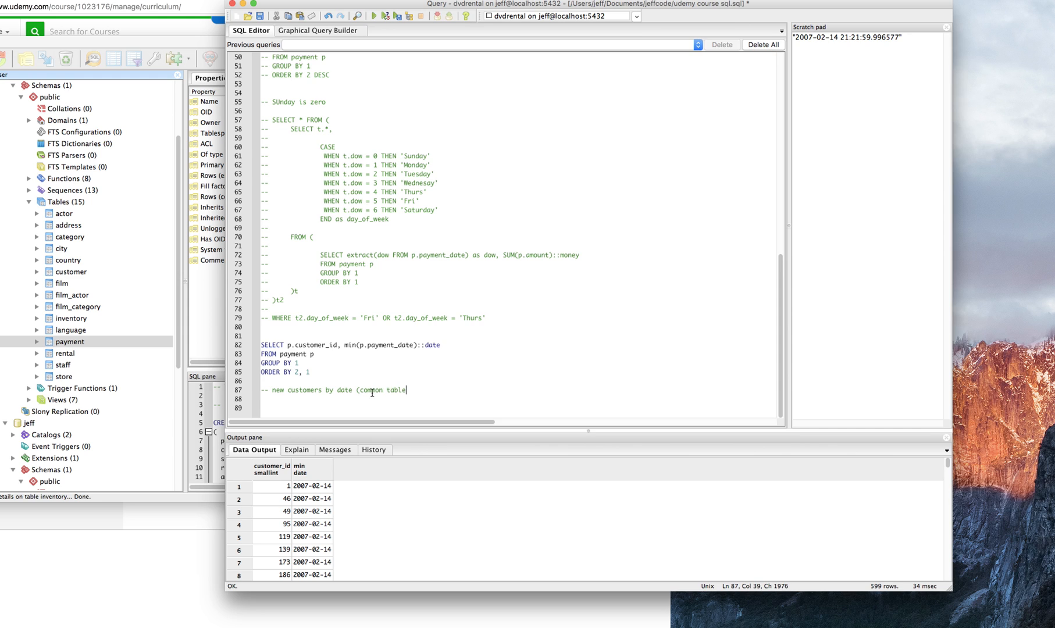
pyautogui.write('experes')
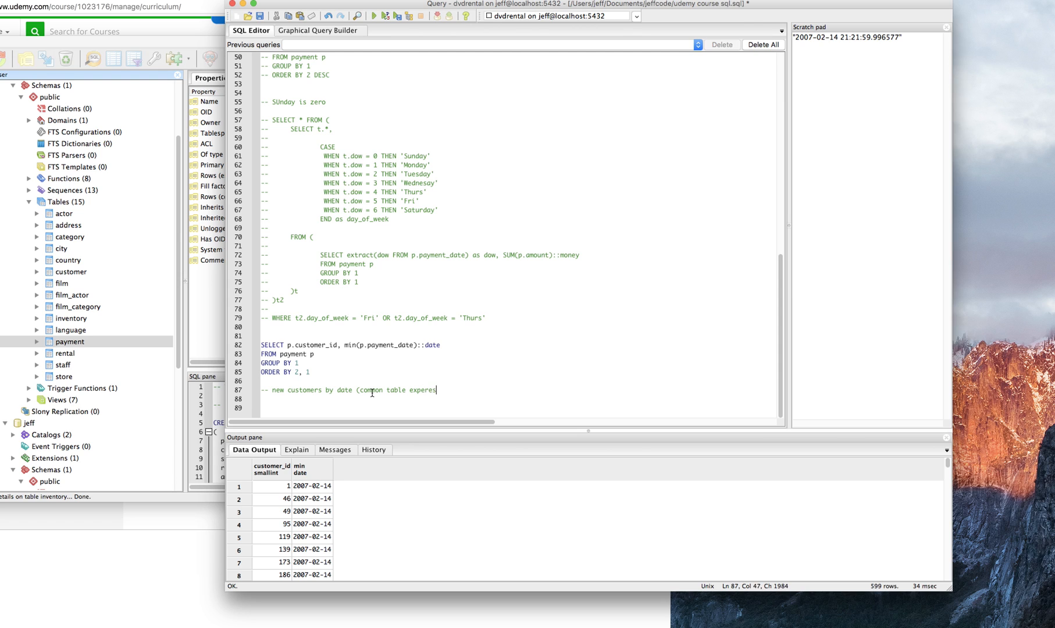
pyautogui.write('ion)')
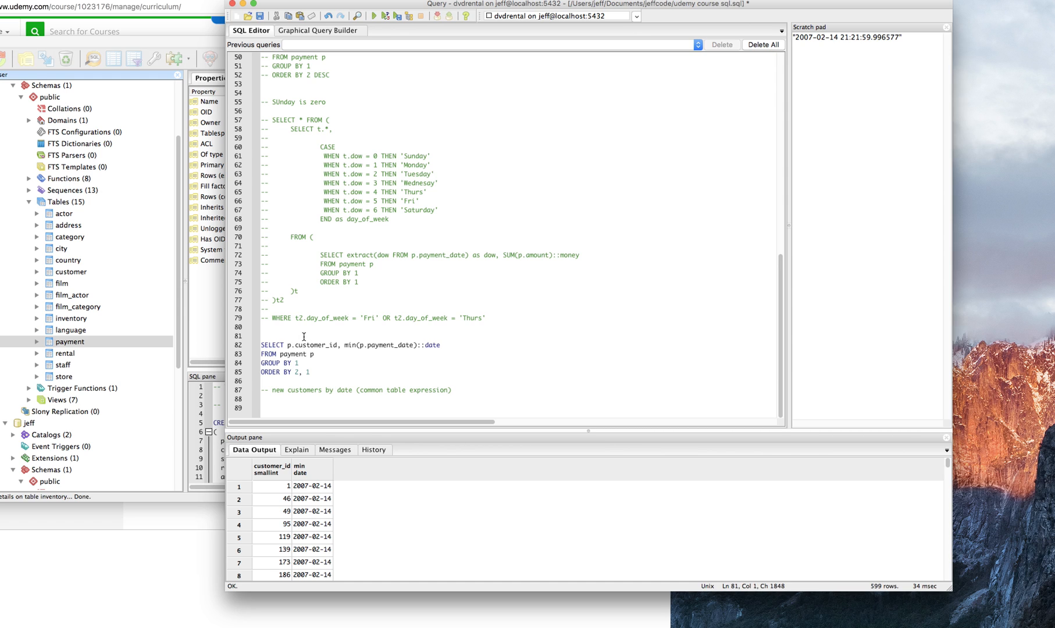
pyautogui.write('WITH first_payments A')
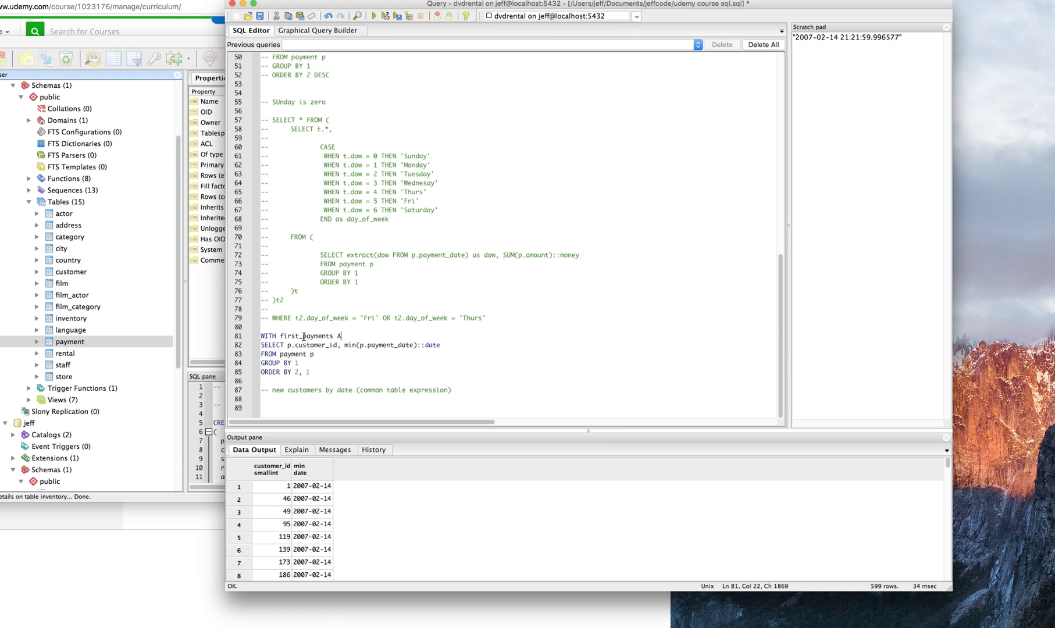
# - Wrap the query in WITH first_payments AS ( ... ) and add SELECT * FROM first_payments
pyautogui.write('S )(')
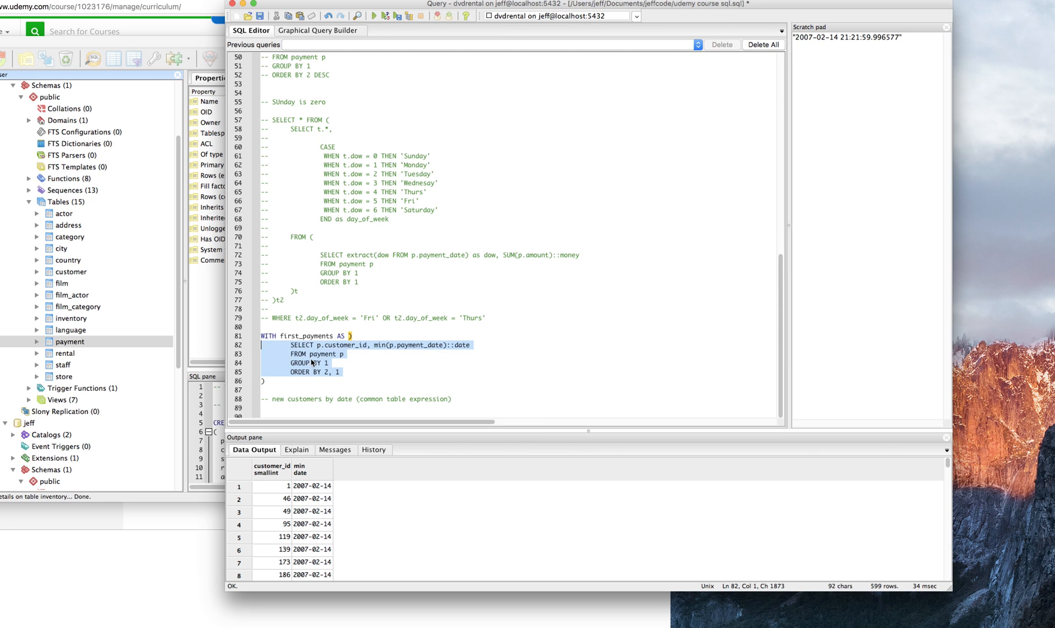
pyautogui.write('SE')
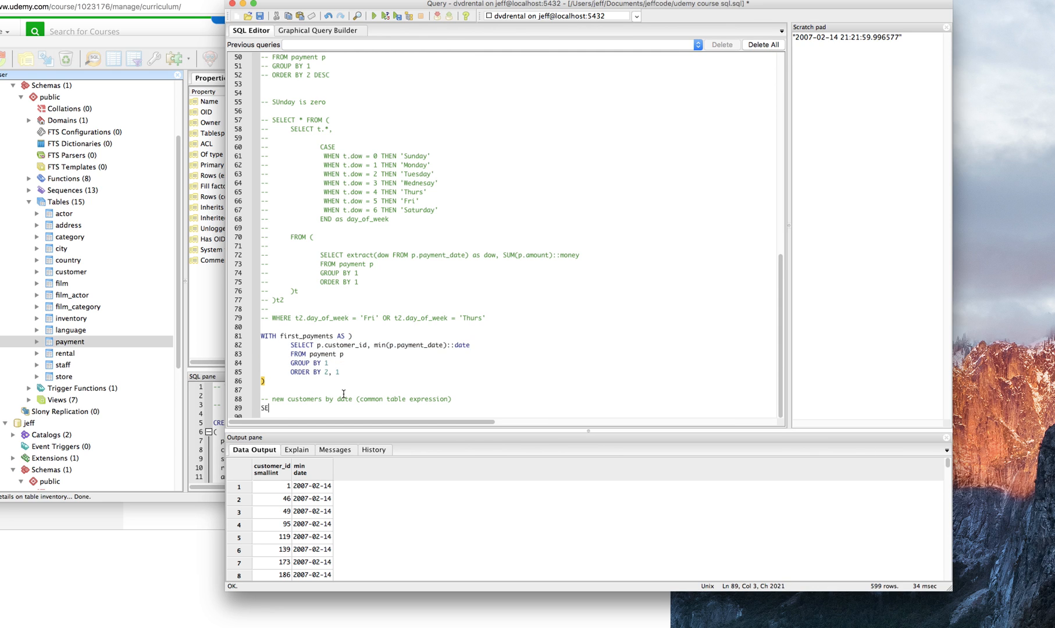
pyautogui.write('LECT * FROM')
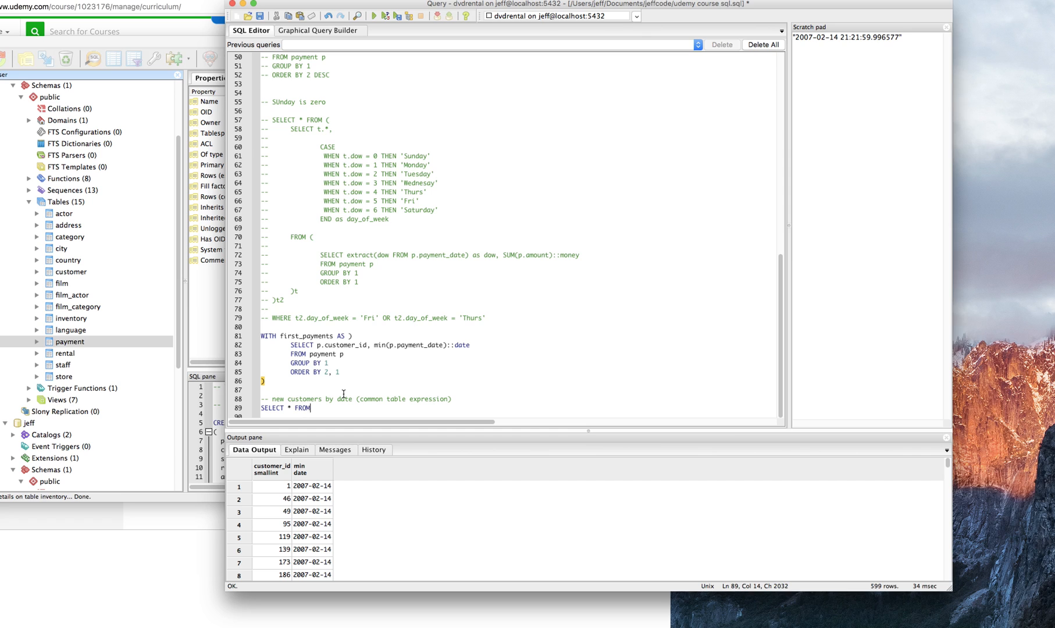
pyautogui.write('first_payments;')
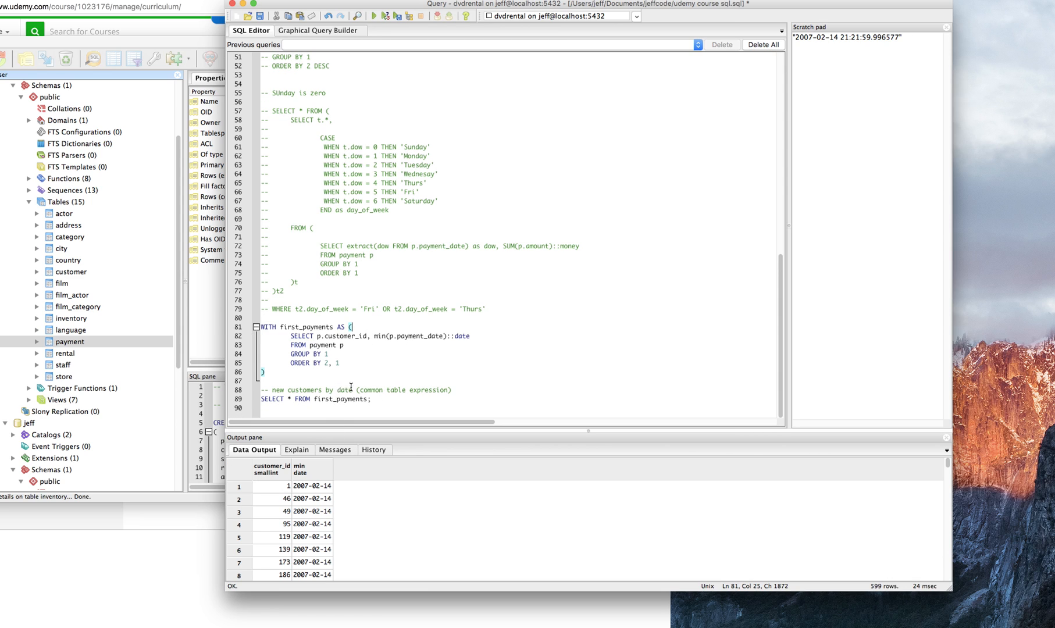
pyautogui.moveTo(386, 330)
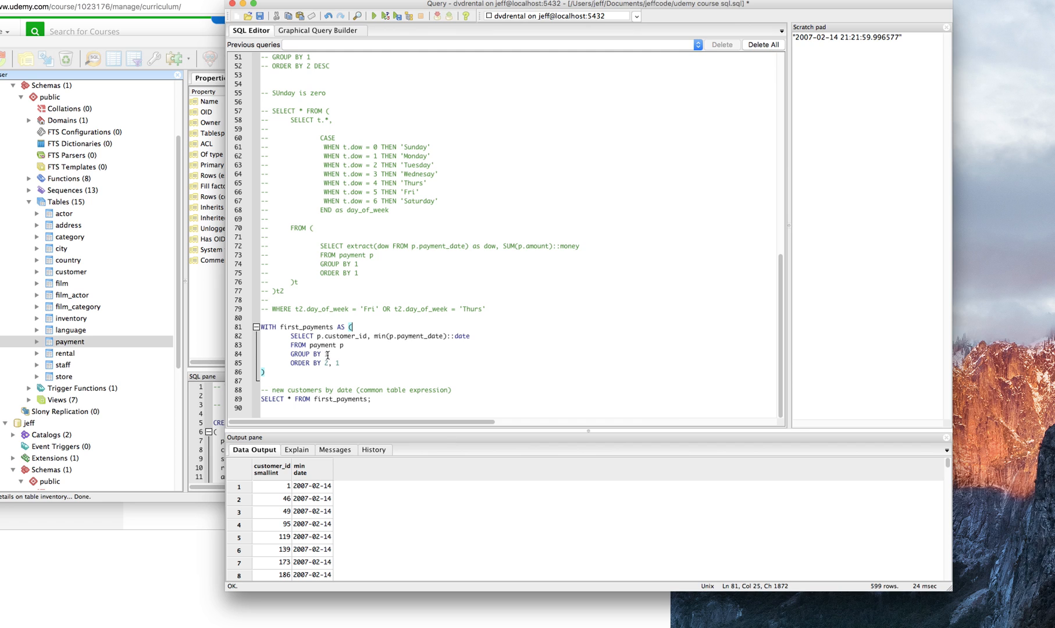
pyautogui.moveTo(291, 336); pyautogui.dragTo(339, 363)
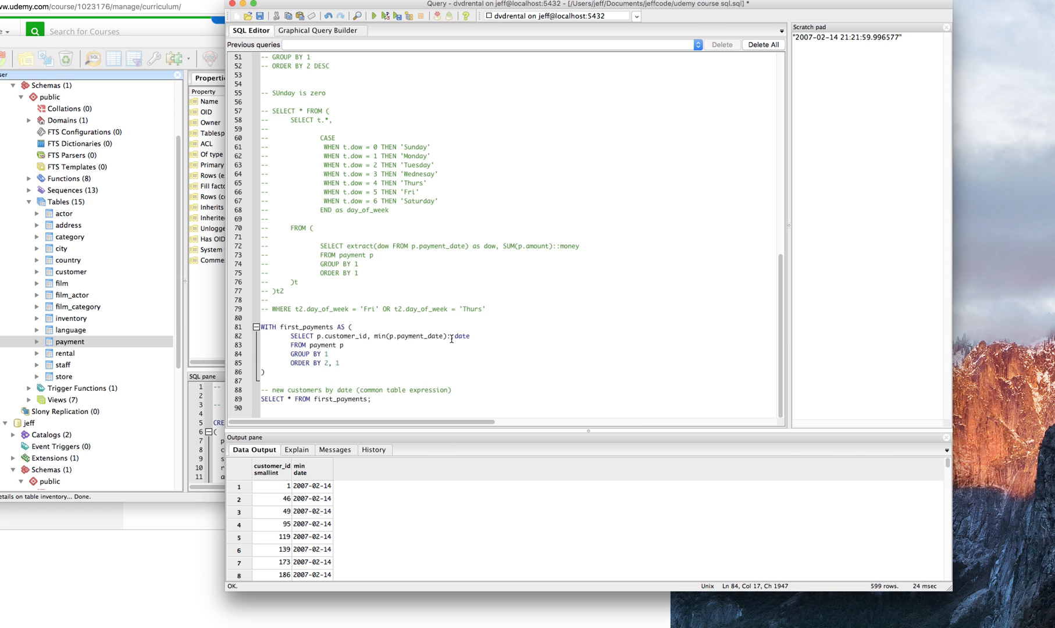
pyautogui.write('as first_order_date')
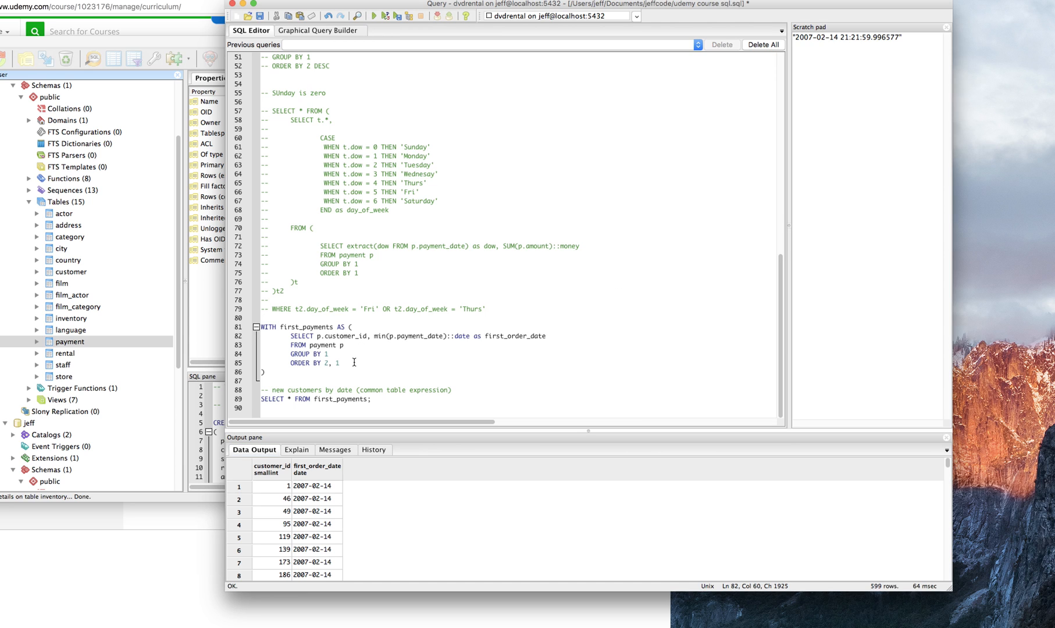
# - Check the first_order_date results, where the top customers all read 2007-02-14
pyautogui.click(316, 486)
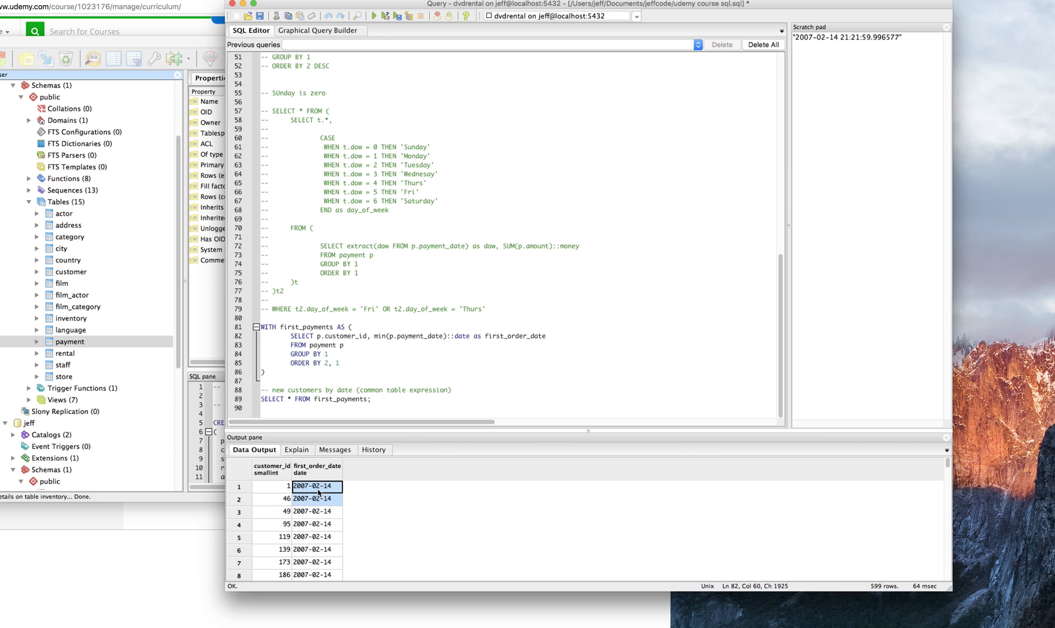
pyautogui.click(315, 512)
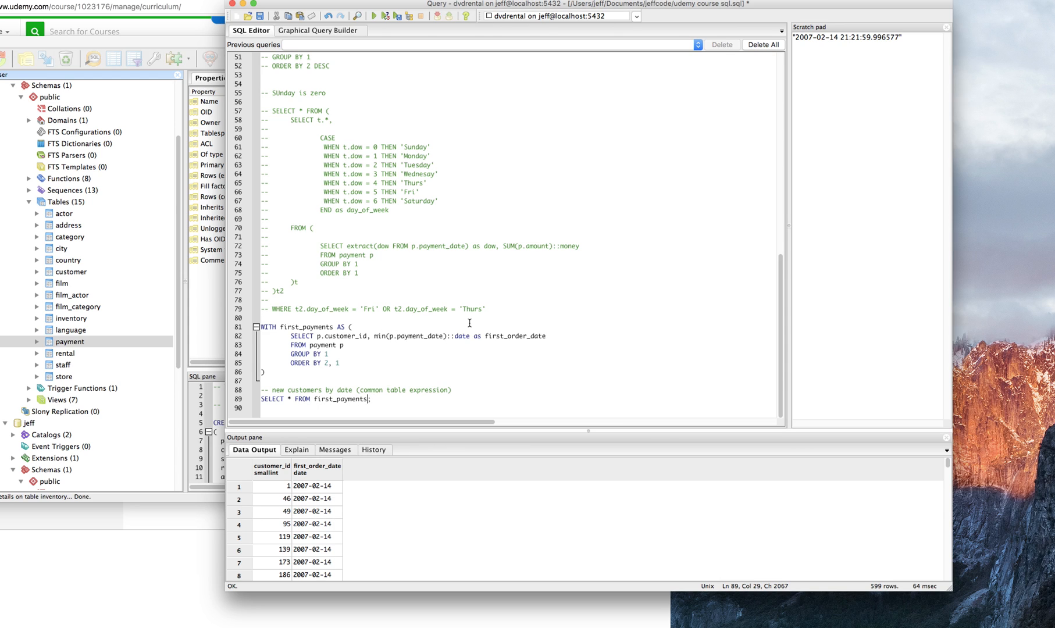
# - Alias the CTE as fp and have the outer query select fp.first_order_date, COUNT(*)
pyautogui.write('fp')
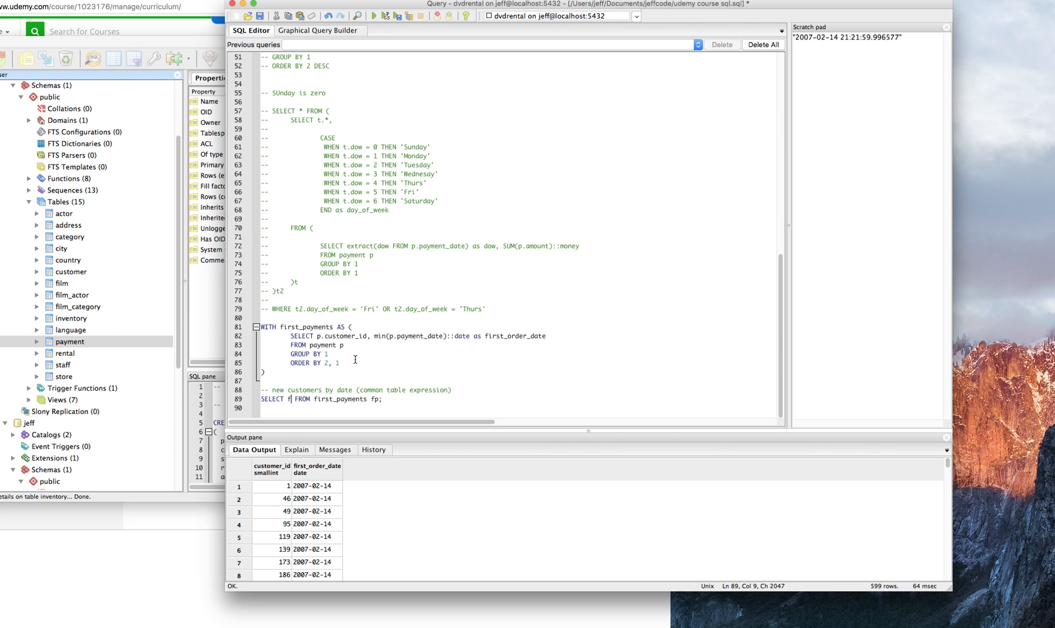
pyautogui.write('p.first_')
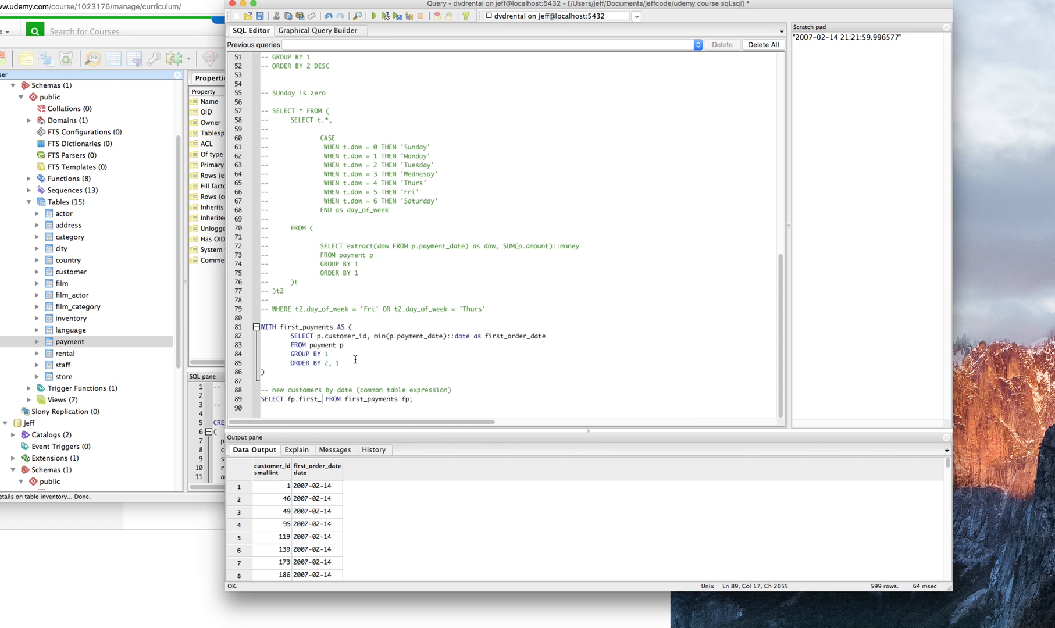
pyautogui.write('order_date, SUM')
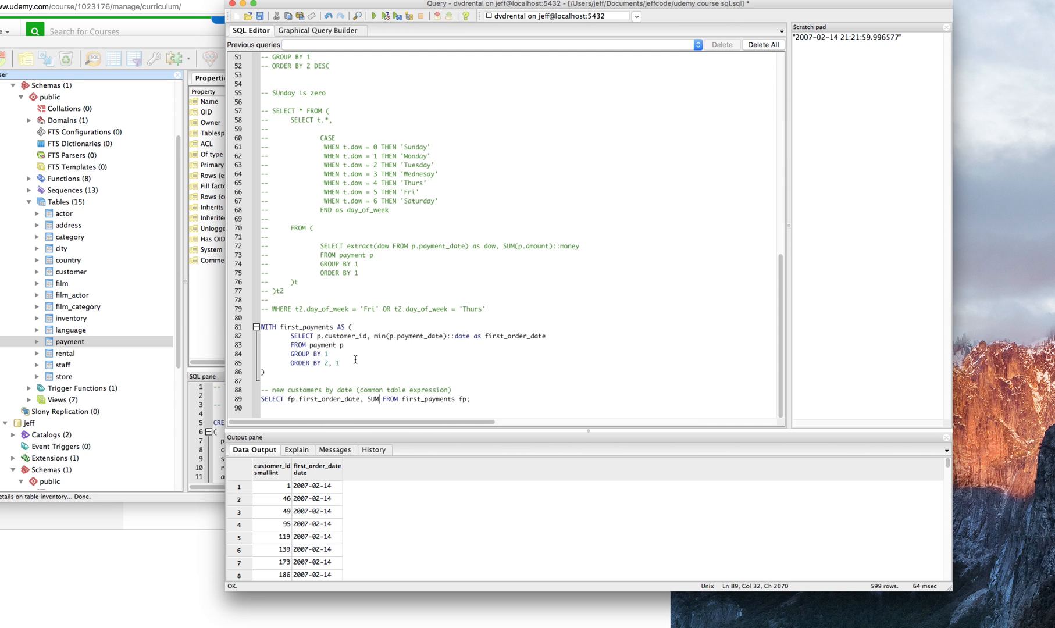
pyautogui.write('(')
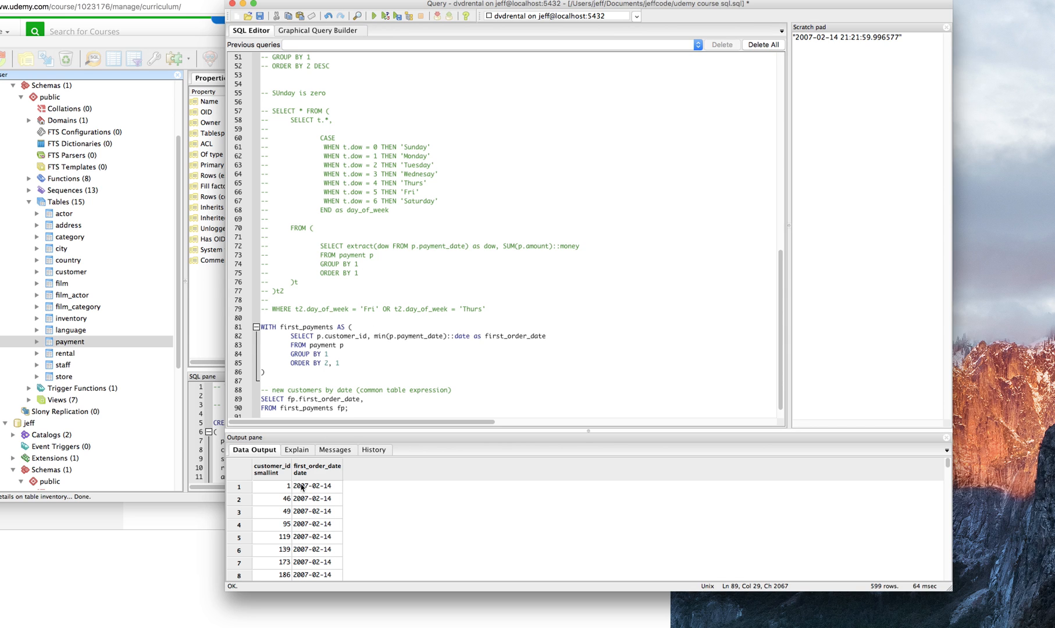
pyautogui.moveTo(269, 485); pyautogui.dragTo(269, 524)
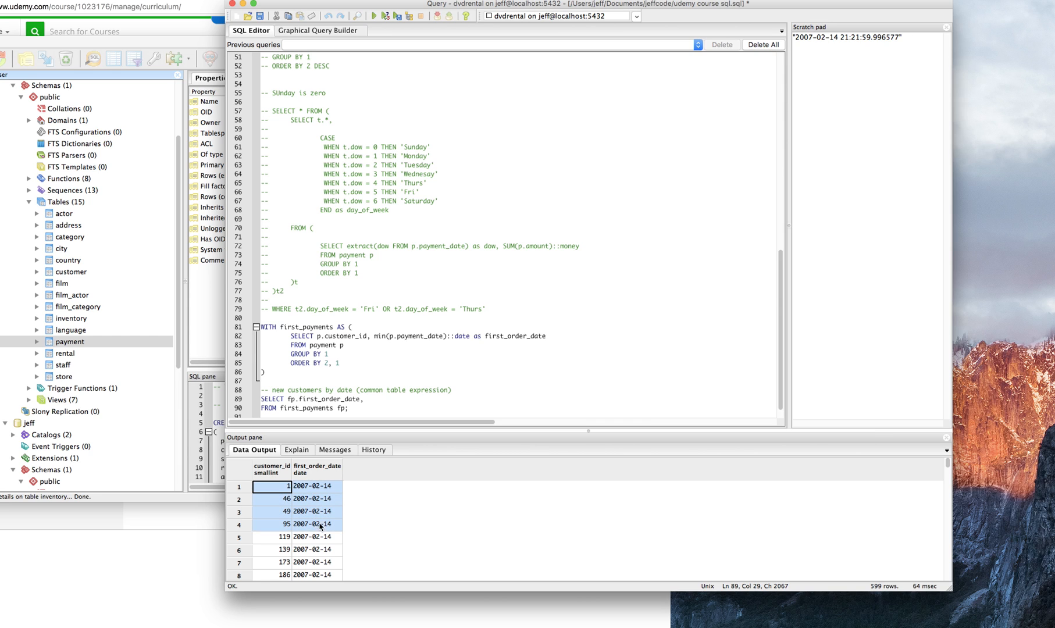
pyautogui.click(315, 487)
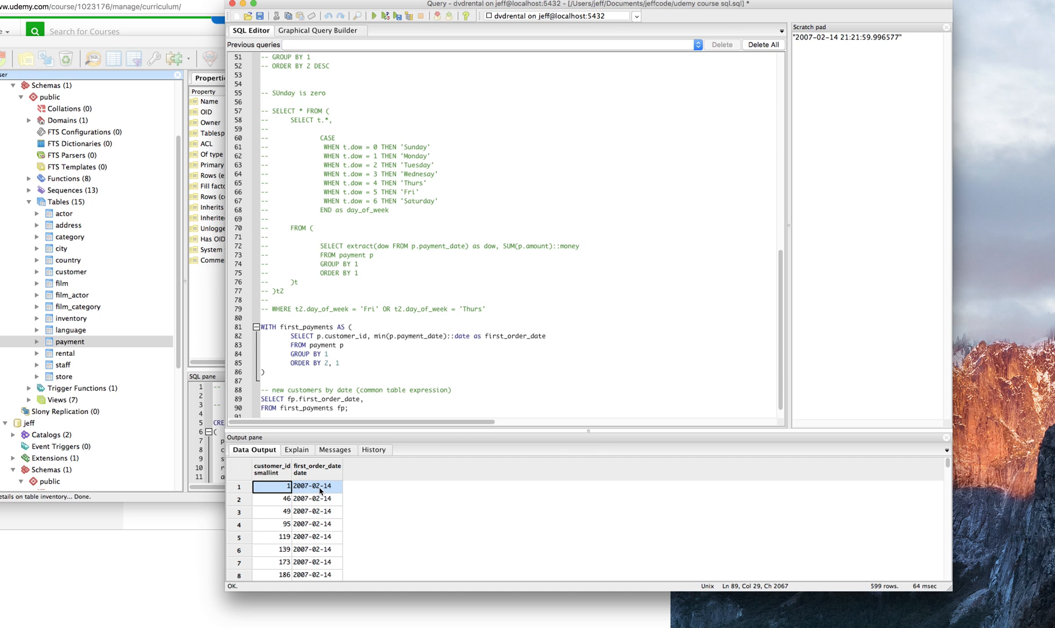
pyautogui.click(296, 499)
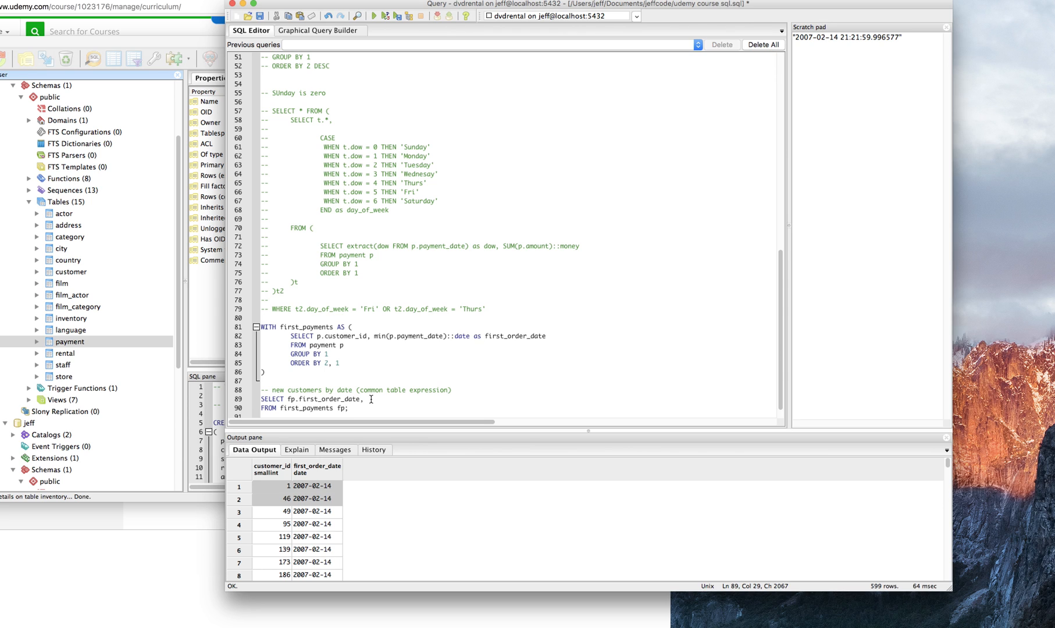
pyautogui.write('COUNT(*')
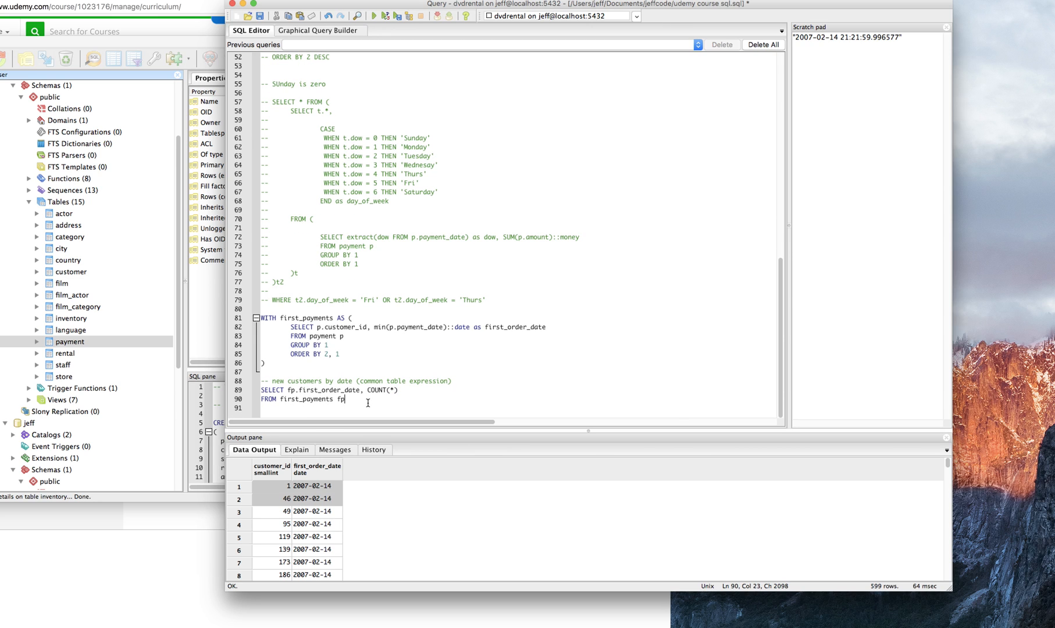
# - Group by fp.first_order_date and alias COUNT(*) as New_Buyers, returning 14 rows
pyautogui.click(370, 16)
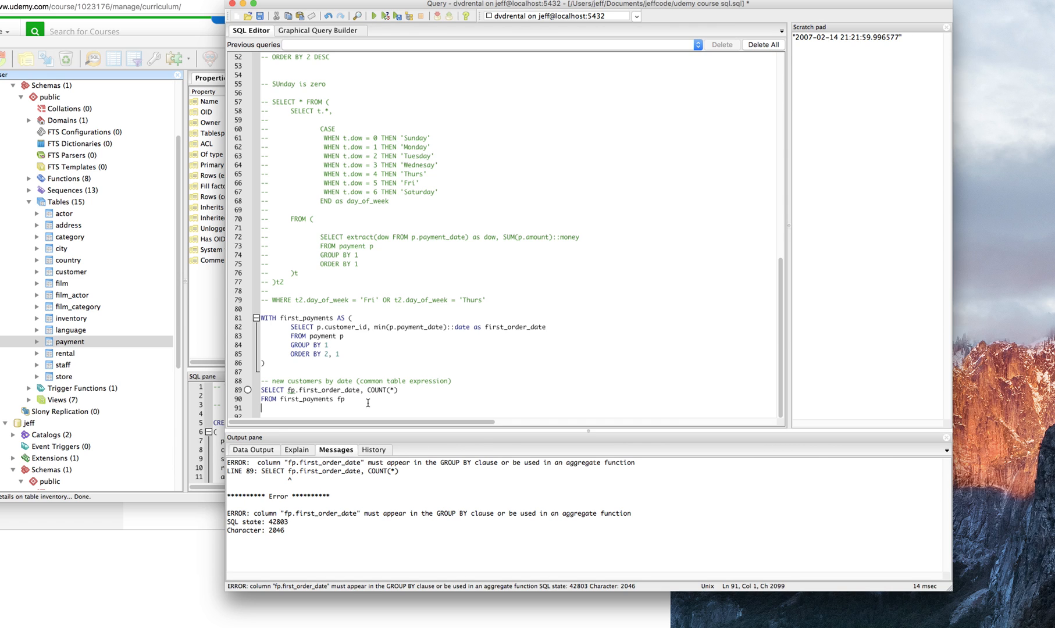
pyautogui.write('GROUP BY')
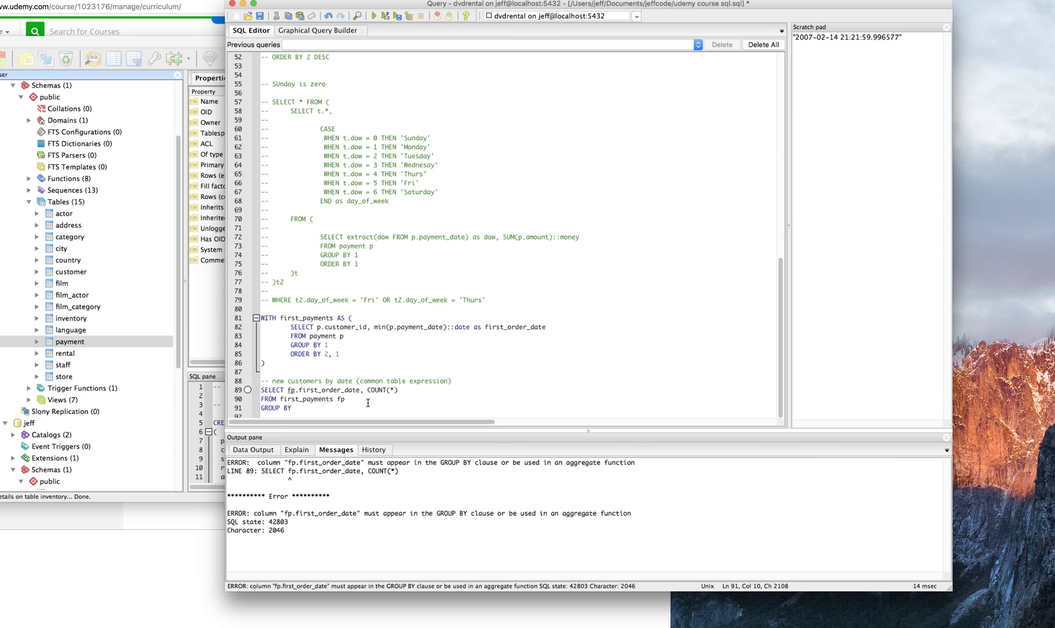
pyautogui.doubleClick(320, 391)
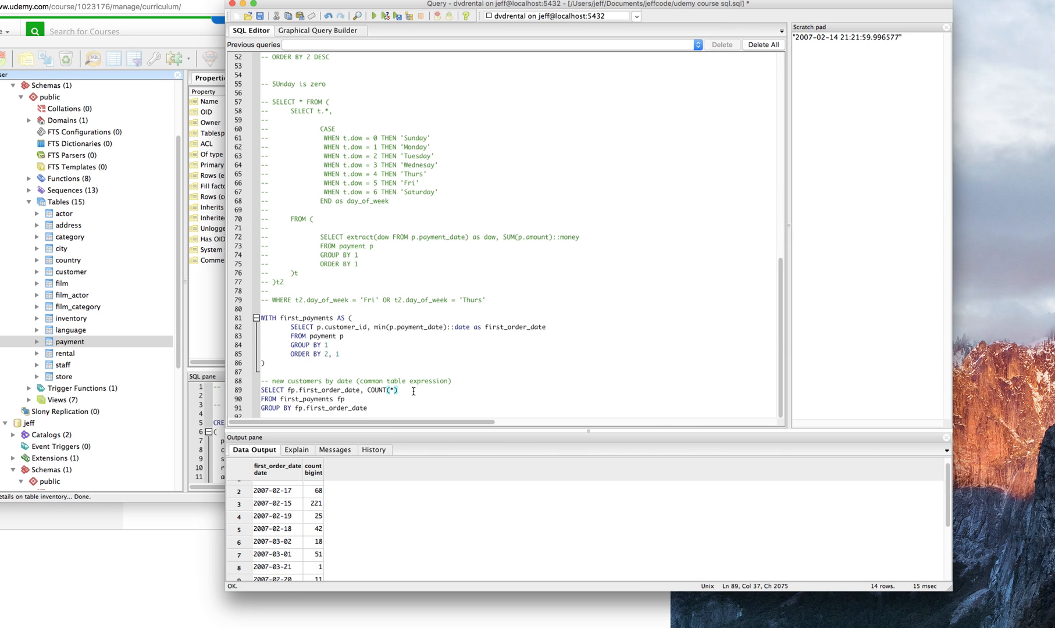
pyautogui.write('as new')
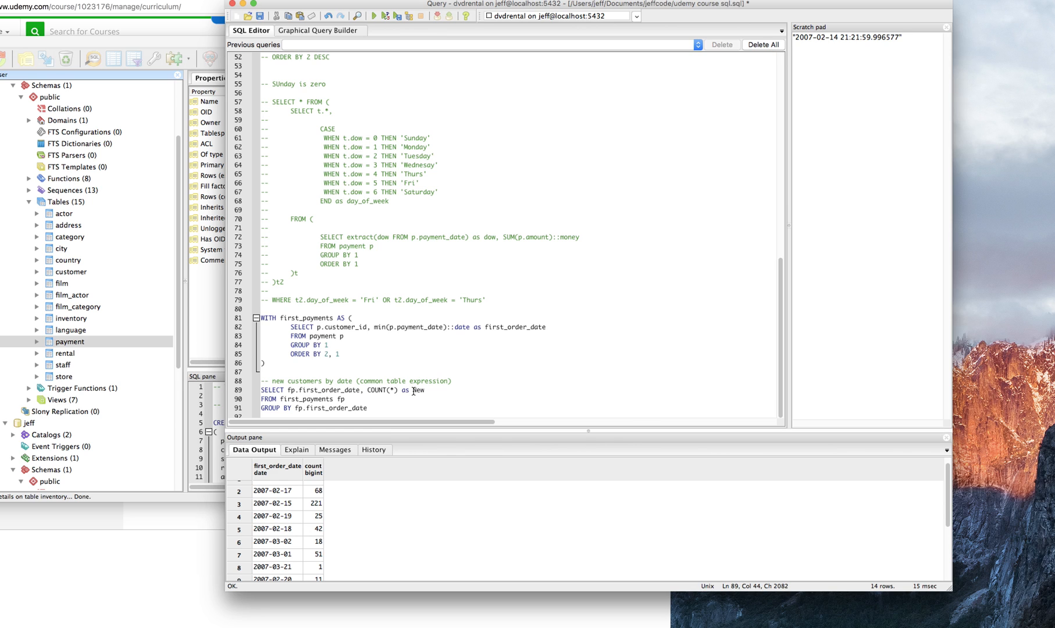
pyautogui.write('_Buyers')
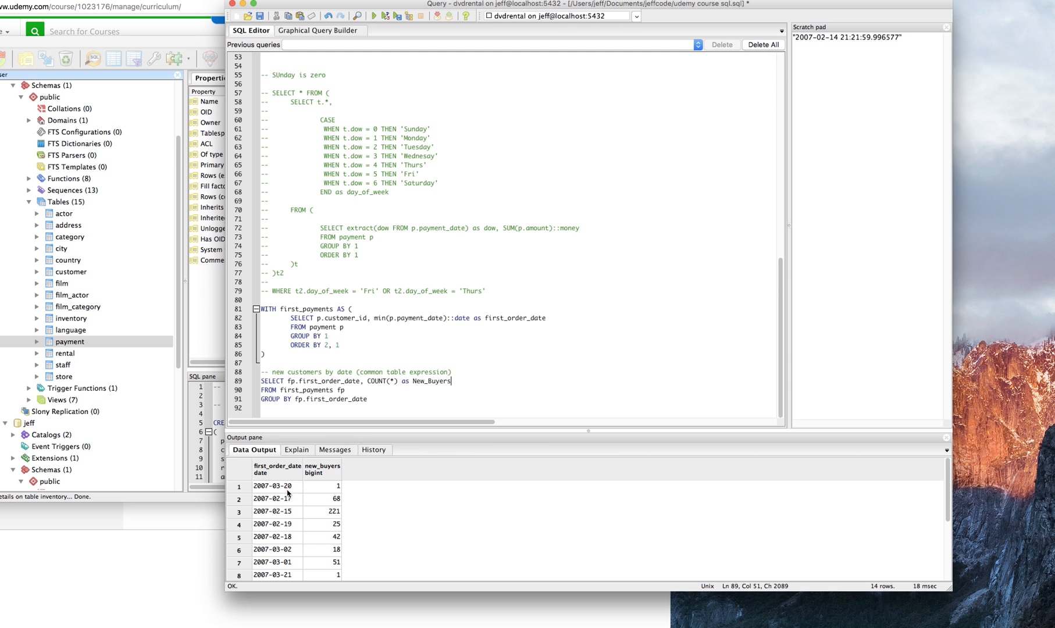
# - Change GROUP BY fp.first_order_date to GROUP BY 1, then select the inner first-payments query
pyautogui.scroll(-3)
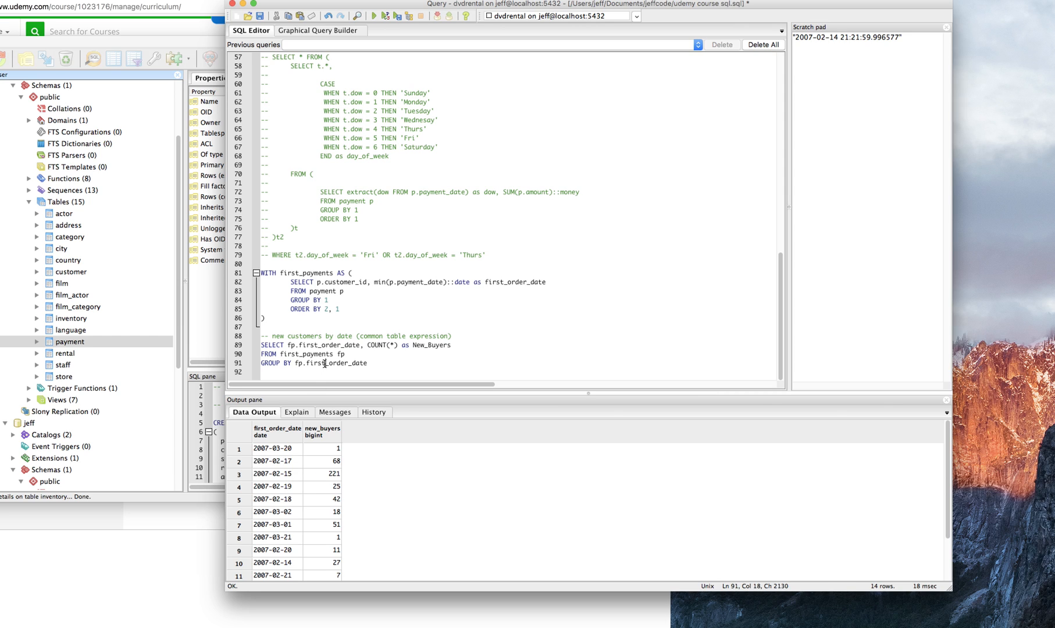
pyautogui.press('backspace')
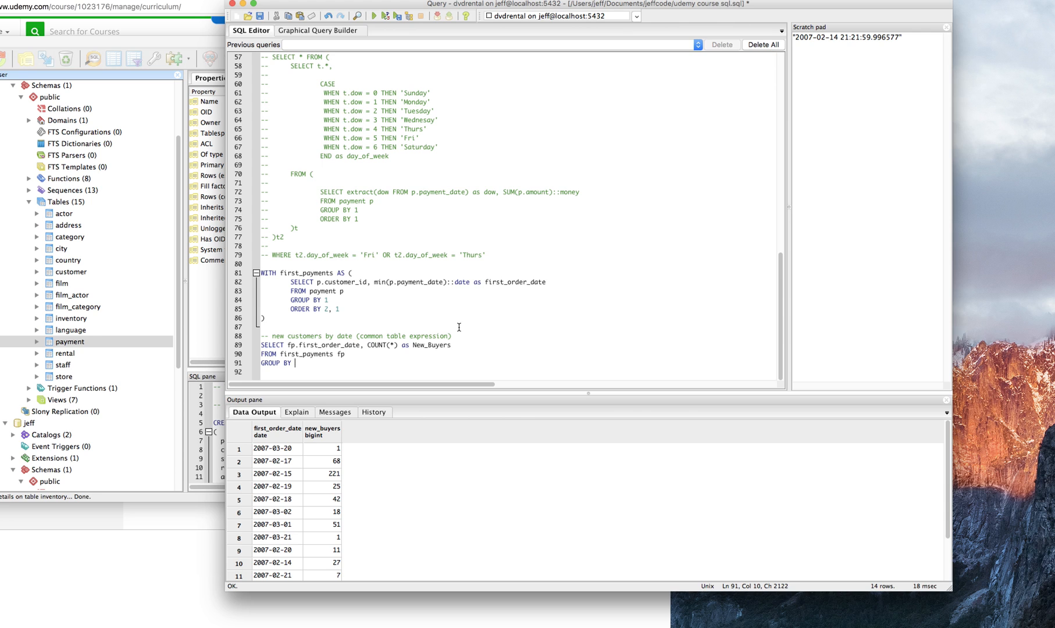
pyautogui.write('1')
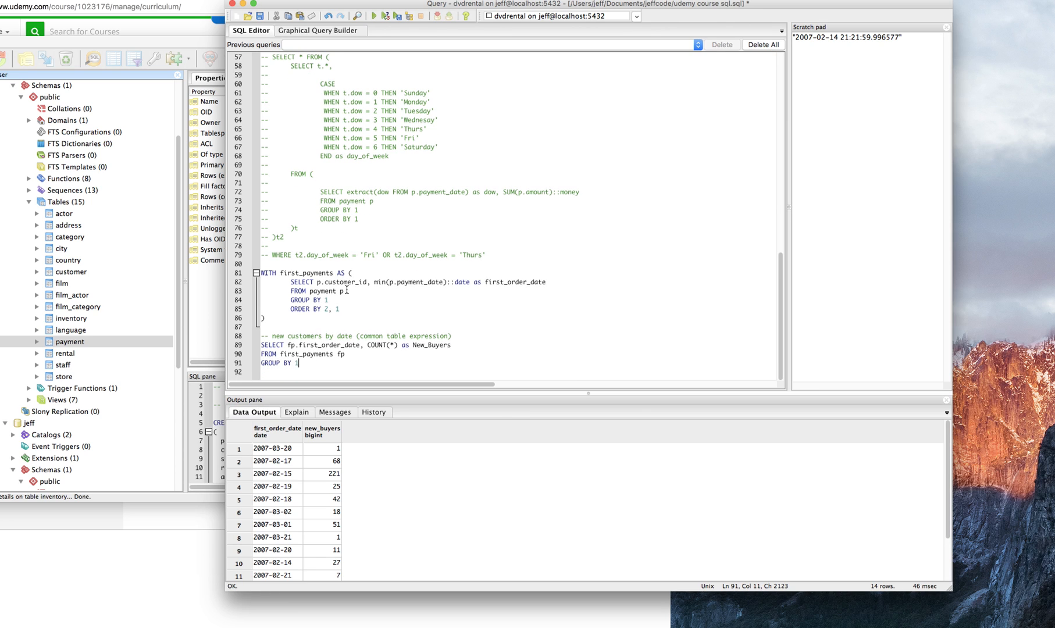
pyautogui.moveTo(291, 282); pyautogui.dragTo(339, 309)
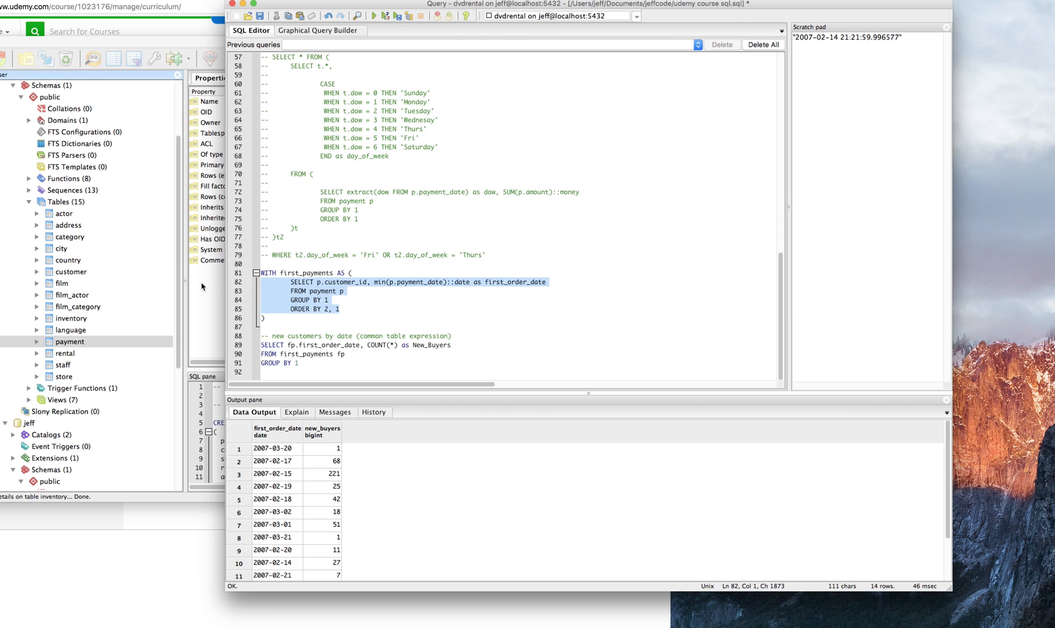
pyautogui.click(373, 15)
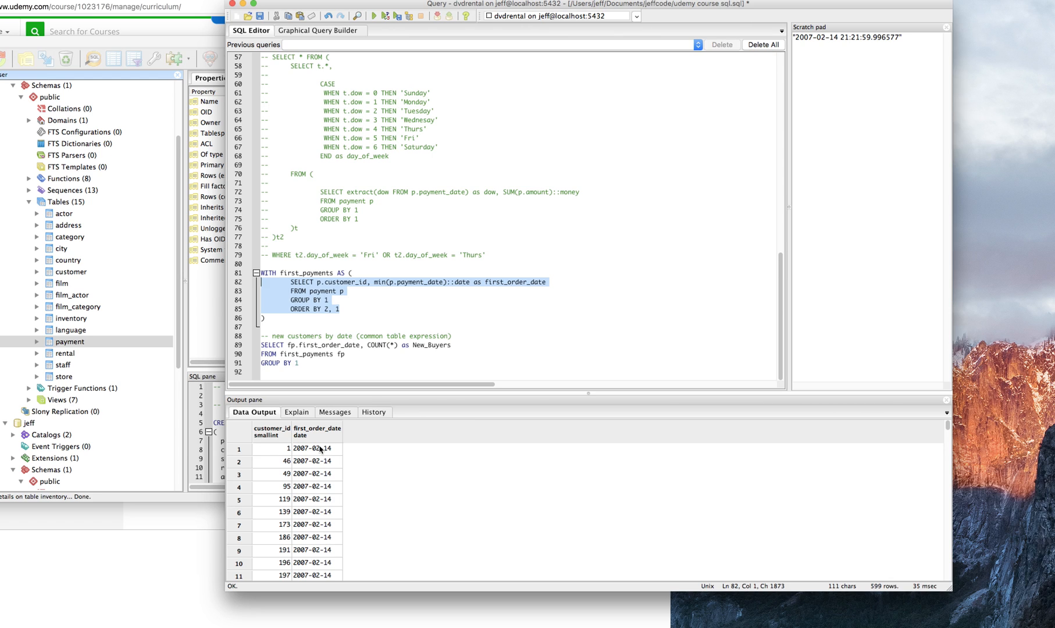
pyautogui.moveTo(439, 289)
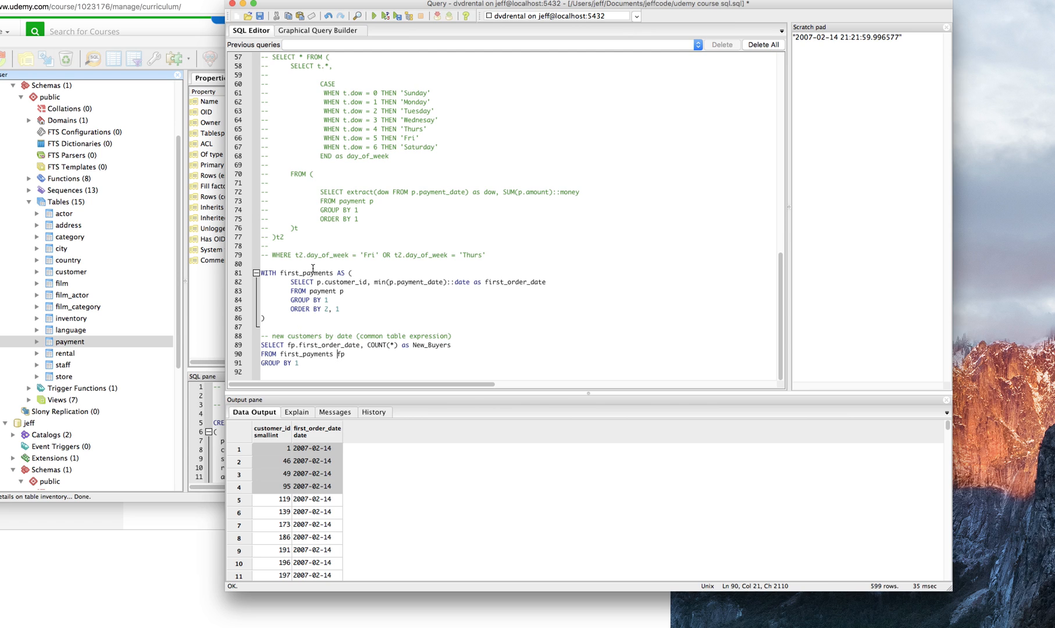
pyautogui.doubleClick(305, 272)
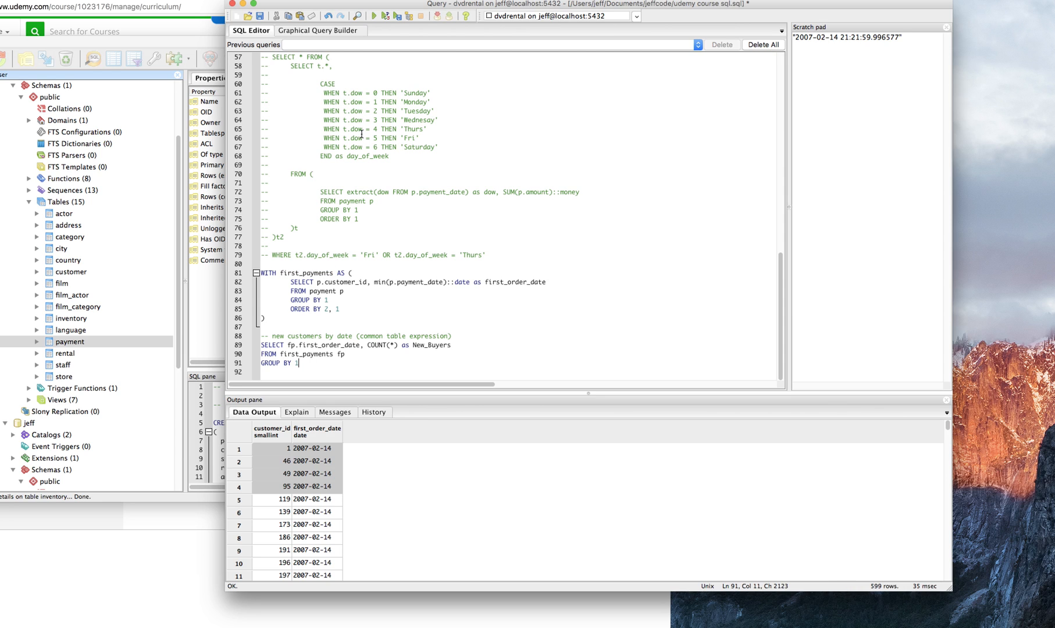
pyautogui.click(374, 15)
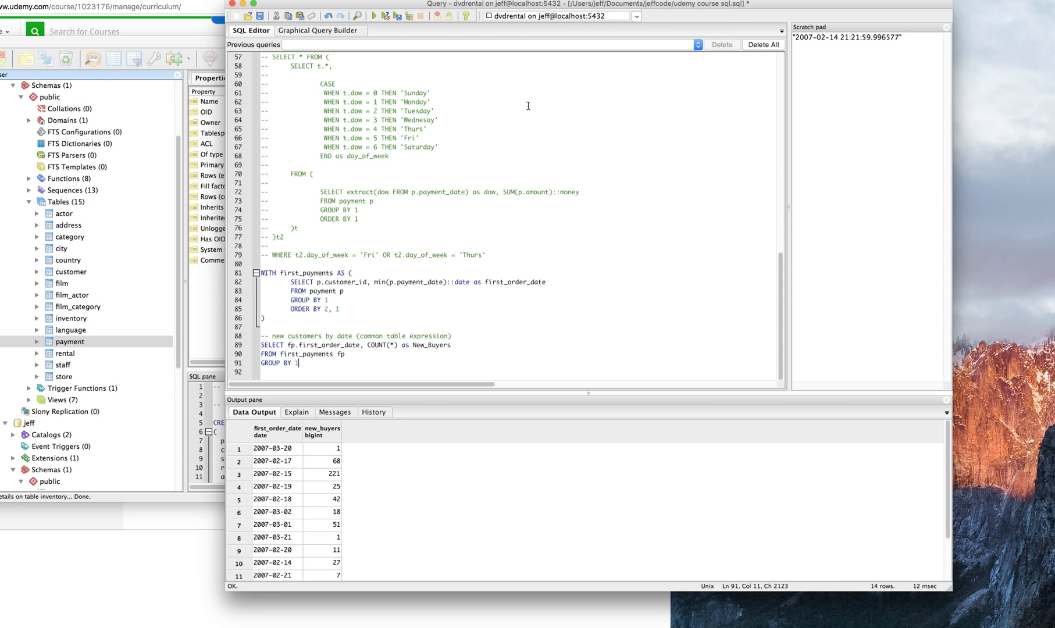
pyautogui.moveTo(372, 341)
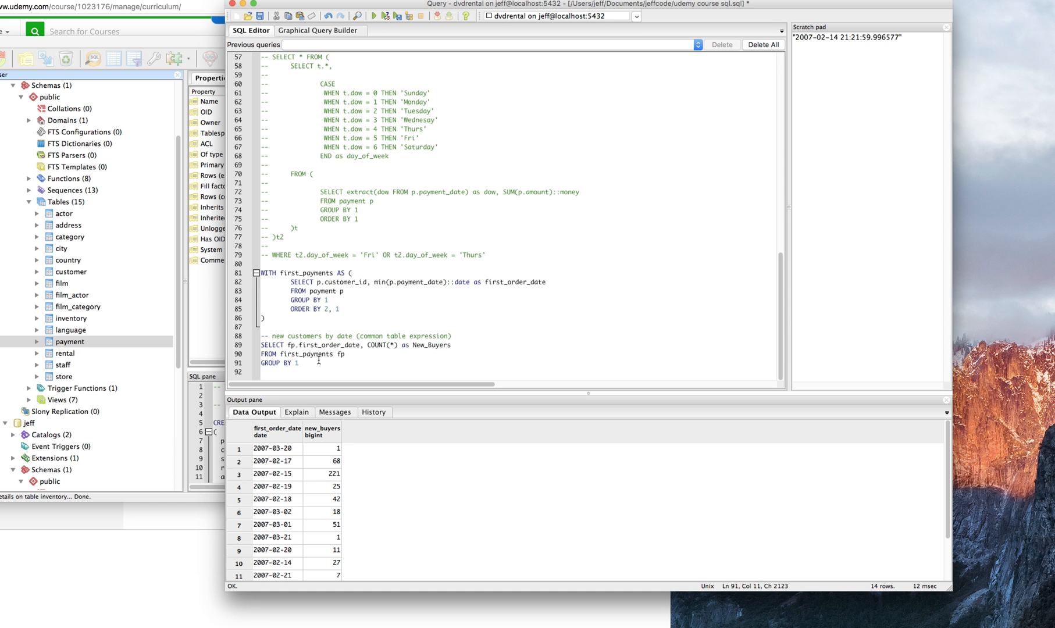
# - Copy the first-payments query below and wrap it as SELECT * FROM (...) t, listing 599 customers
pyautogui.scroll(-3)
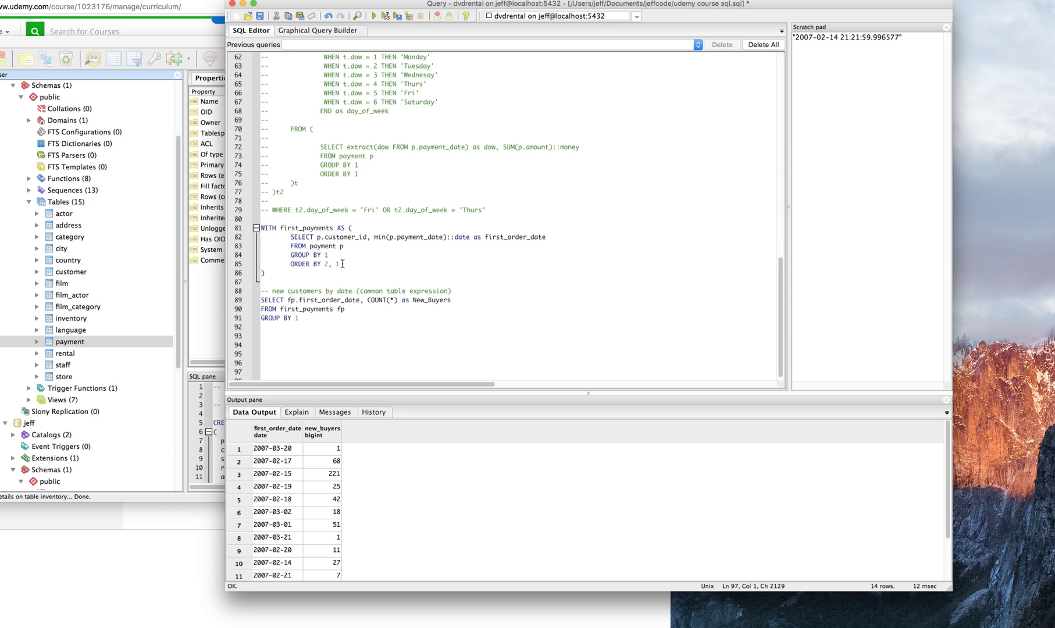
pyautogui.moveTo(292, 237); pyautogui.dragTo(339, 263)
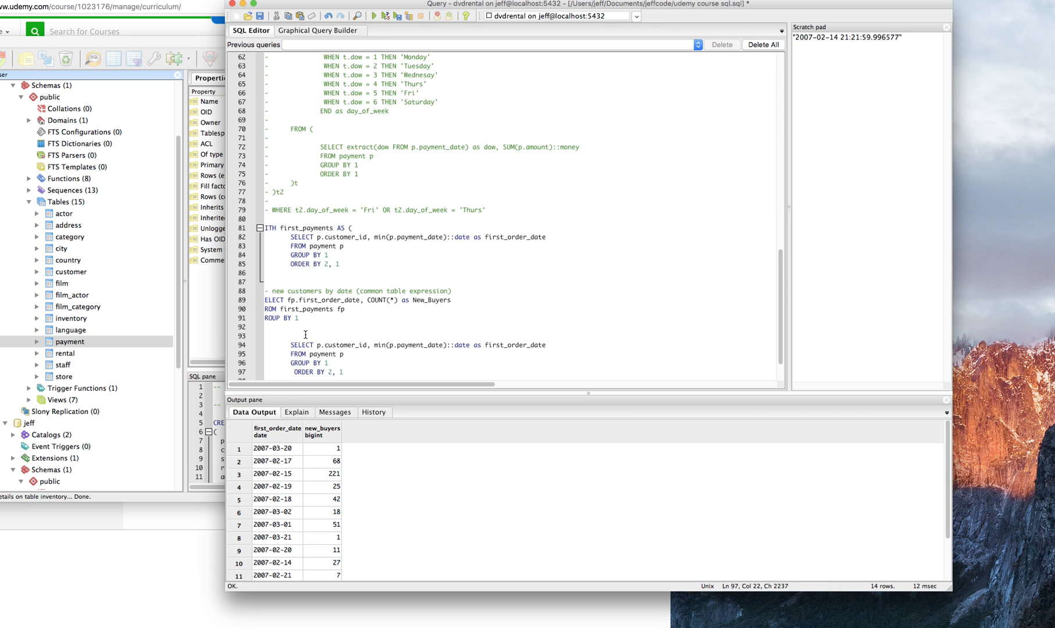
pyautogui.write('SELE')
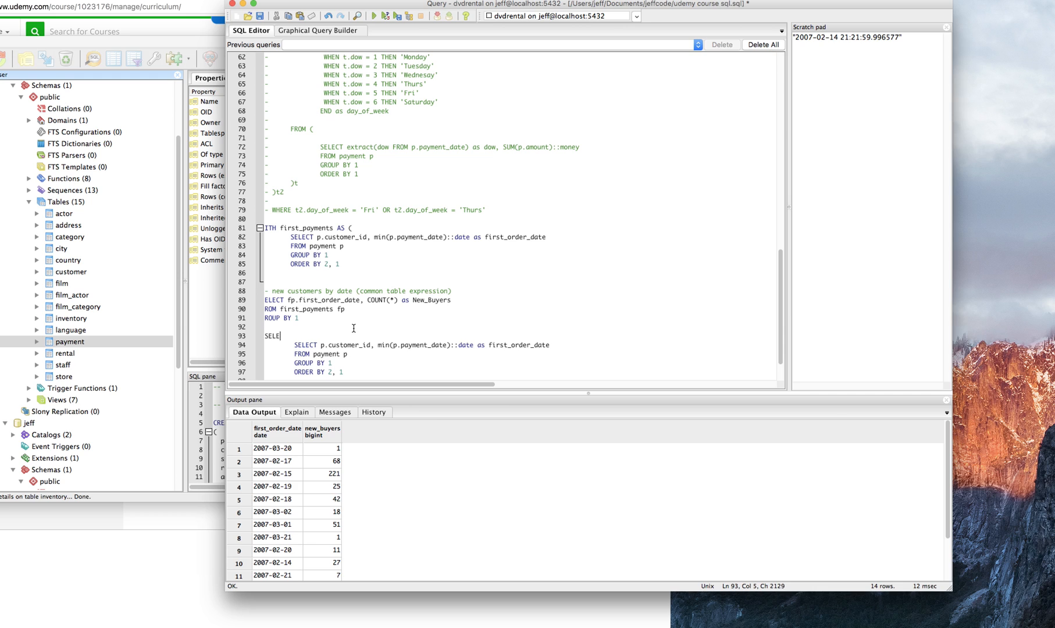
pyautogui.write('CT')
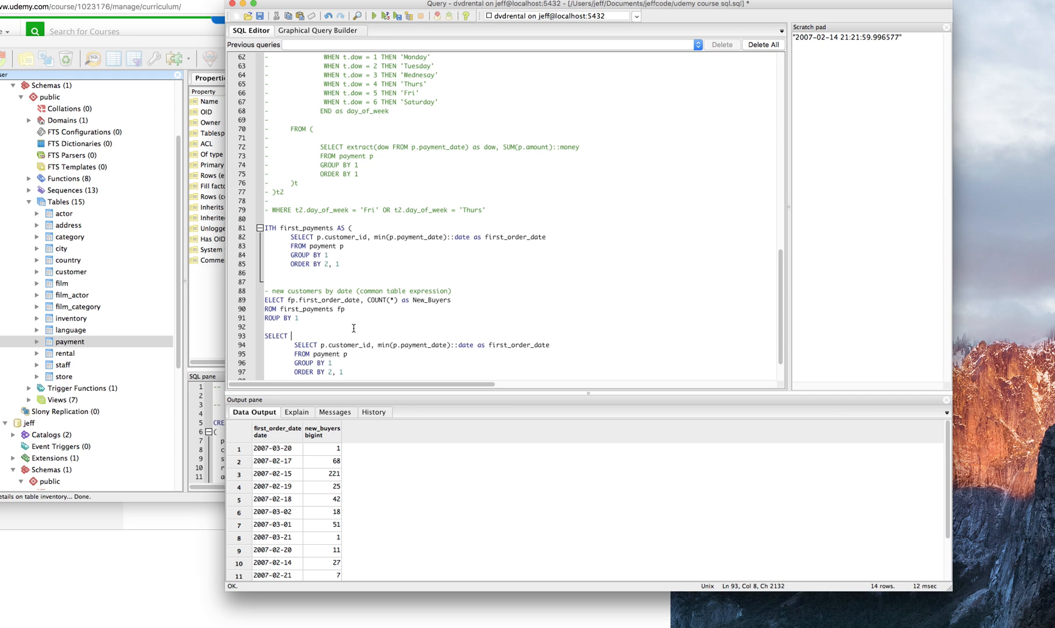
pyautogui.write('* FROM (')
pyautogui.write(')')
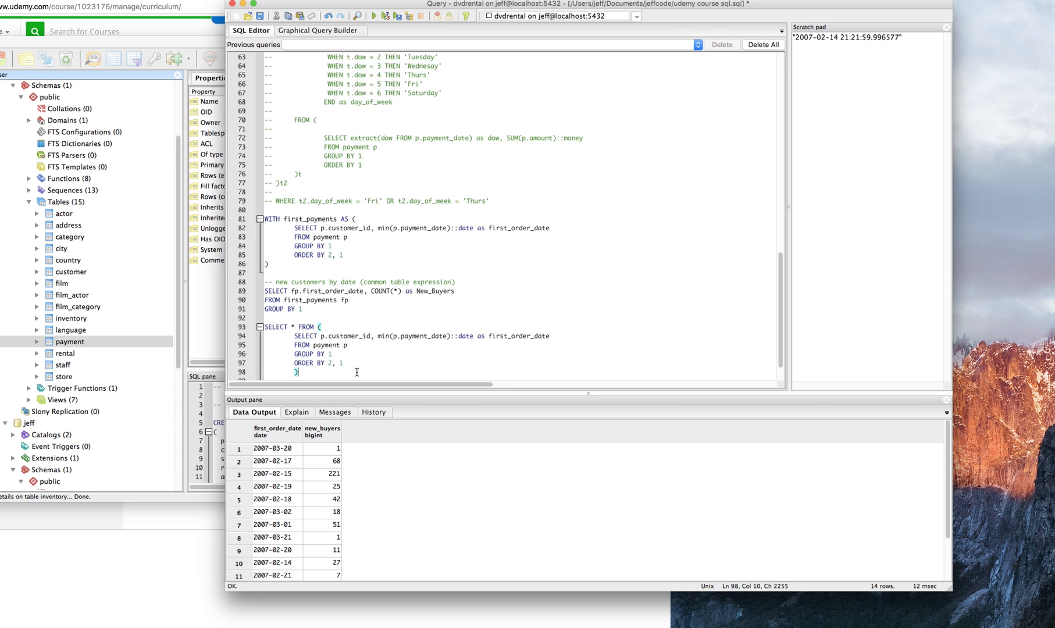
pyautogui.write('t')
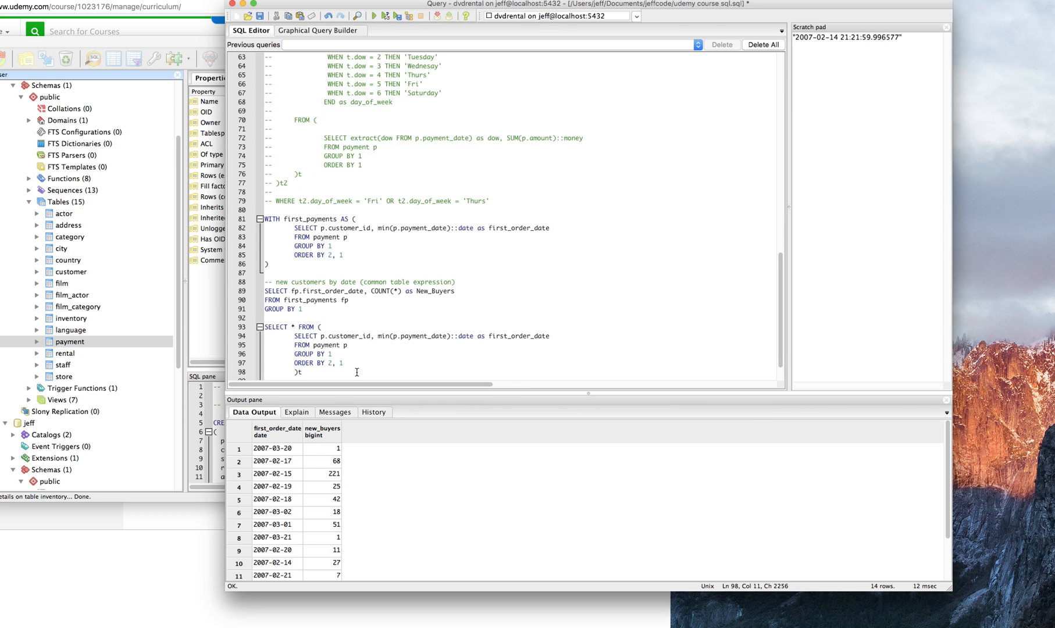
pyautogui.scroll(-3)
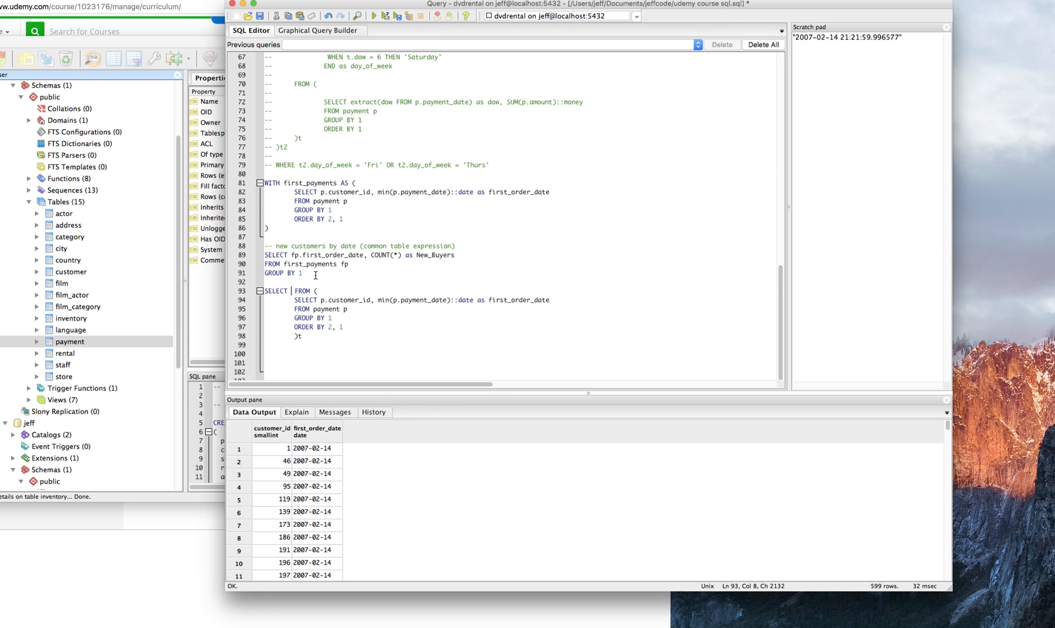
# - Select t.first_order_date, count(*) from subquery t with GROUP BY 1, giving 14 dates
pyautogui.write('t.first_order_date,')
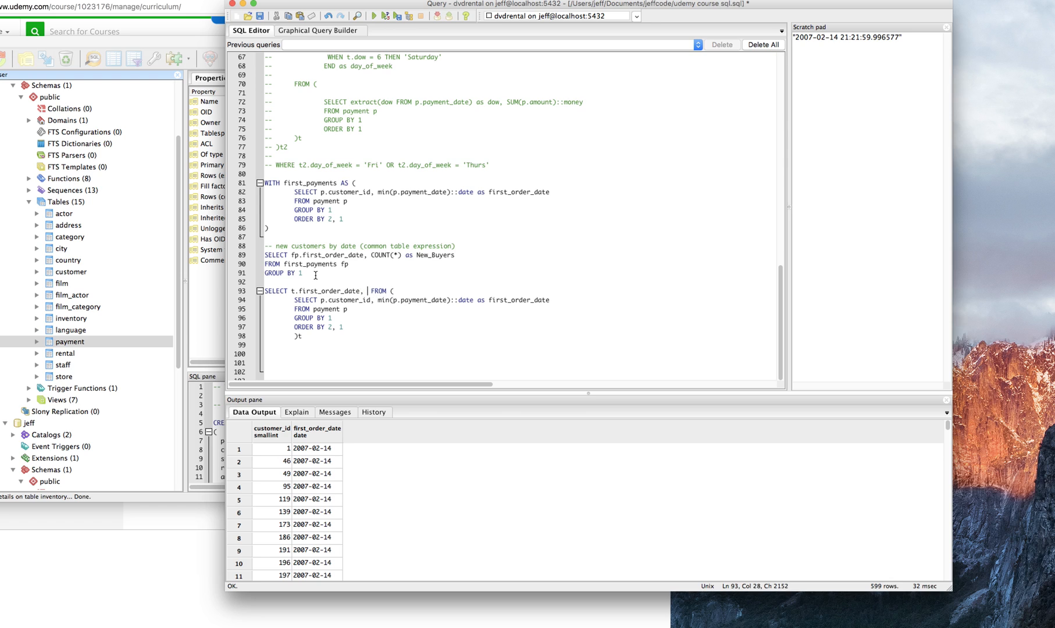
pyautogui.write('count(*)')
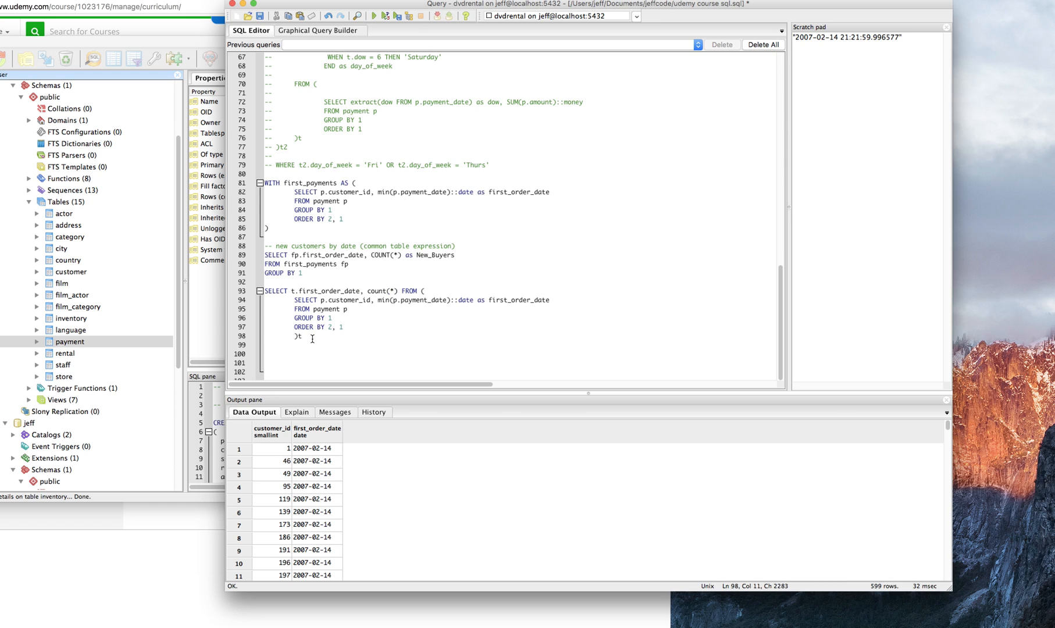
pyautogui.write('GROUP BY')
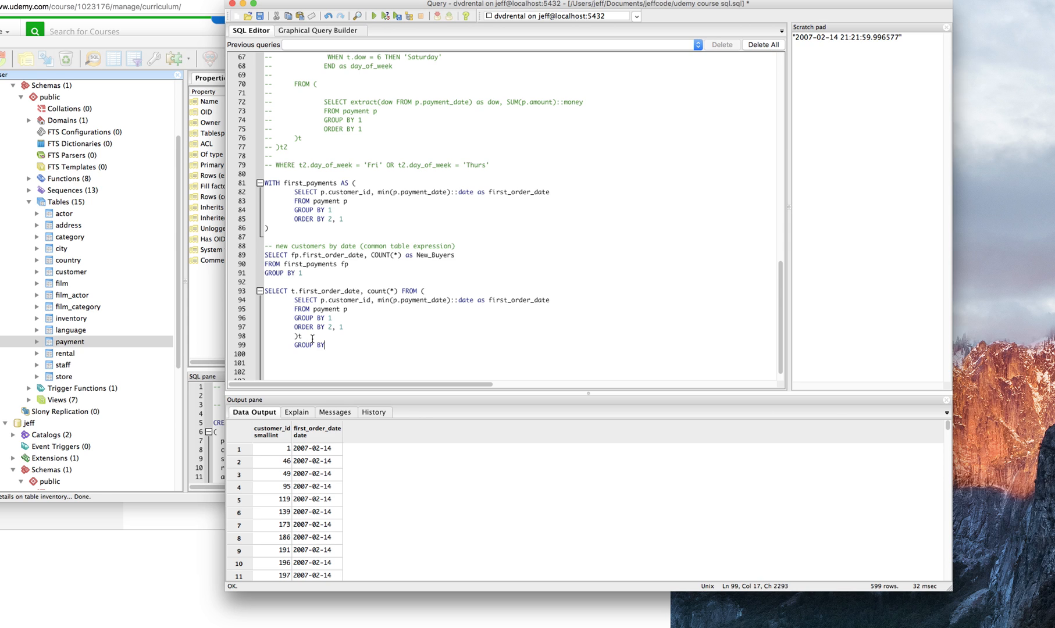
pyautogui.write('1')
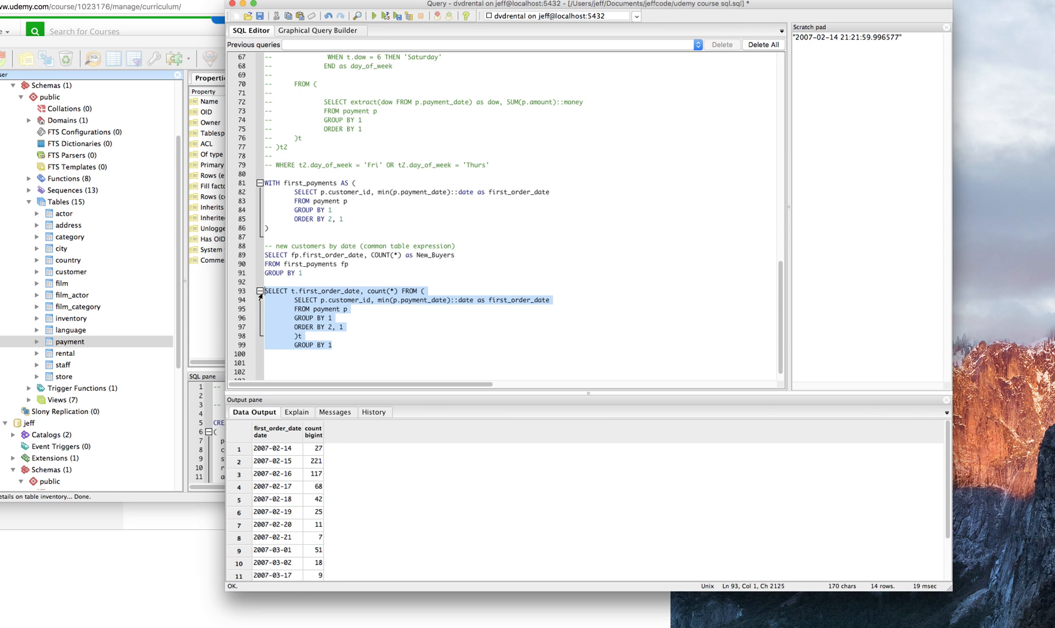
pyautogui.scroll(-3)
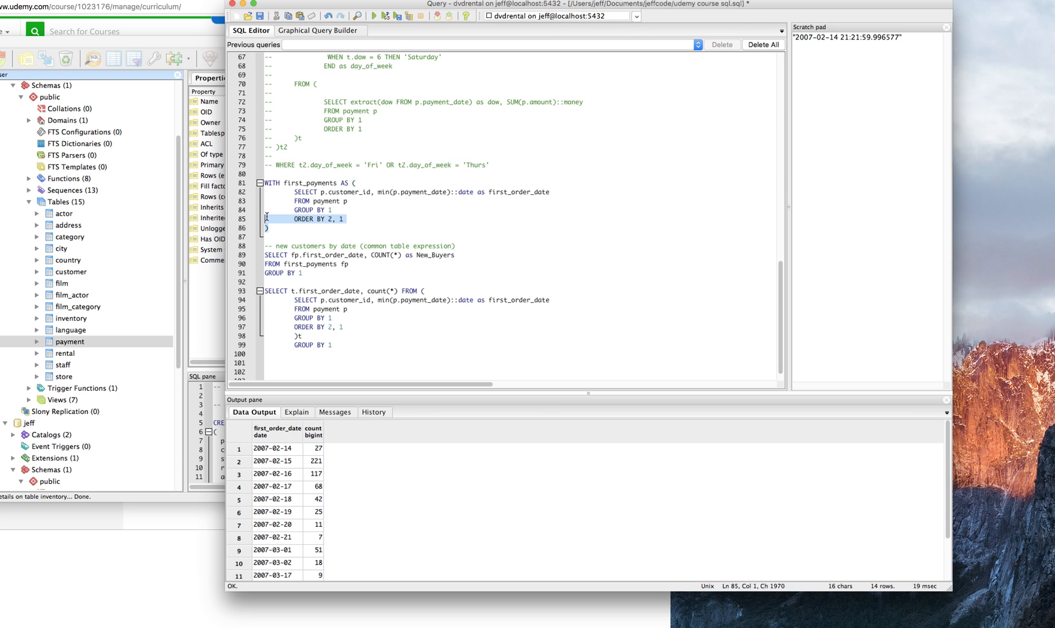
pyautogui.click(281, 219)
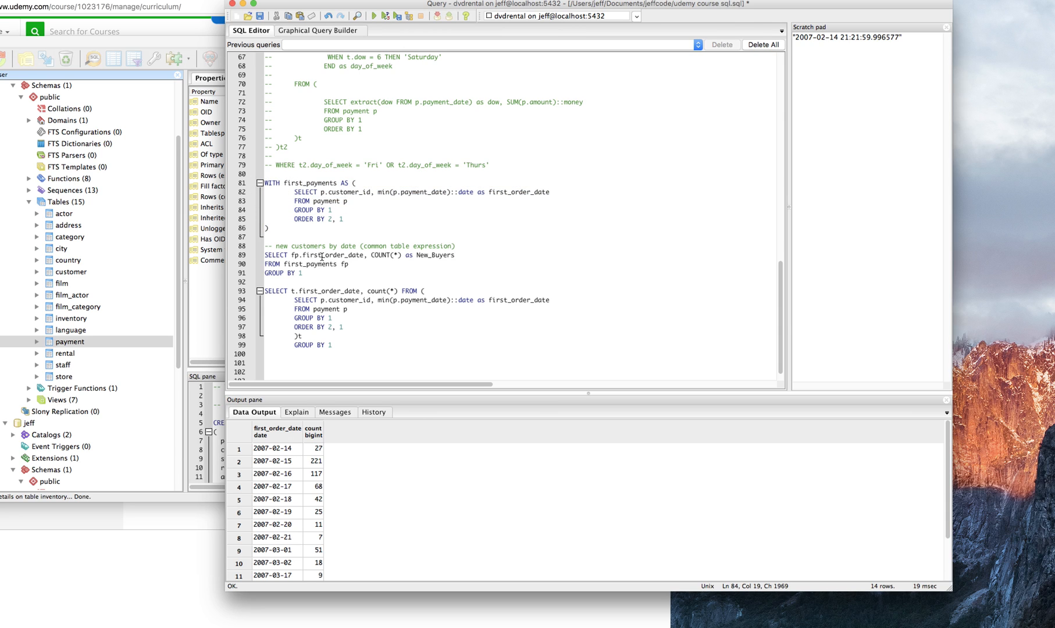
pyautogui.moveTo(326, 283)
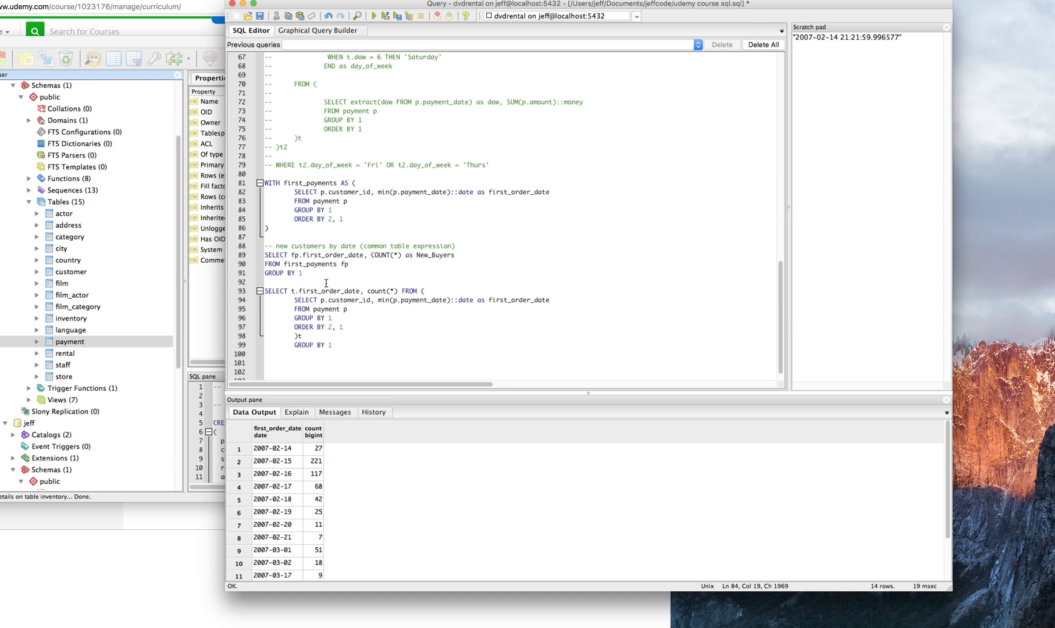
pyautogui.click(336, 345)
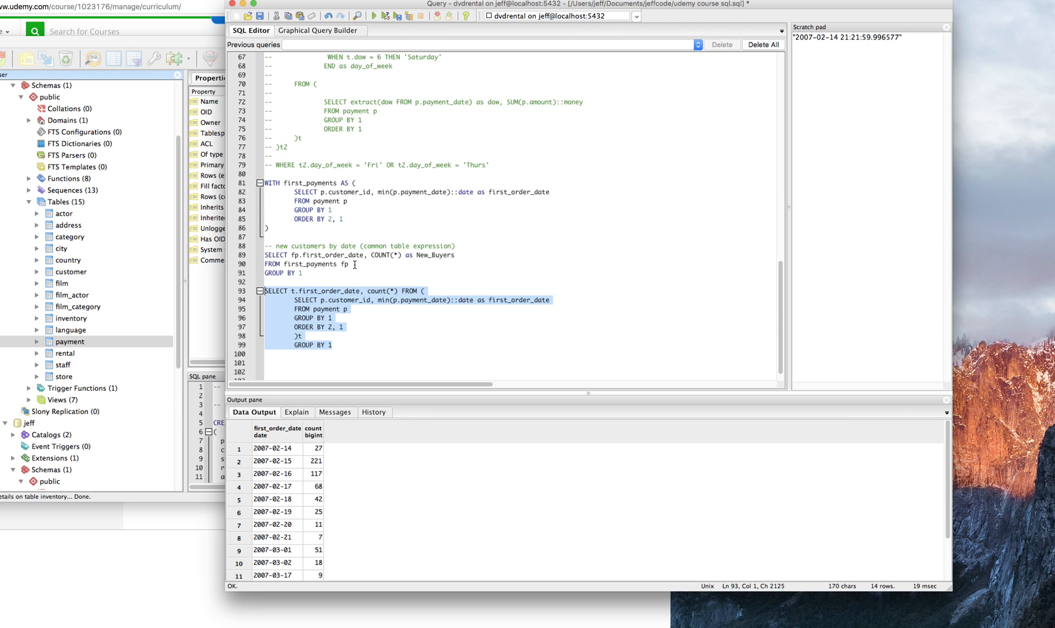
pyautogui.moveTo(349, 257)
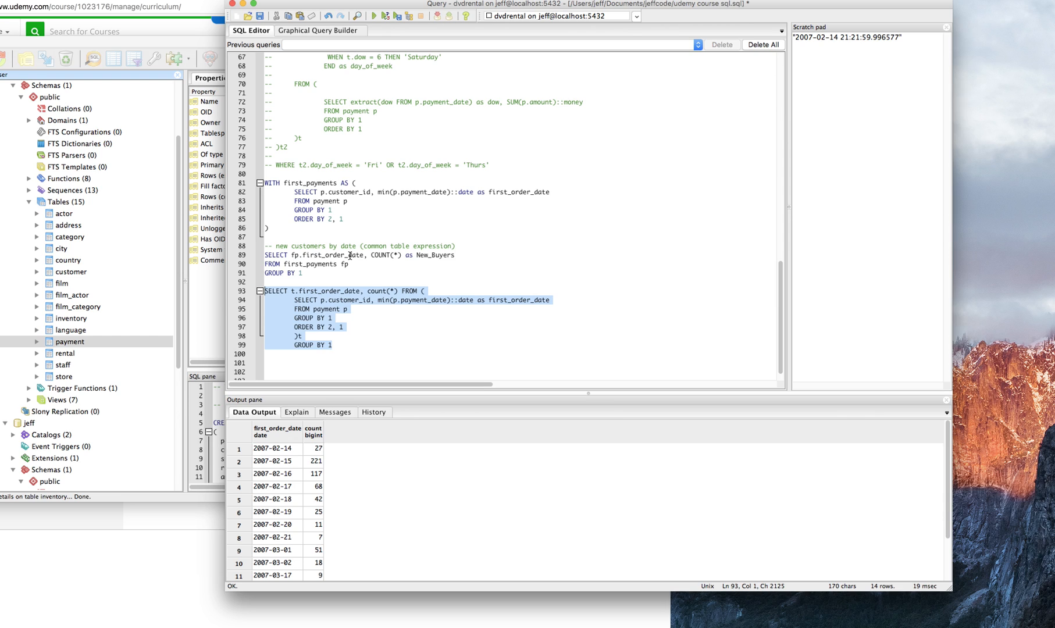
pyautogui.moveTo(773, 349)
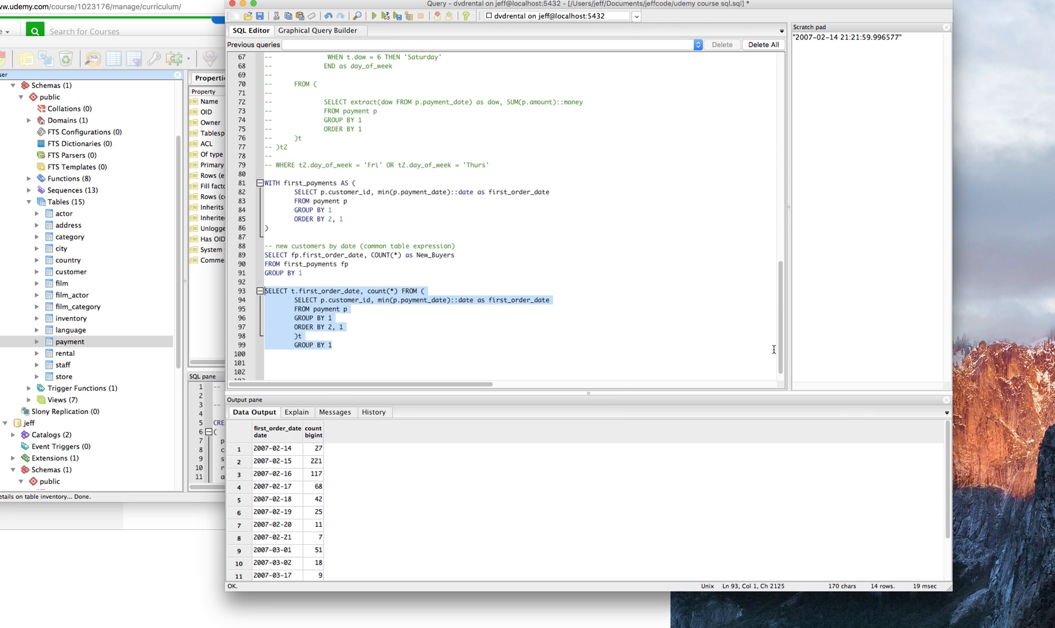